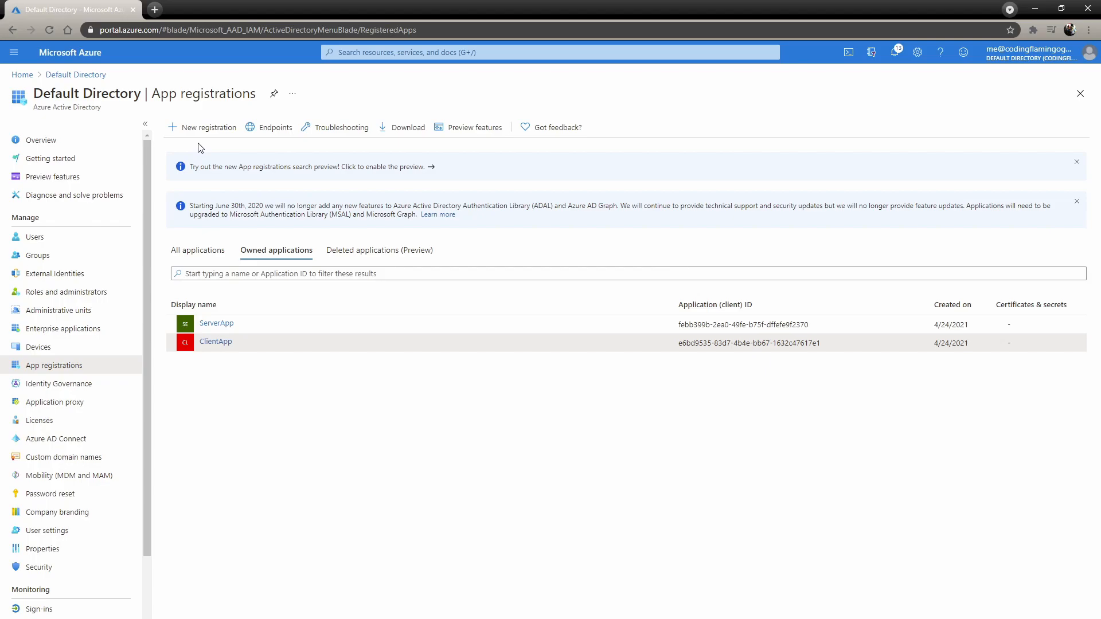
Step: Register an app named TestAppServerSide that accepts accounts from any organizational directory
click(207, 128)
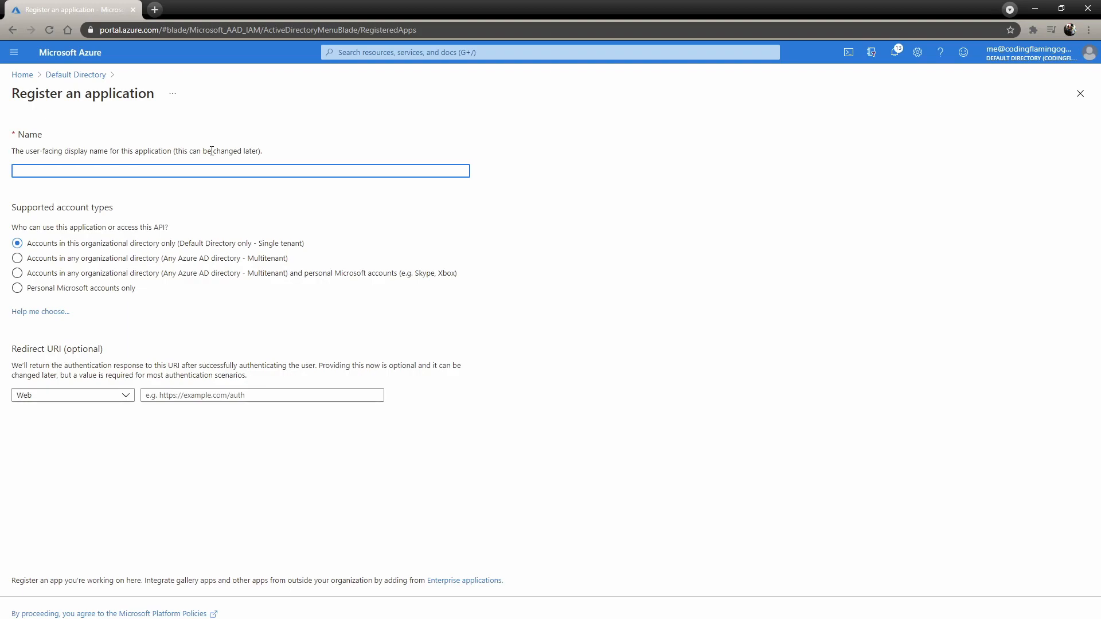
text(TestAp)
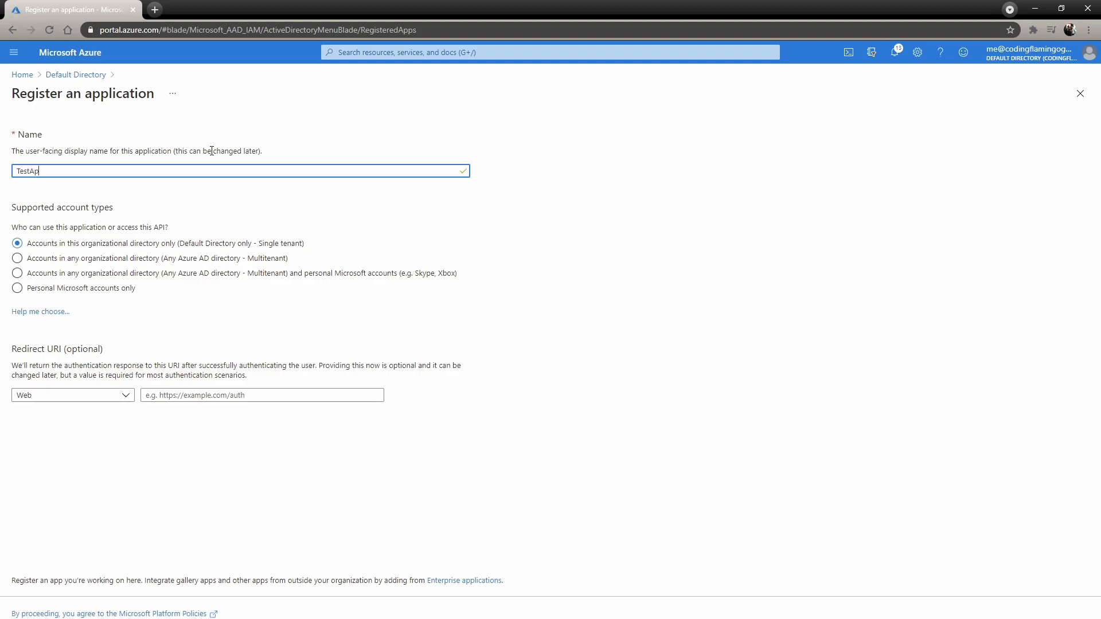
text(pServers)
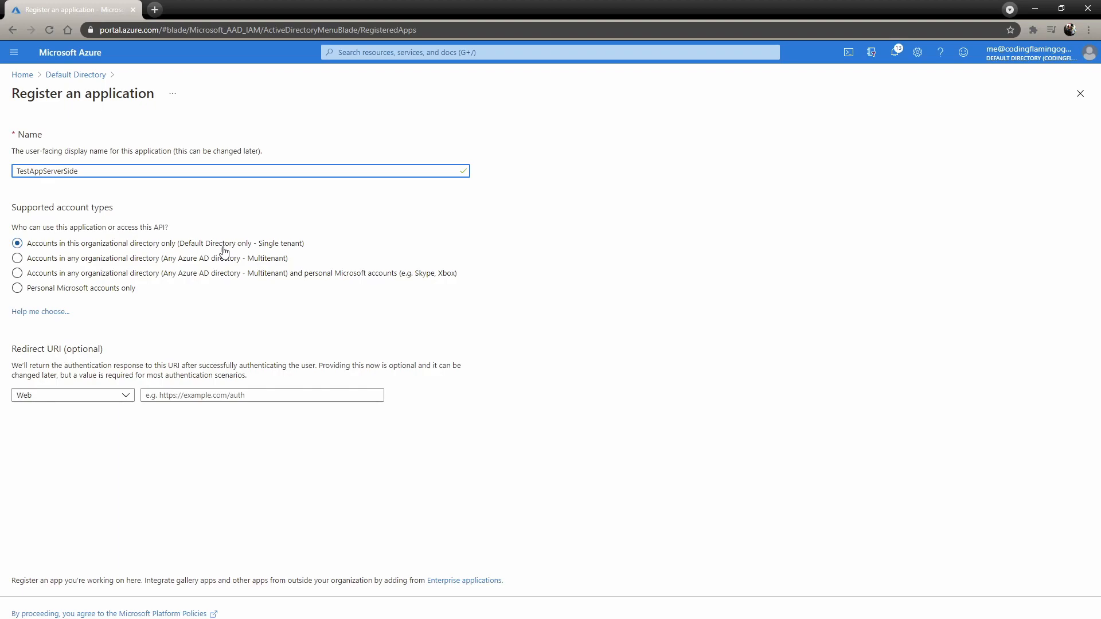
click(17, 257)
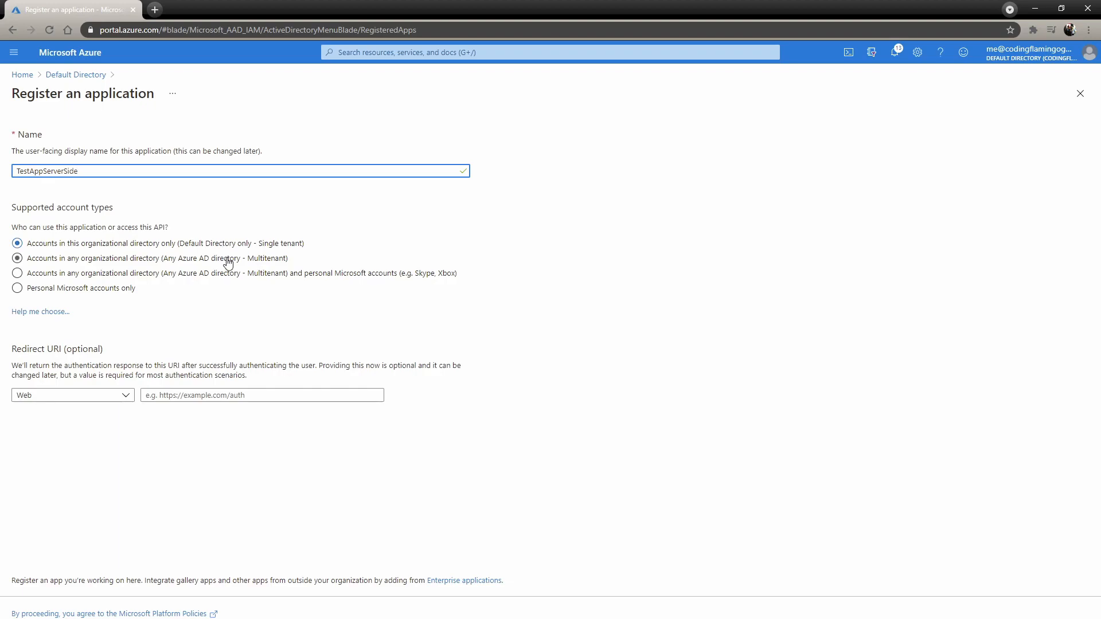
mouse_move(233, 263)
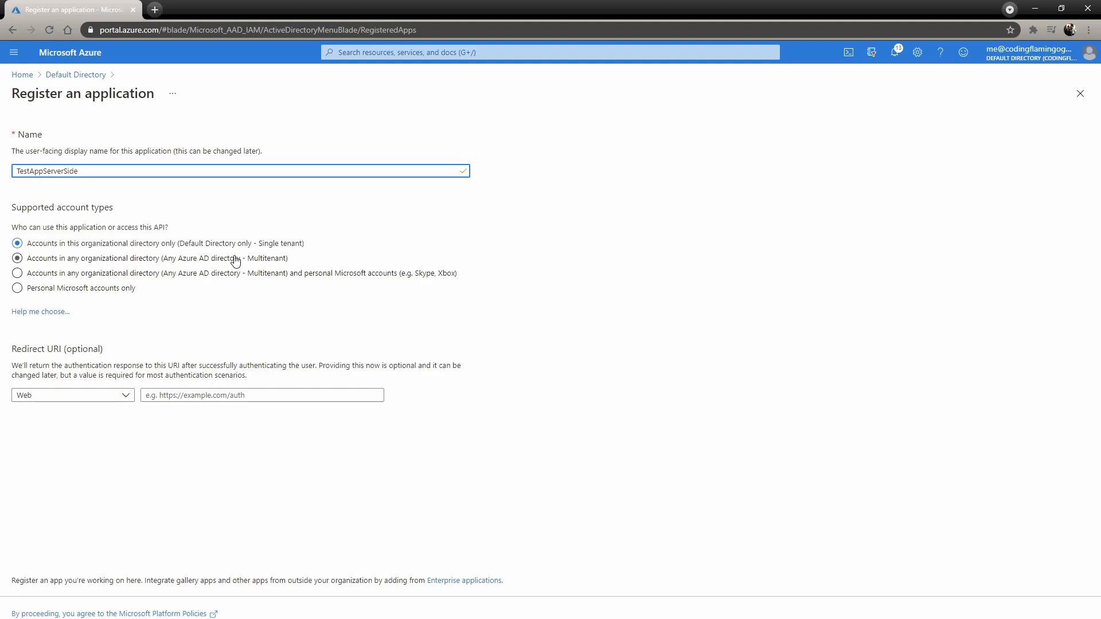
click(17, 243)
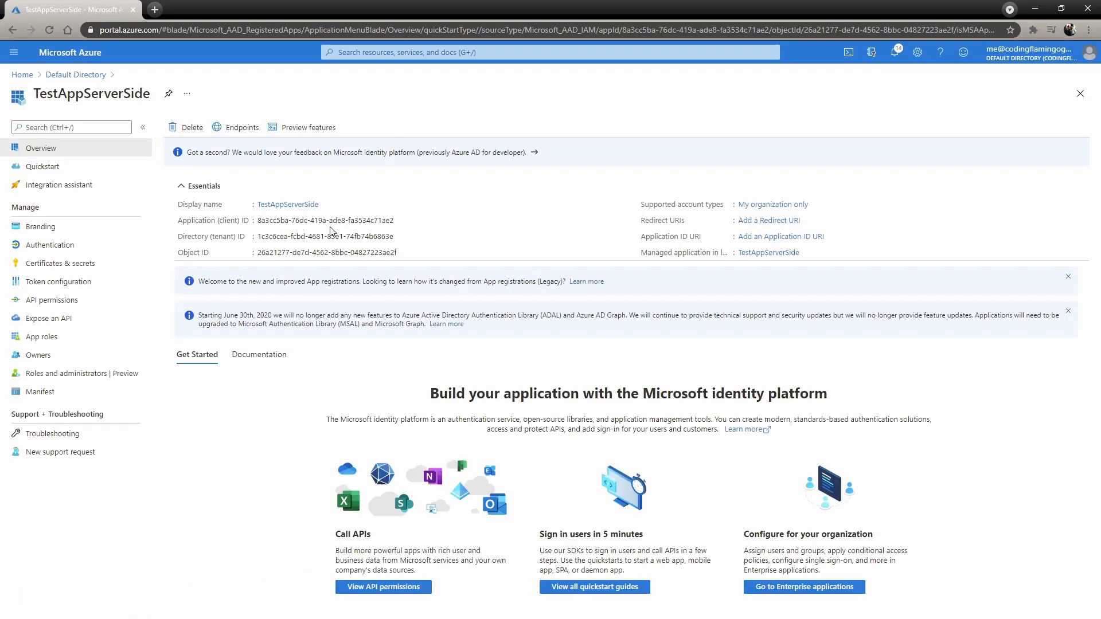
mouse_move(246, 241)
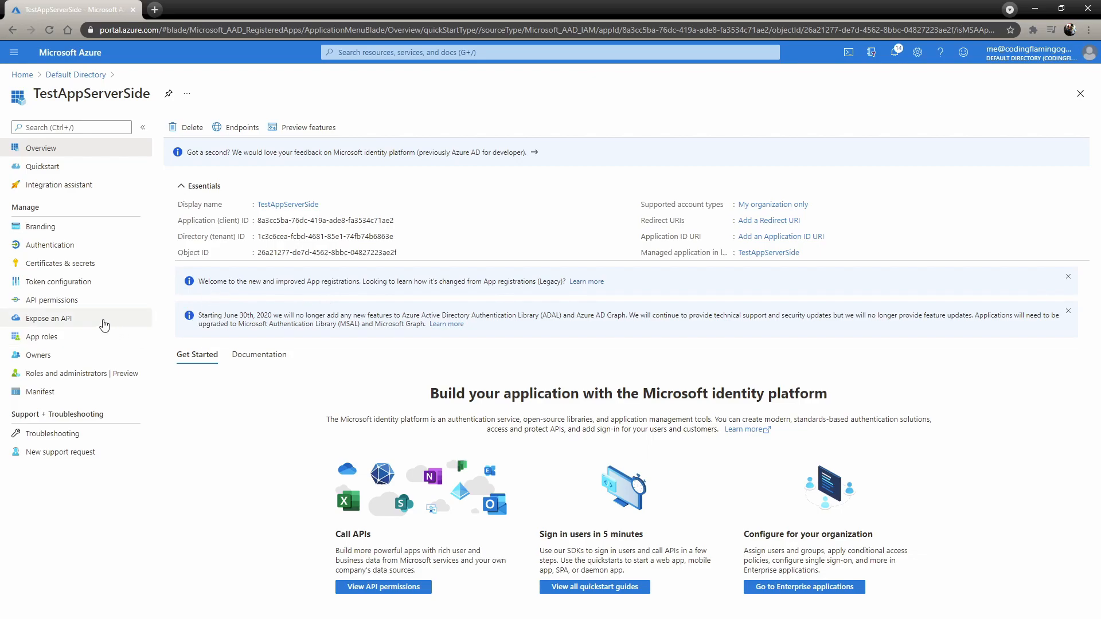
Step: Remove all Microsoft Graph permissions from TestAppServerSide, then go to Expose an API
click(51, 300)
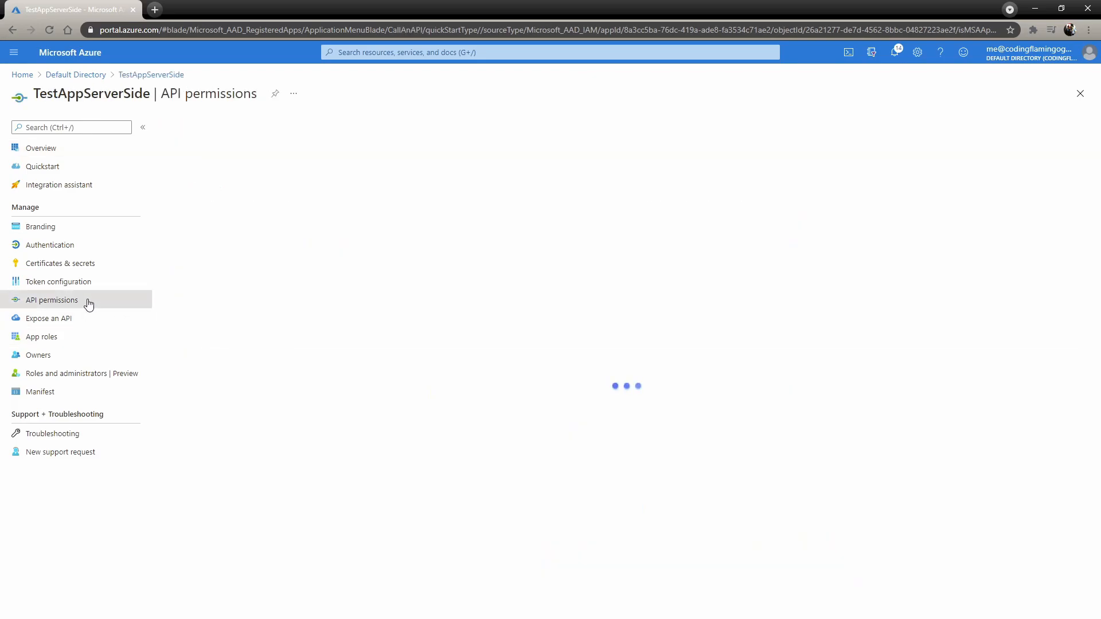
click(51, 300)
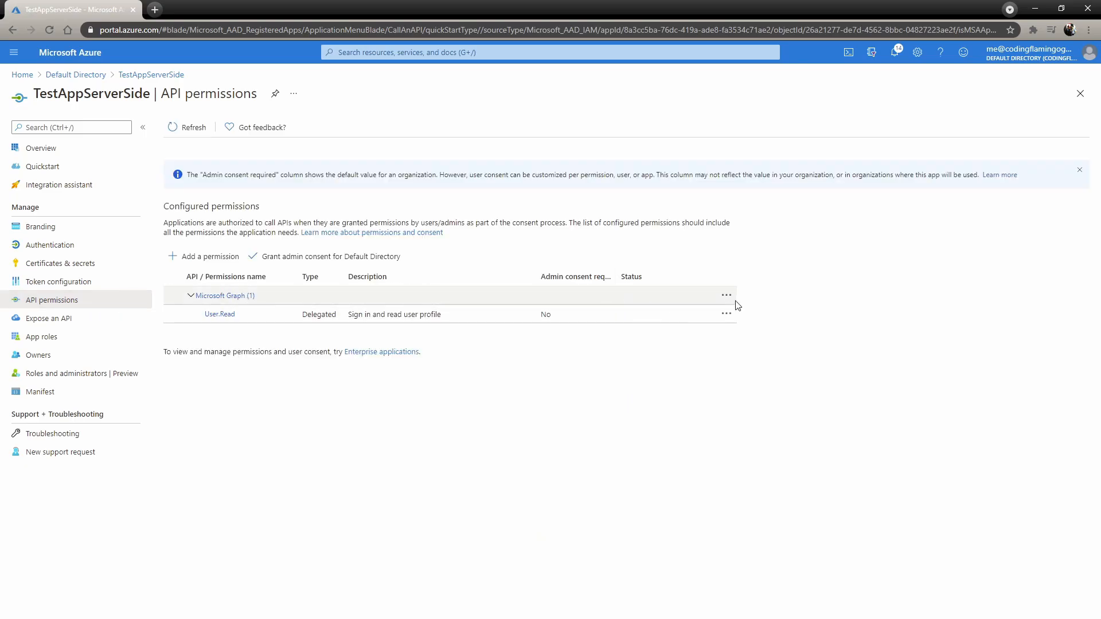
click(209, 256)
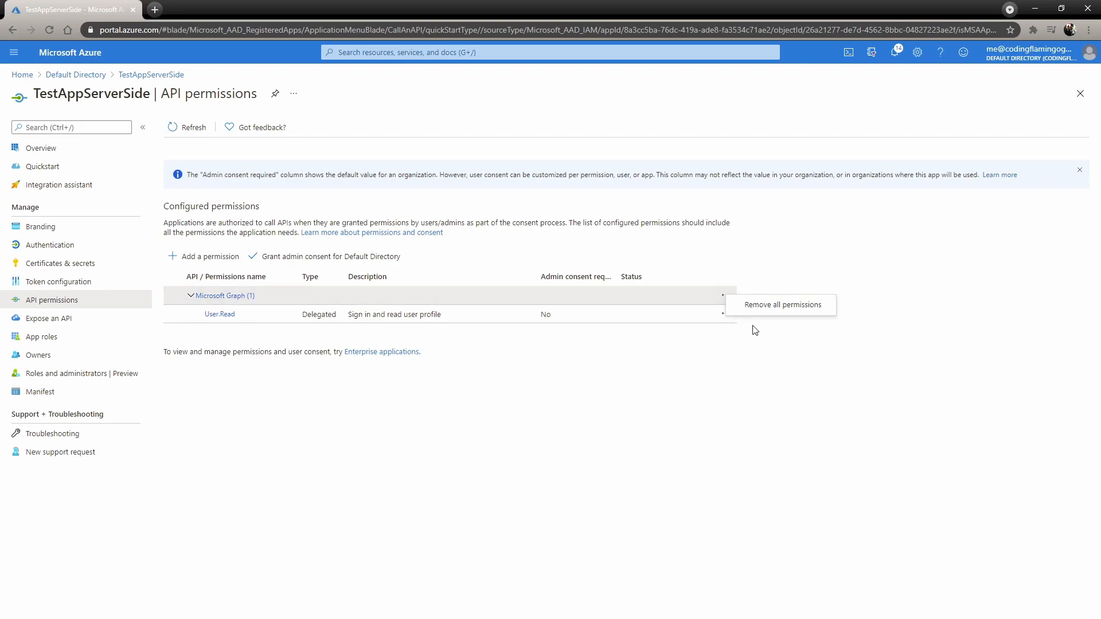
click(780, 304)
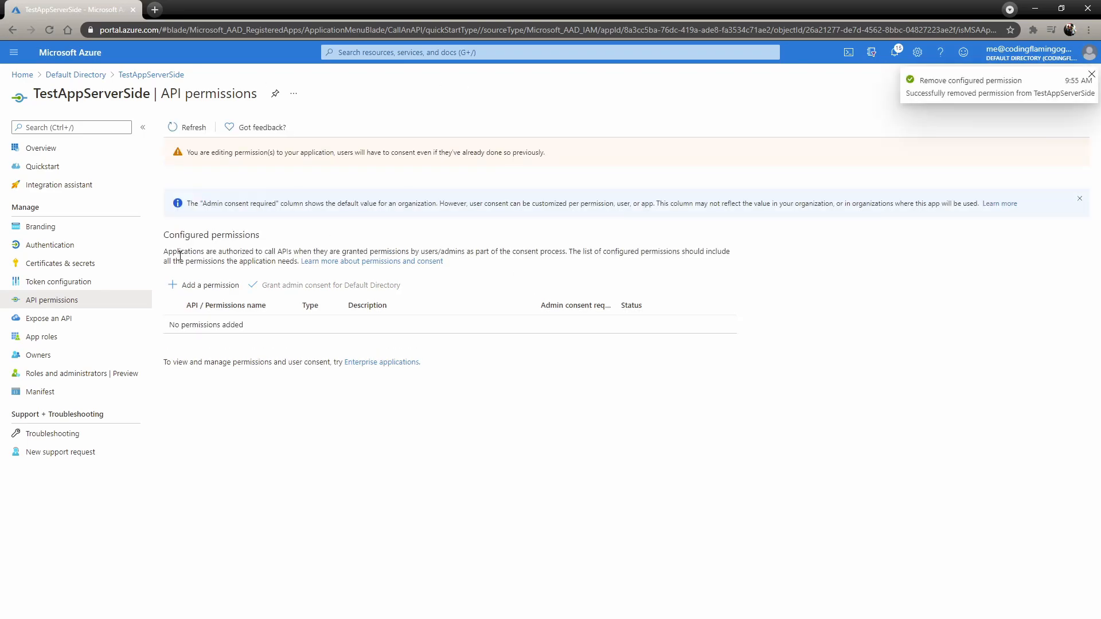
click(48, 318)
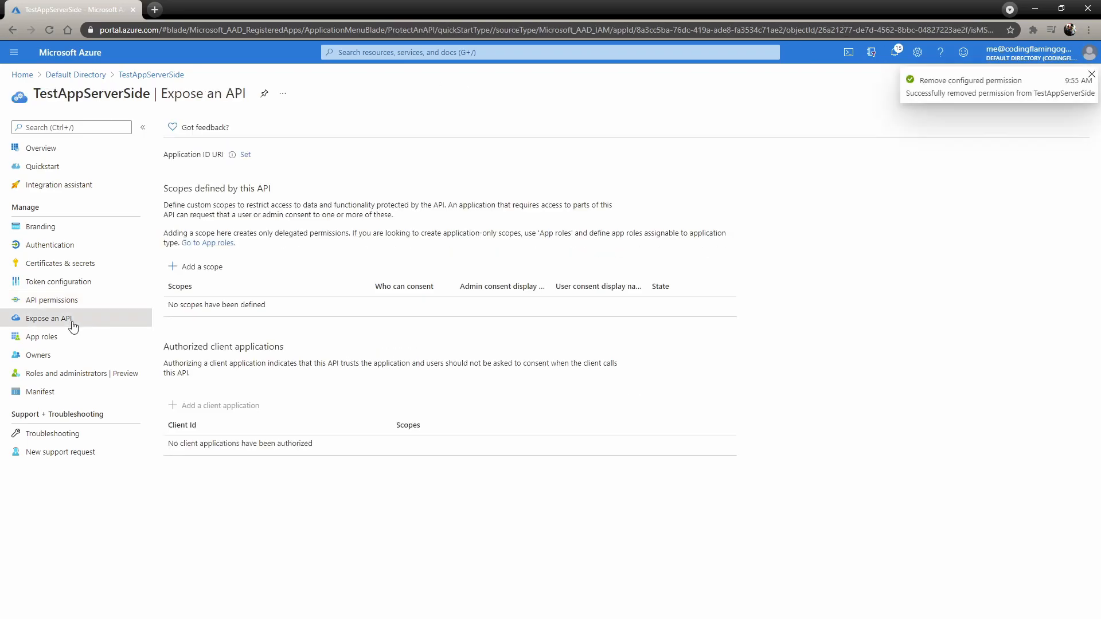
mouse_move(201, 266)
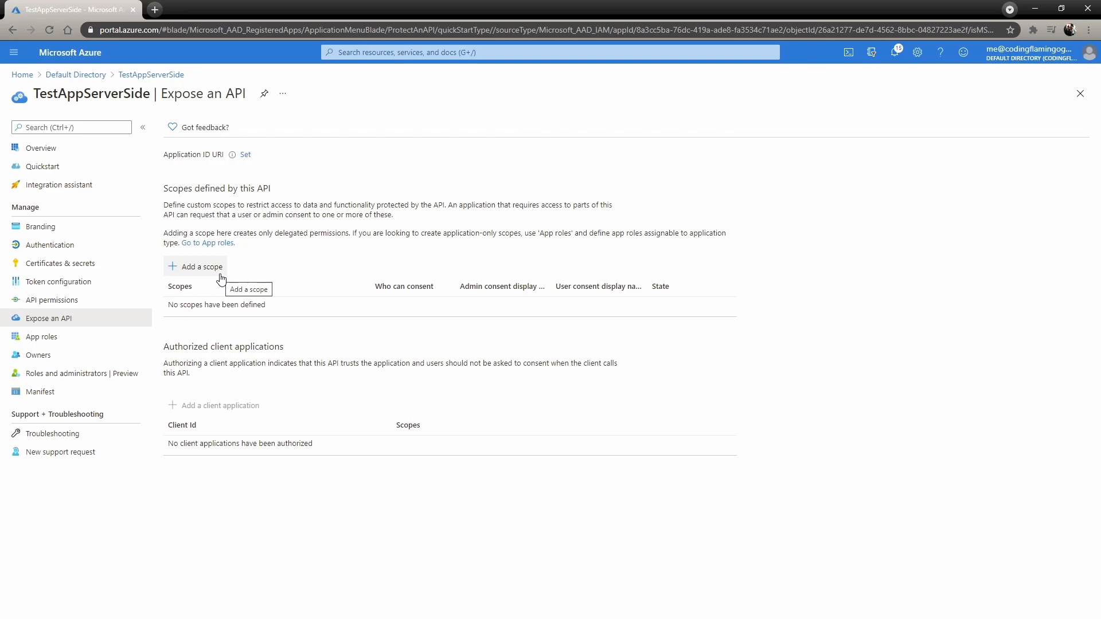
Step: Add the admins-only API.Access scope with its consent display name and description
click(200, 266)
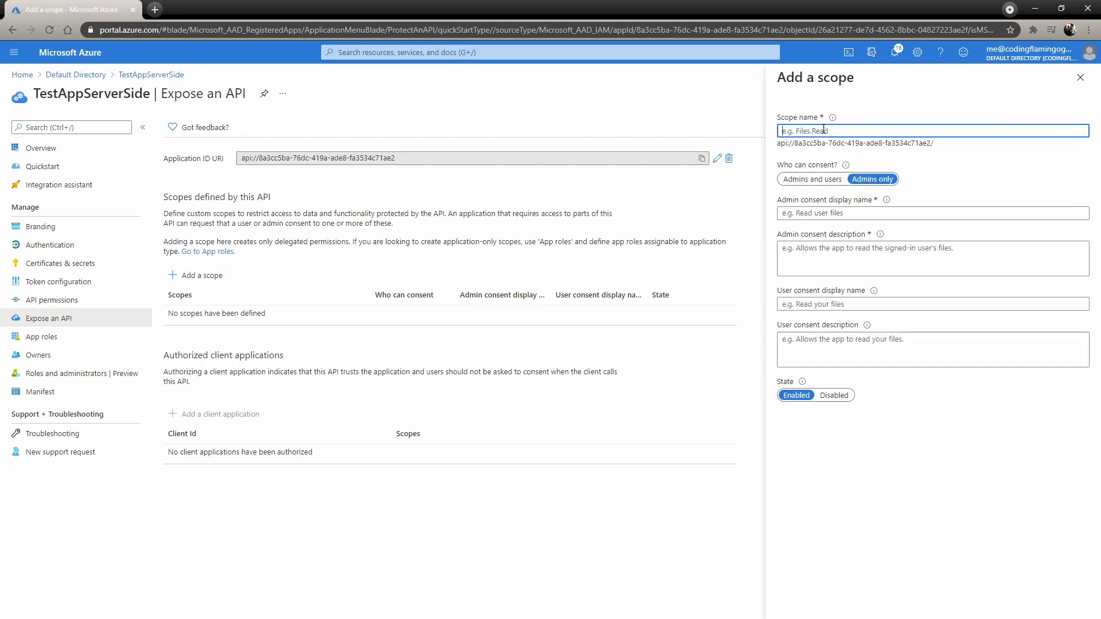
text(API.Access)
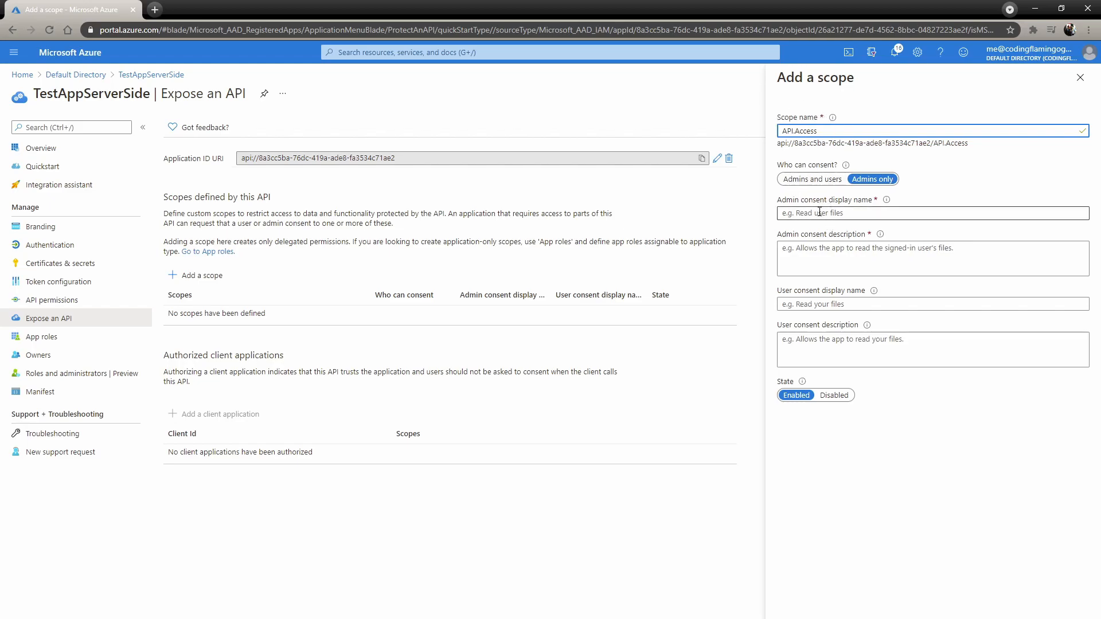
mouse_move(832, 117)
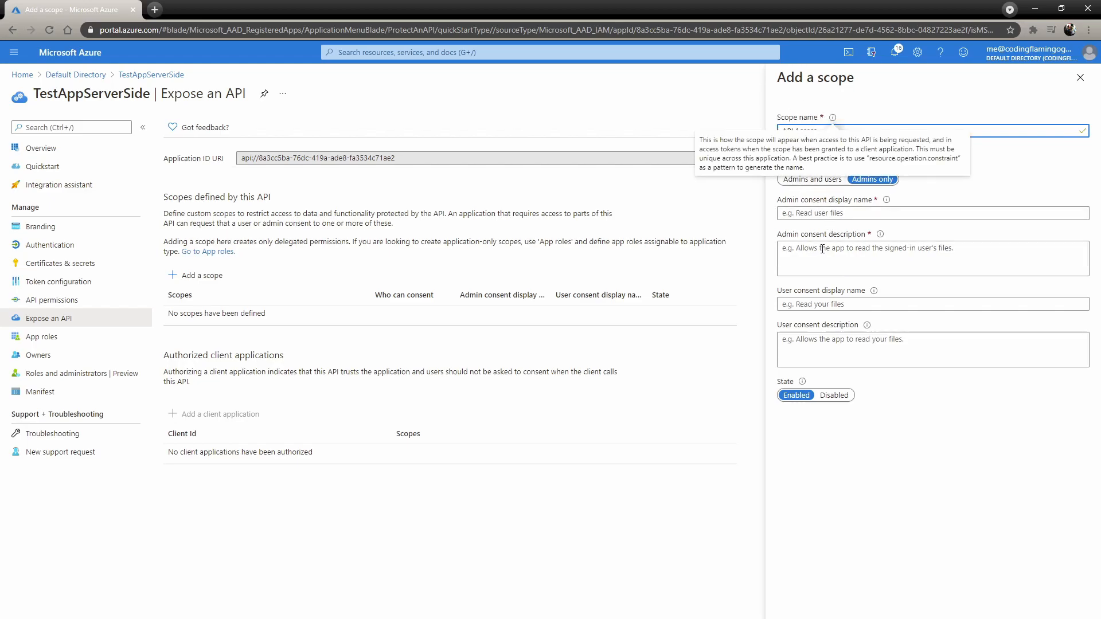
text(API.Access)
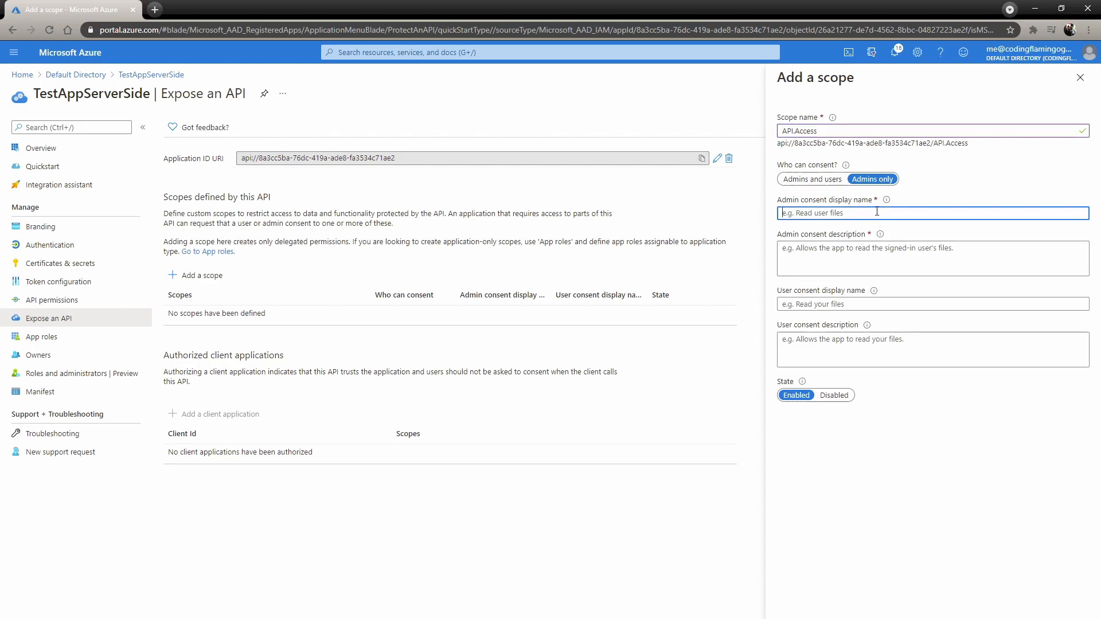
text(Api Access)
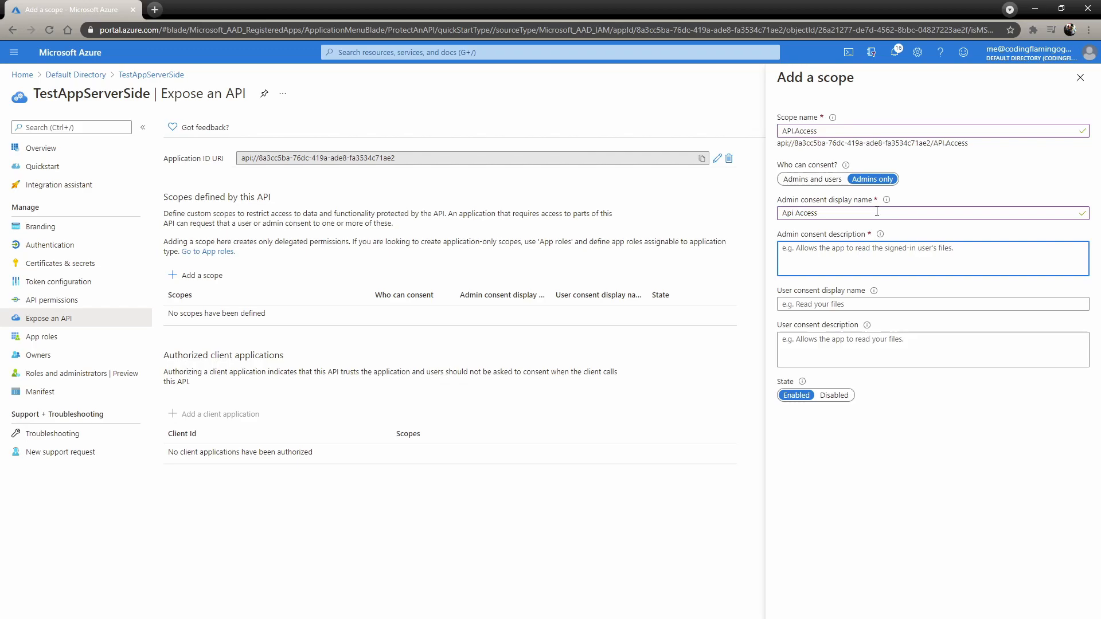
text(Gives you access to the app)
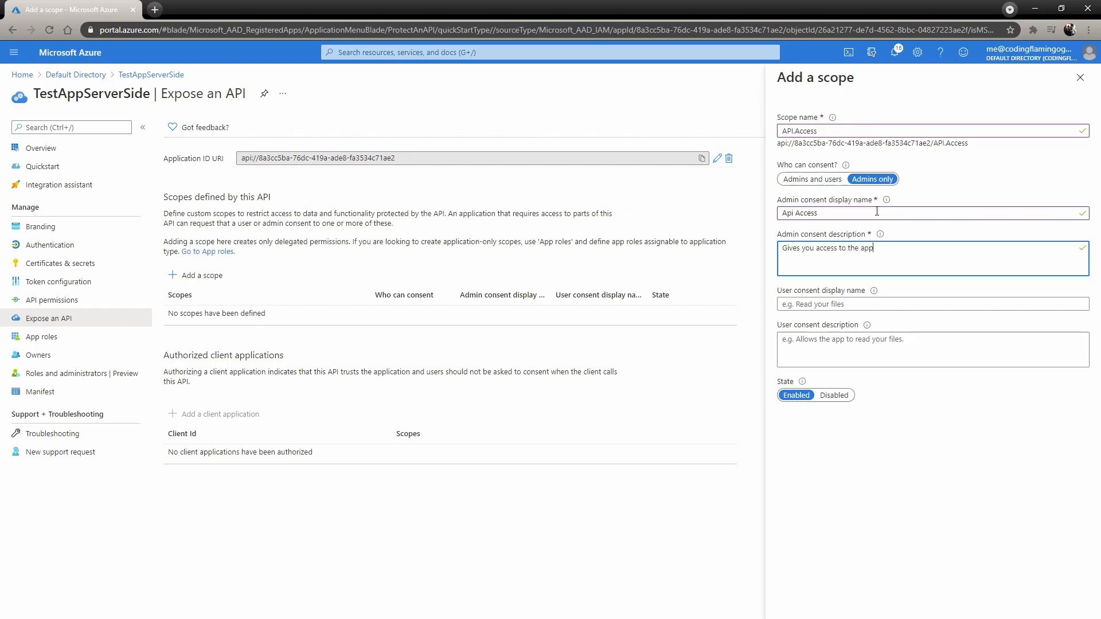
click(932, 303)
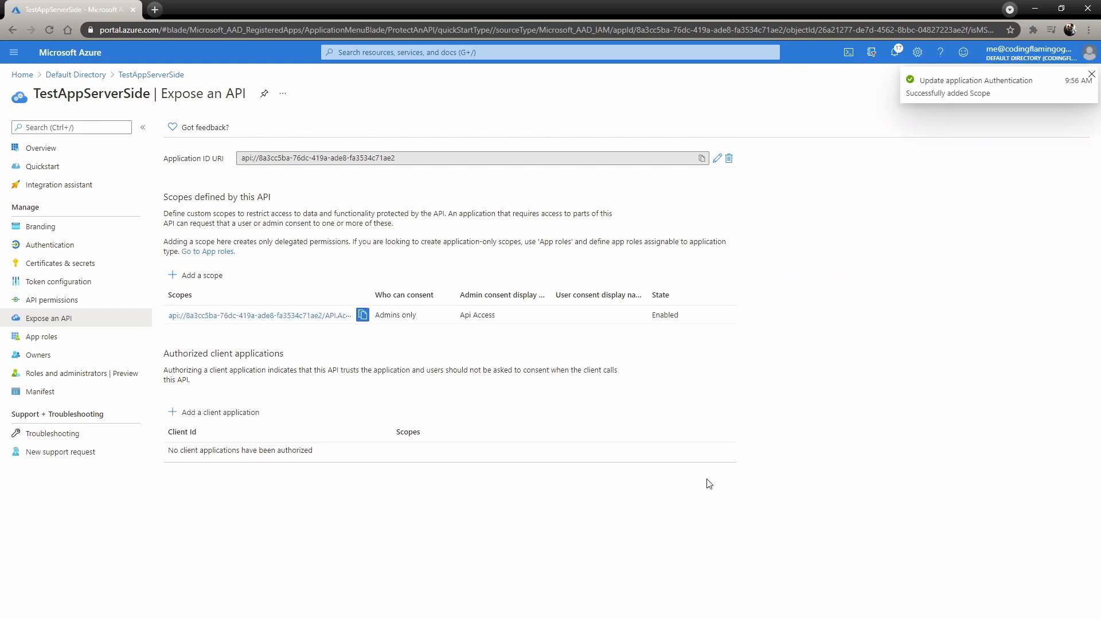
mouse_move(690, 443)
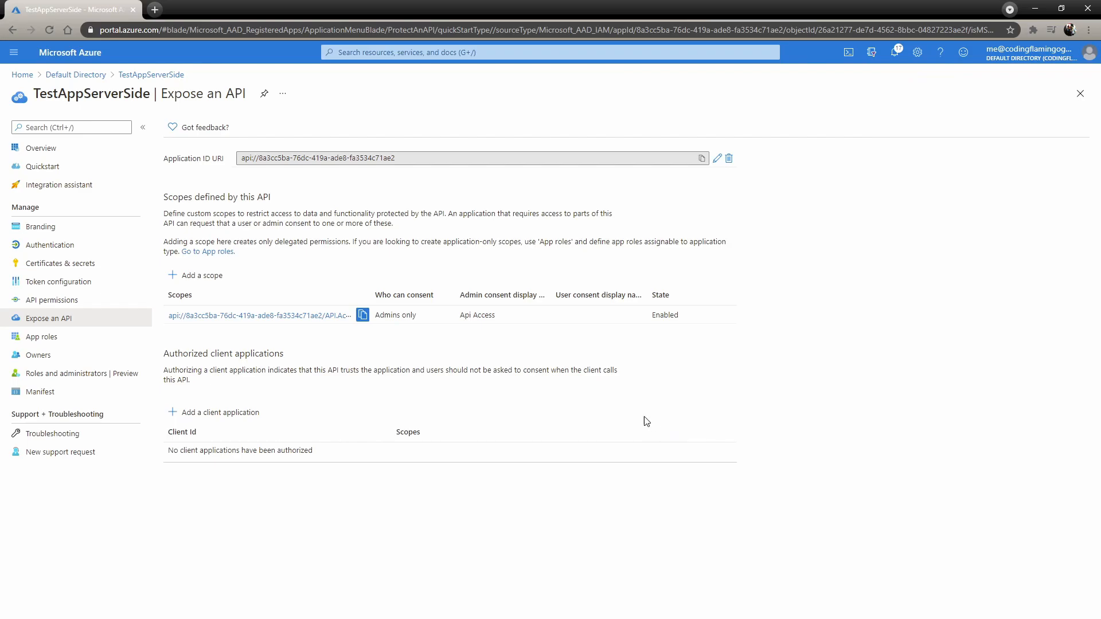
mouse_move(524, 254)
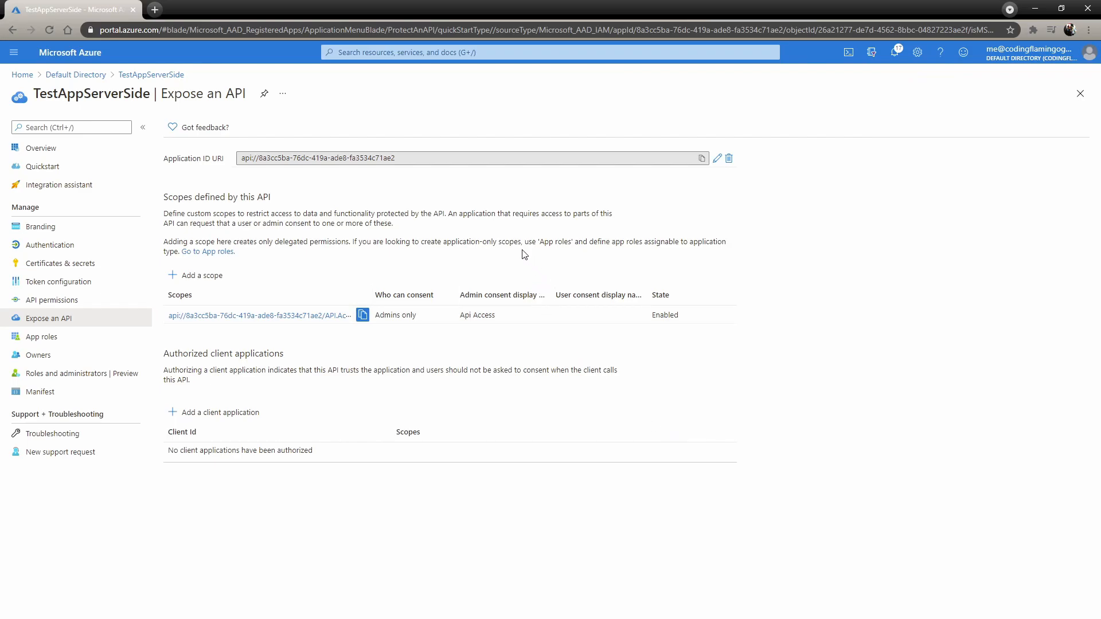
mouse_move(91, 85)
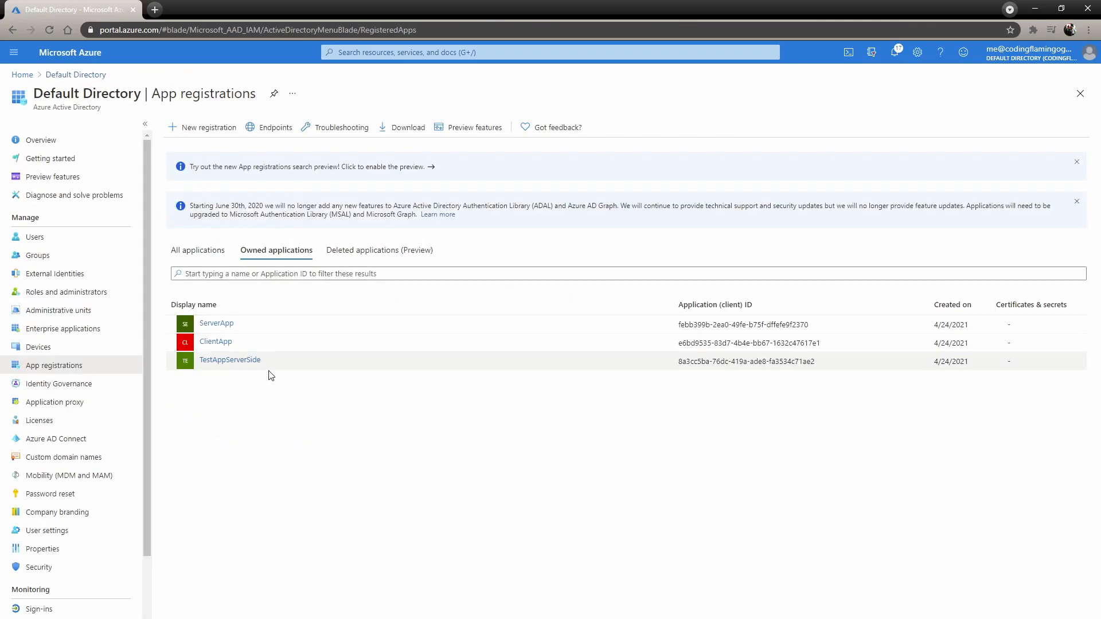
mouse_move(207, 127)
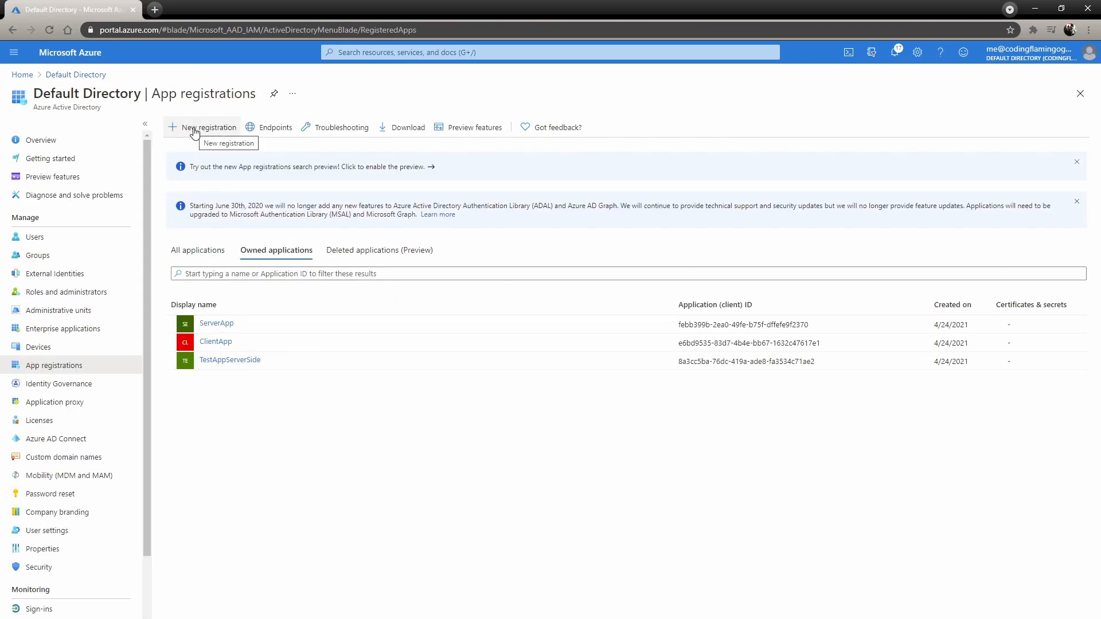
click(207, 128)
text(TestApplicationClient)
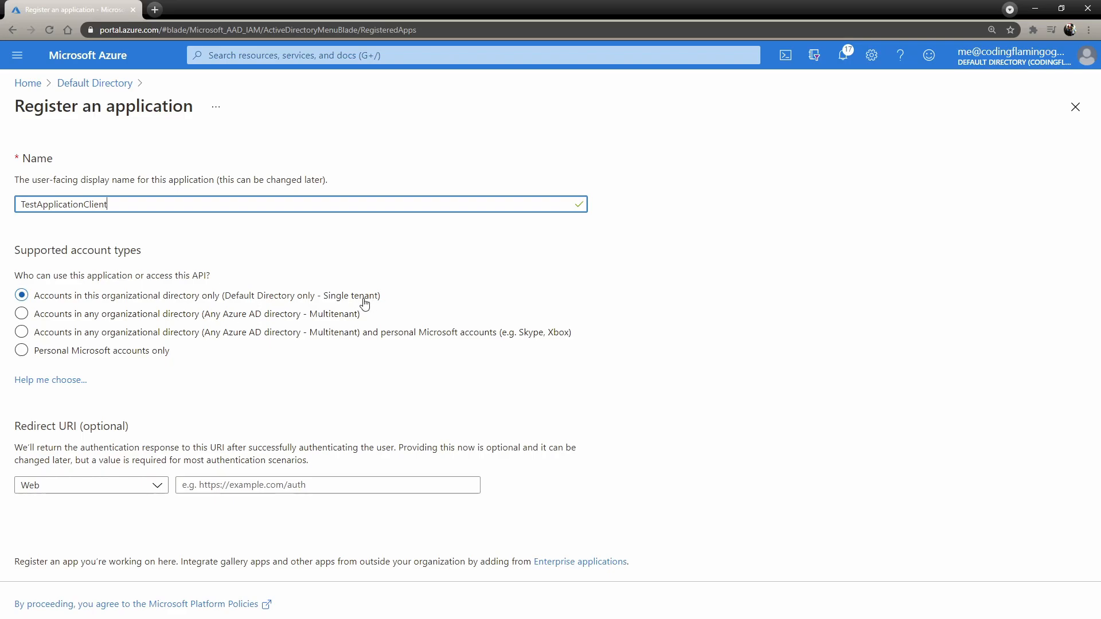
click(21, 314)
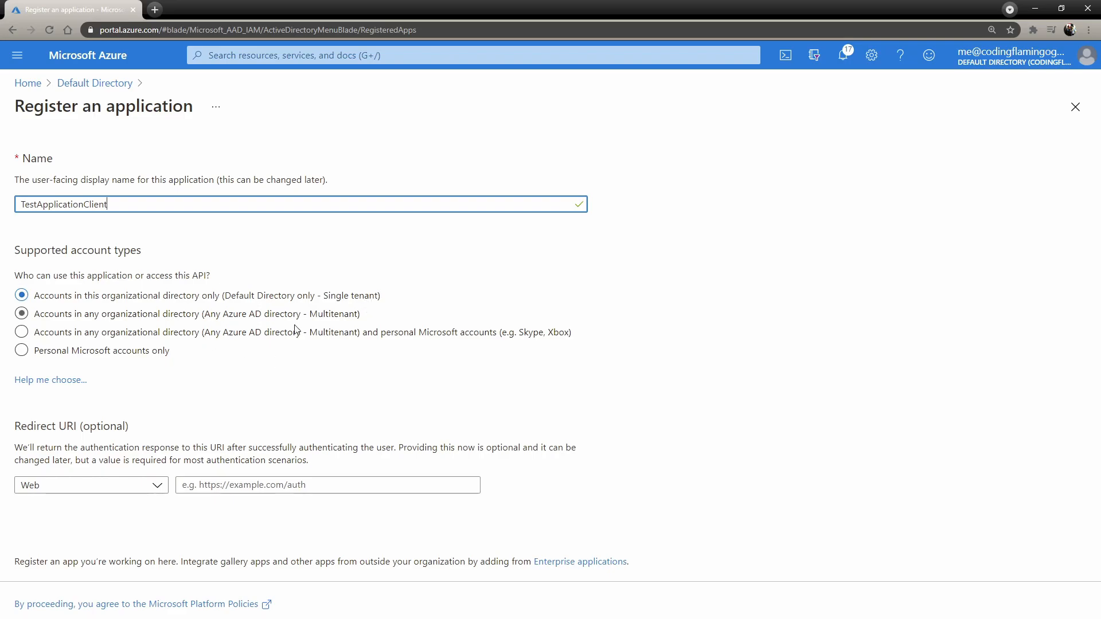
click(90, 484)
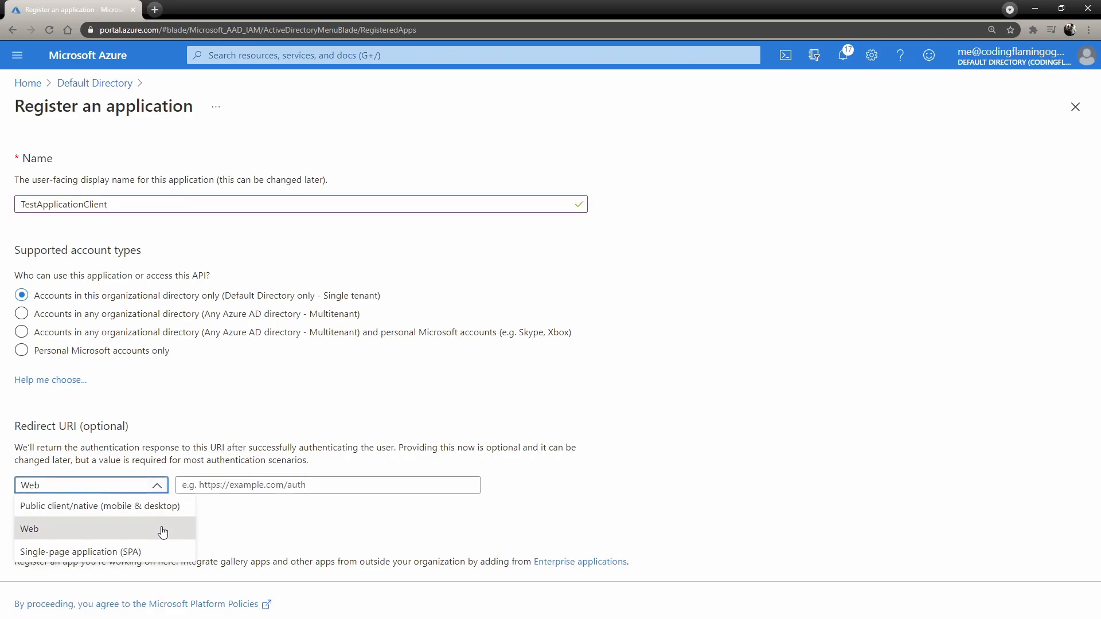
click(80, 551)
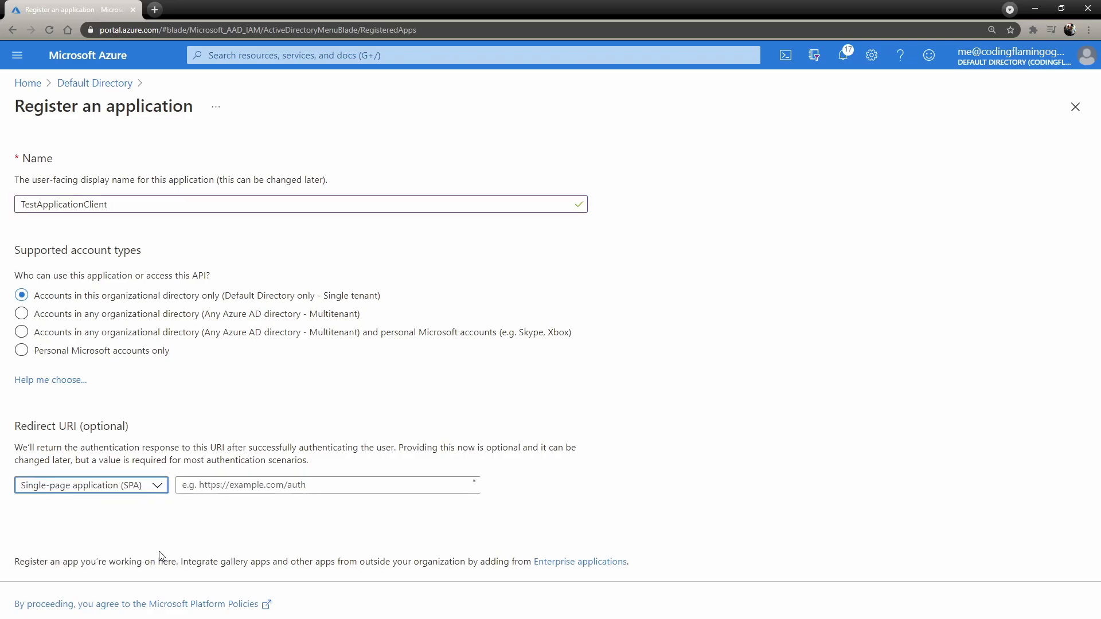
click(326, 485)
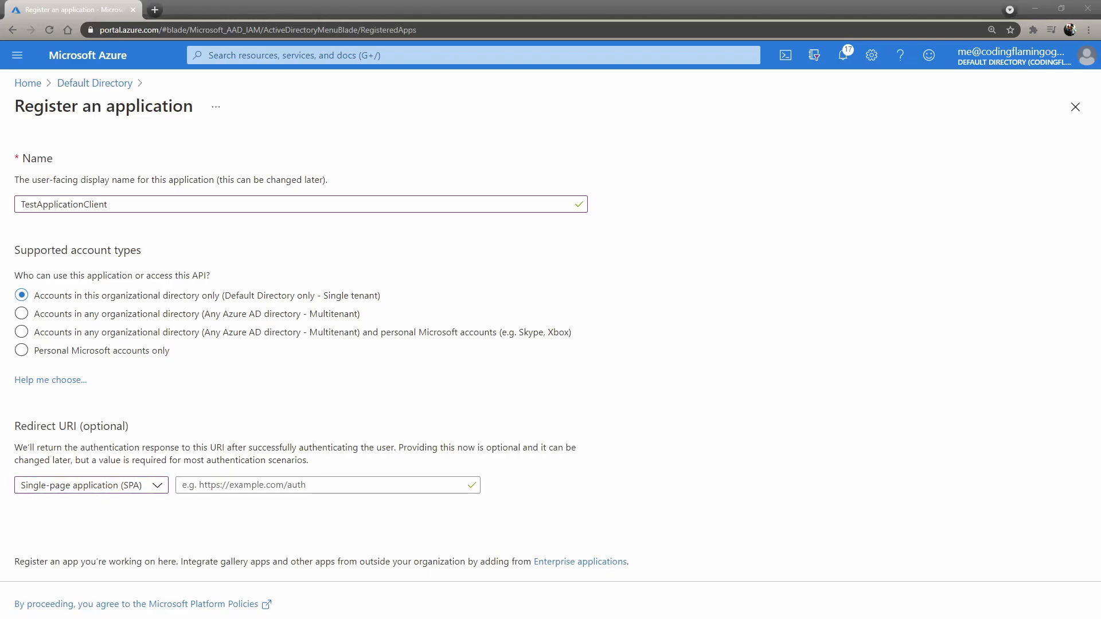
text(https://localhost:44317/authentication/login-callback)
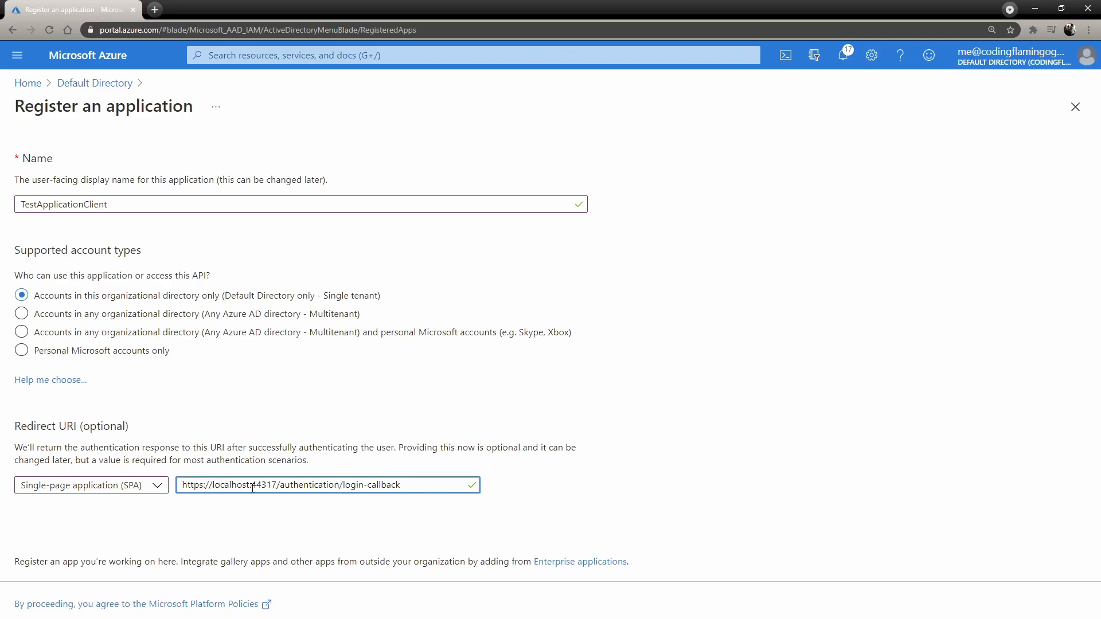
double_click(263, 485)
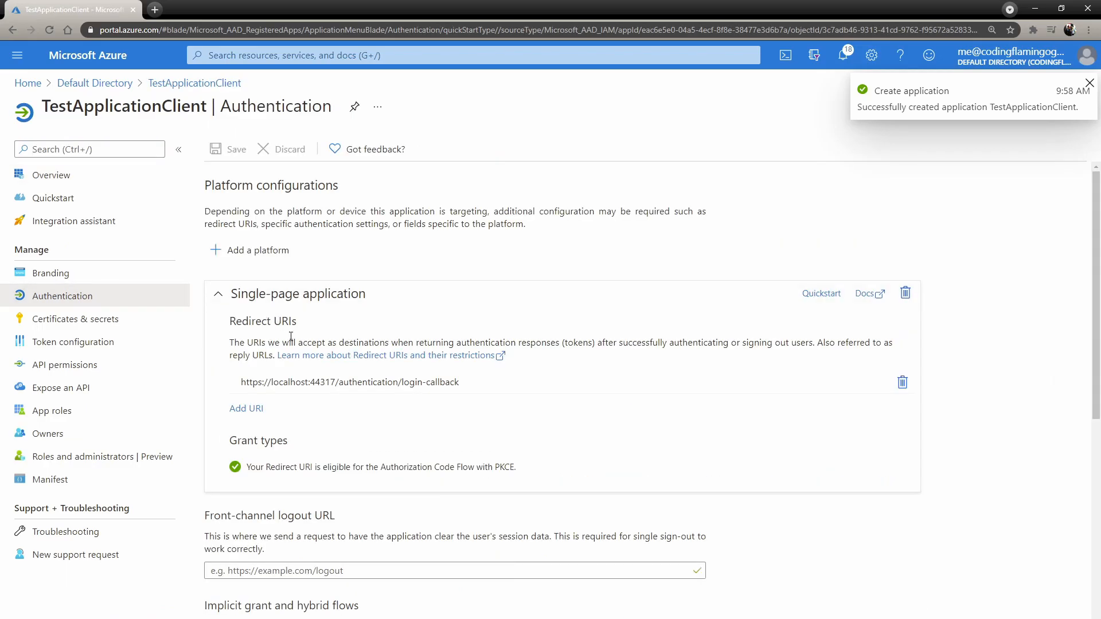
Step: Add the TestAppServerSide API.Access permission to TestApplicationClient and grant admin consent
scroll(down, 3)
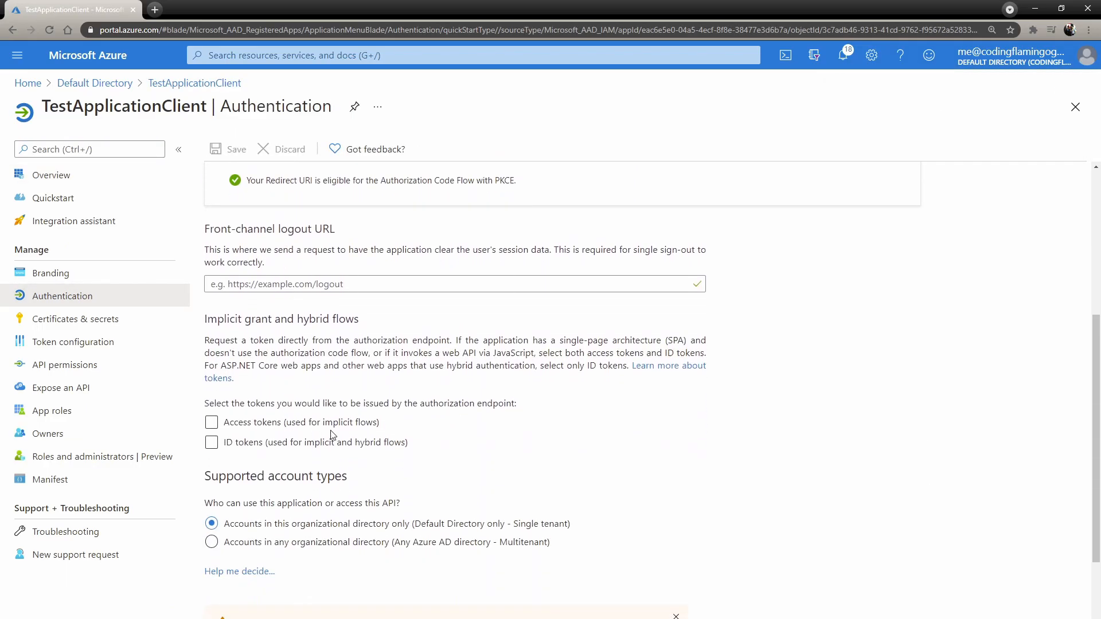
mouse_move(117, 374)
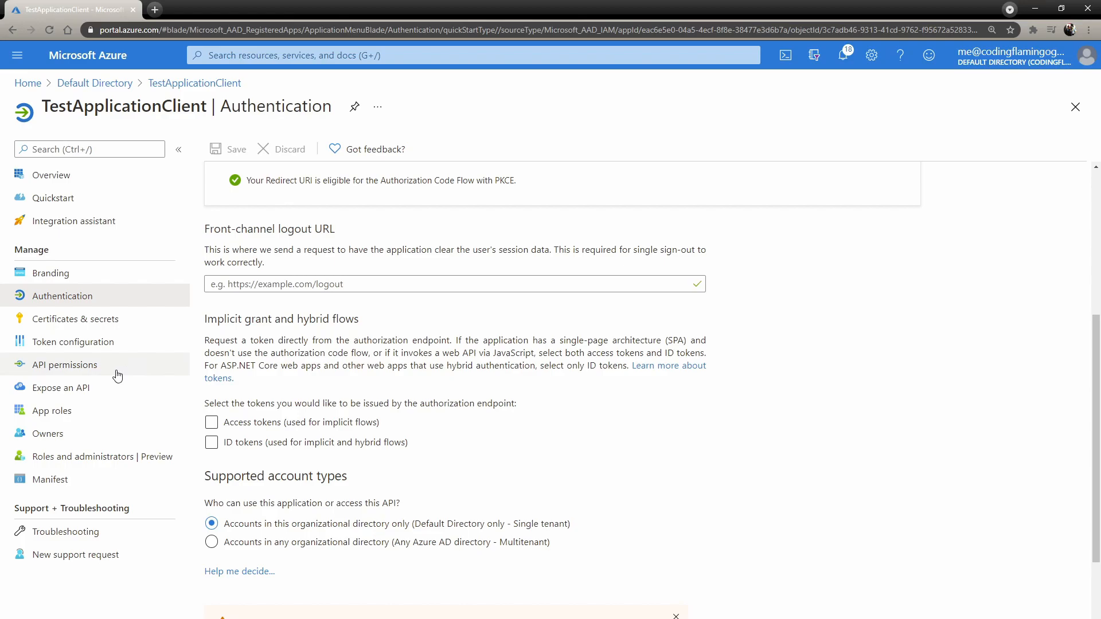
click(64, 365)
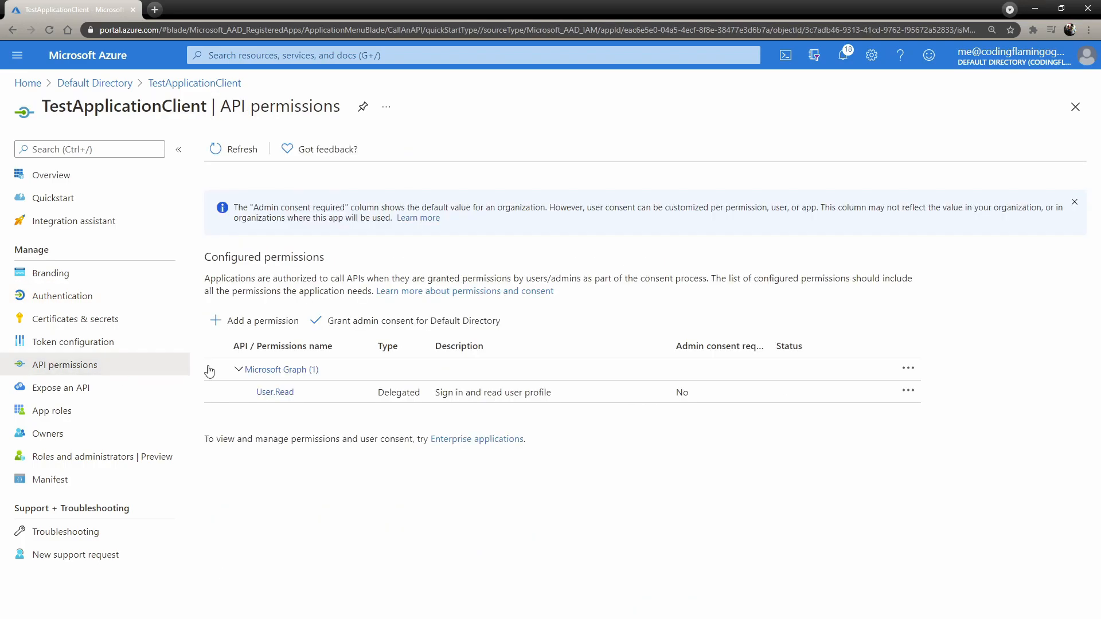
click(260, 320)
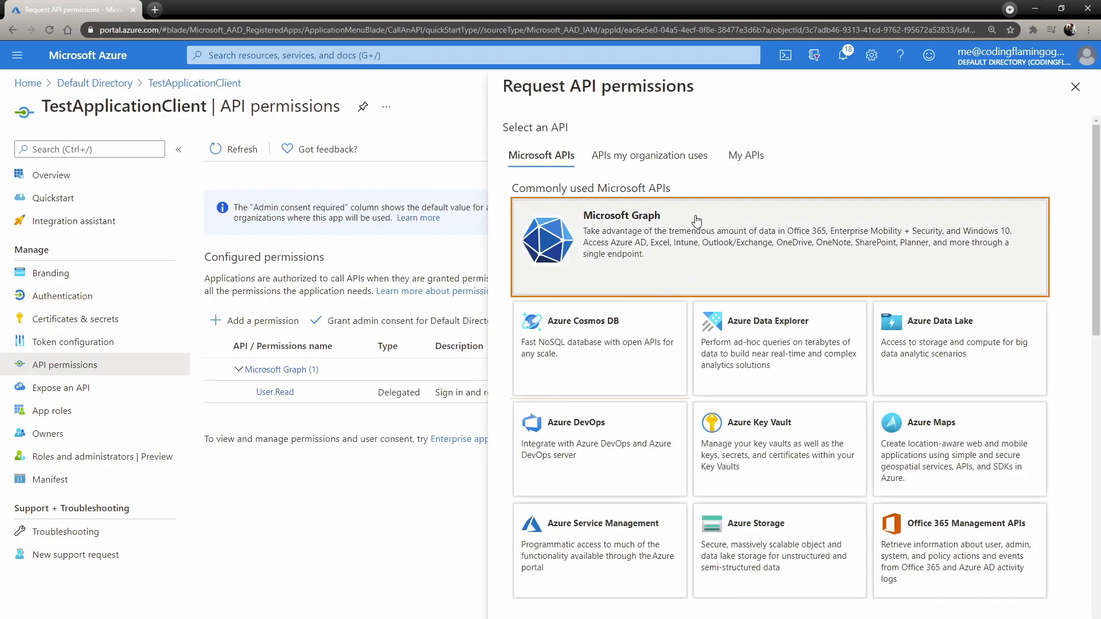
click(745, 156)
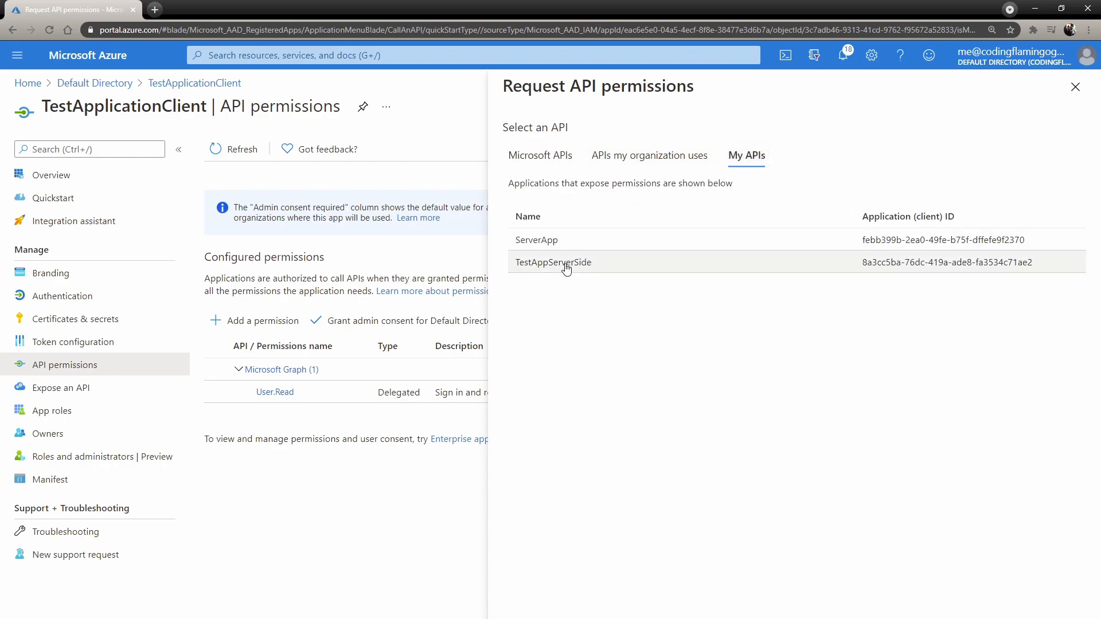
click(553, 262)
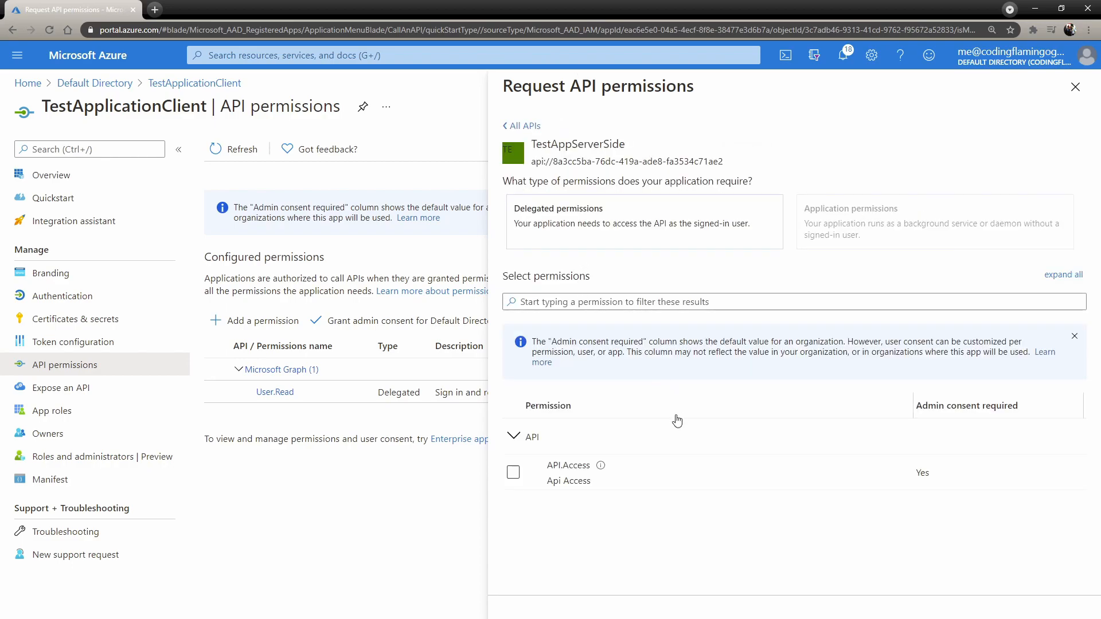
click(513, 472)
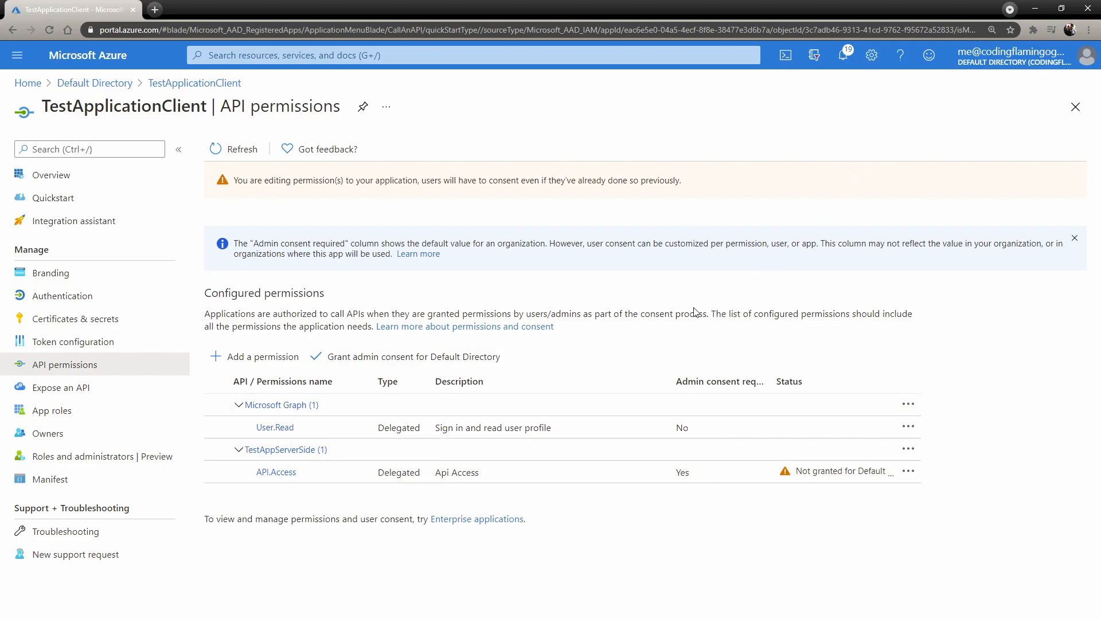
click(416, 356)
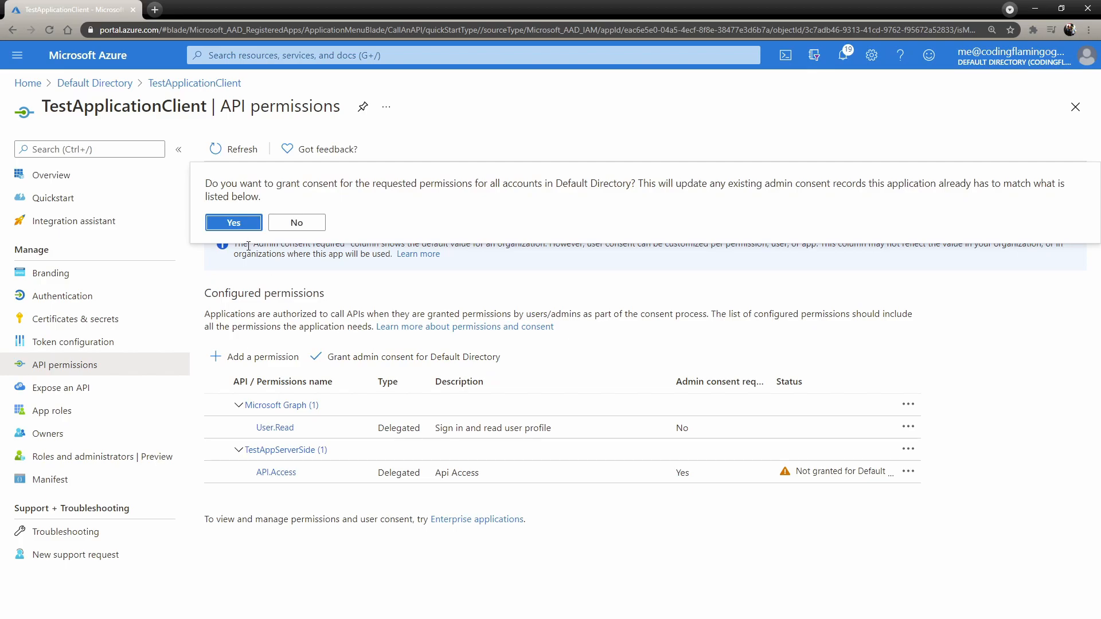
click(234, 221)
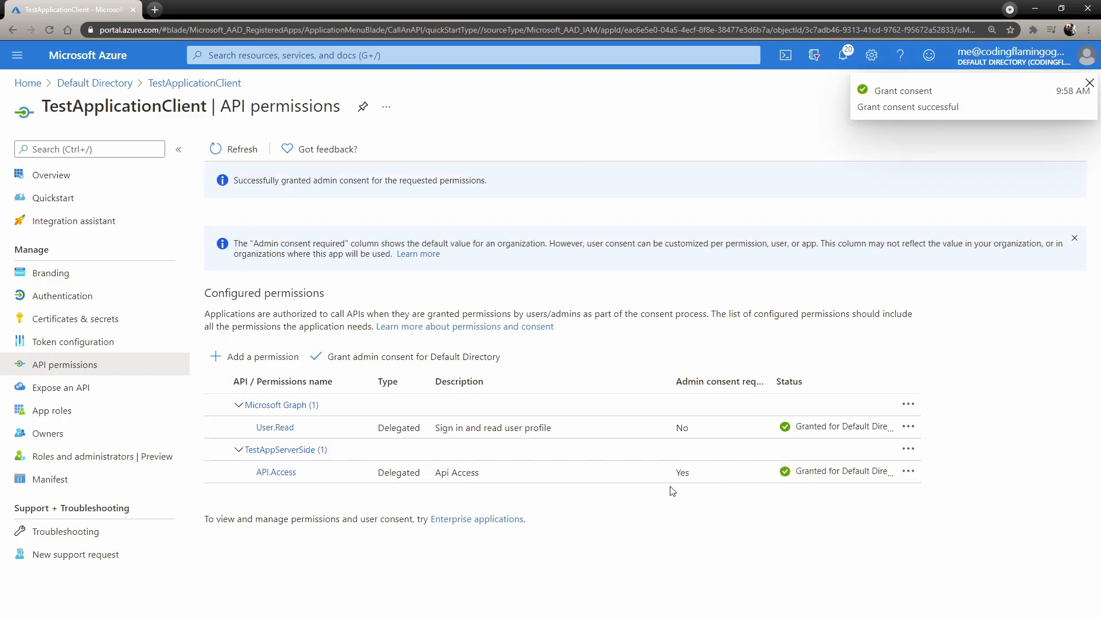
mouse_move(819, 429)
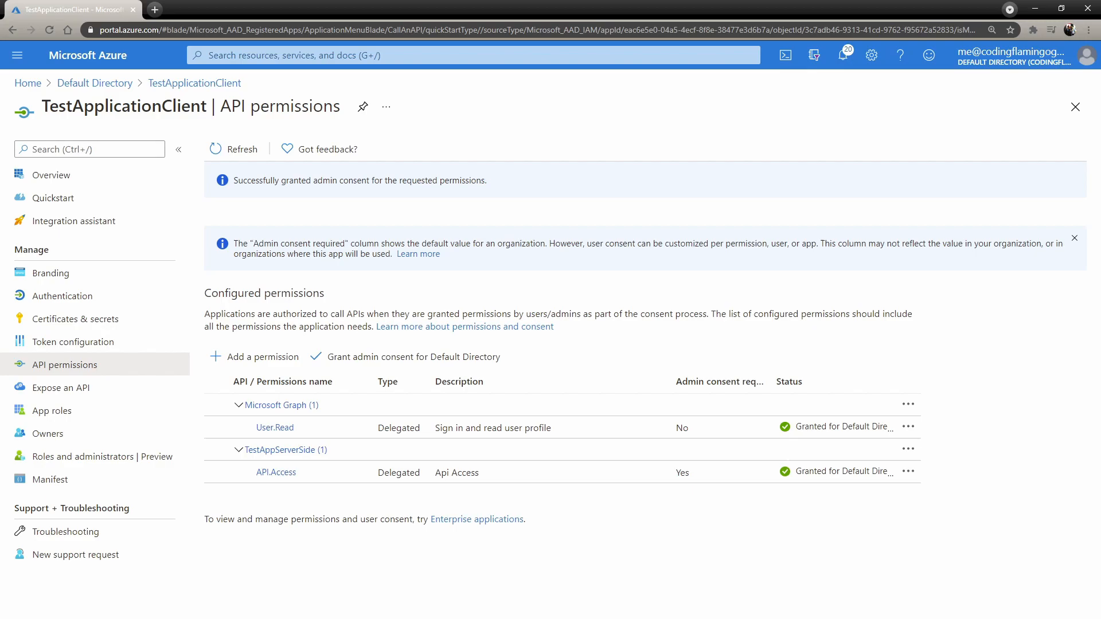
mouse_move(1053, 132)
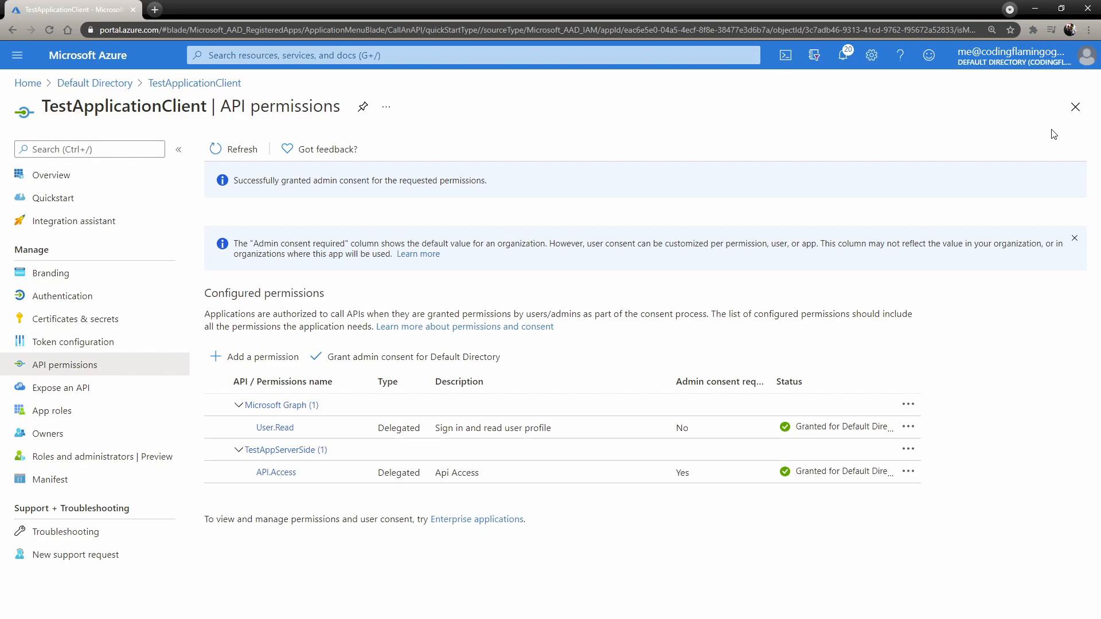
mouse_move(922, 199)
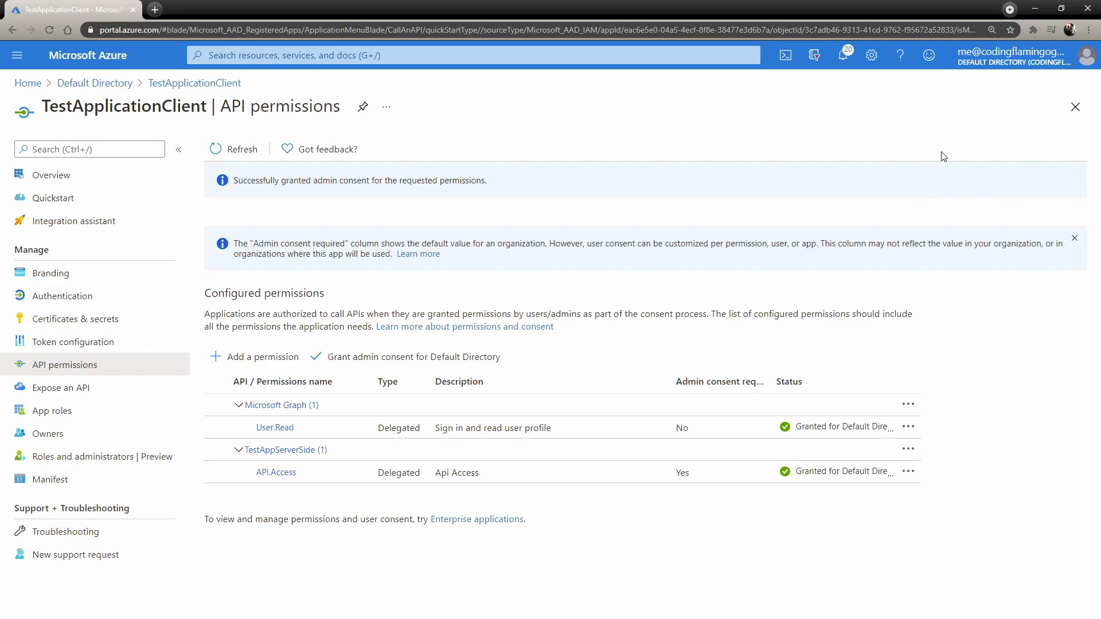
mouse_move(984, 159)
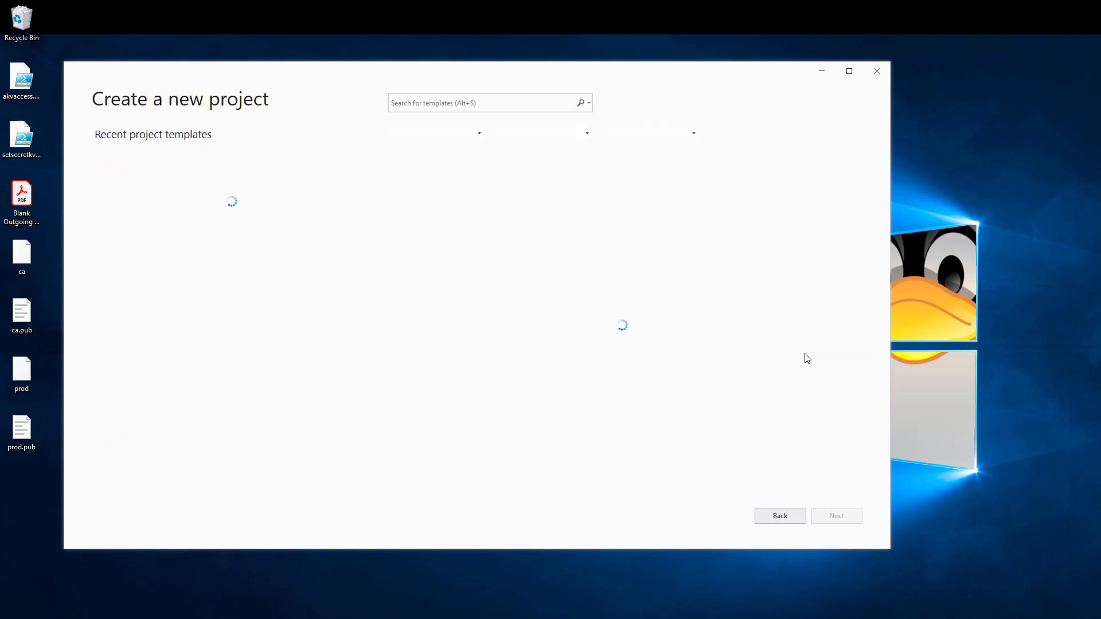
Step: Create a Blazor WebAssembly App with Microsoft identity platform authentication, ASP.NET Core hosted
click(835, 516)
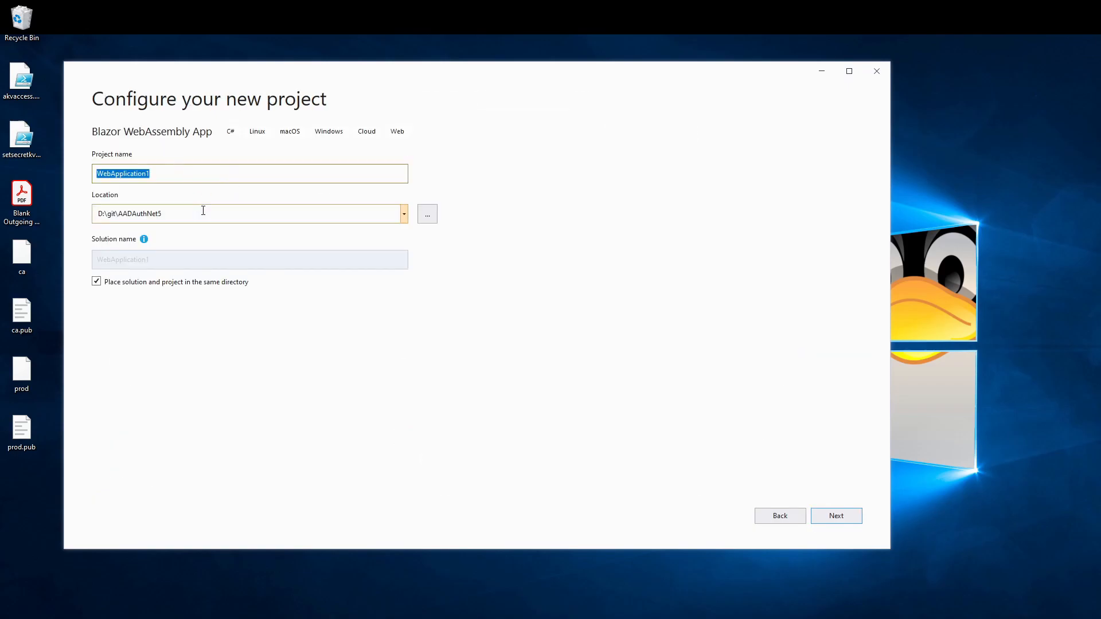
click(835, 515)
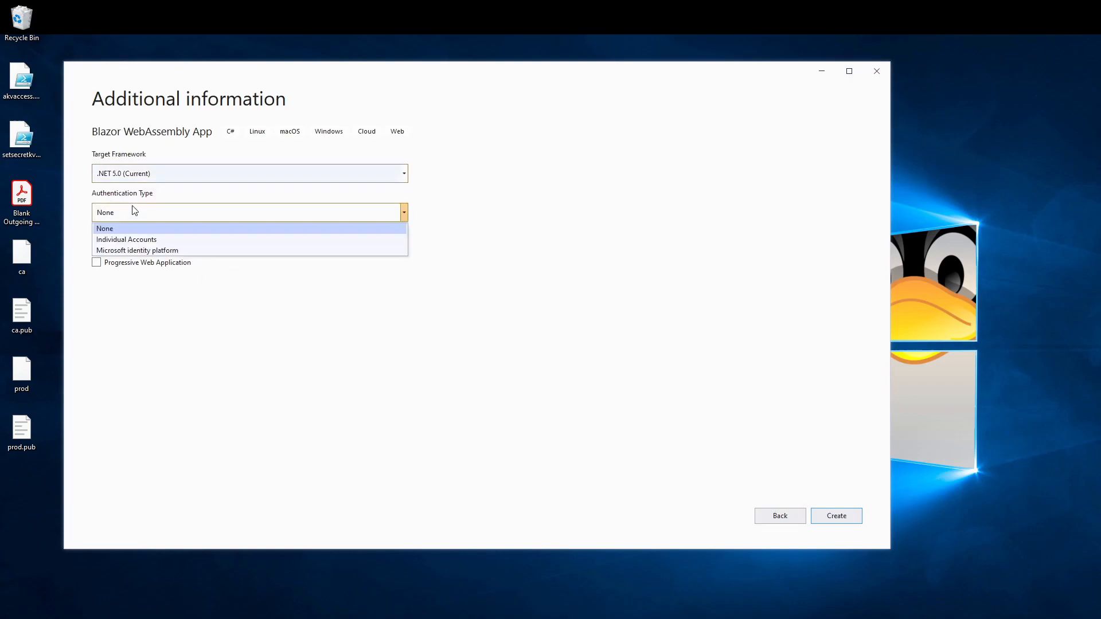
click(137, 250)
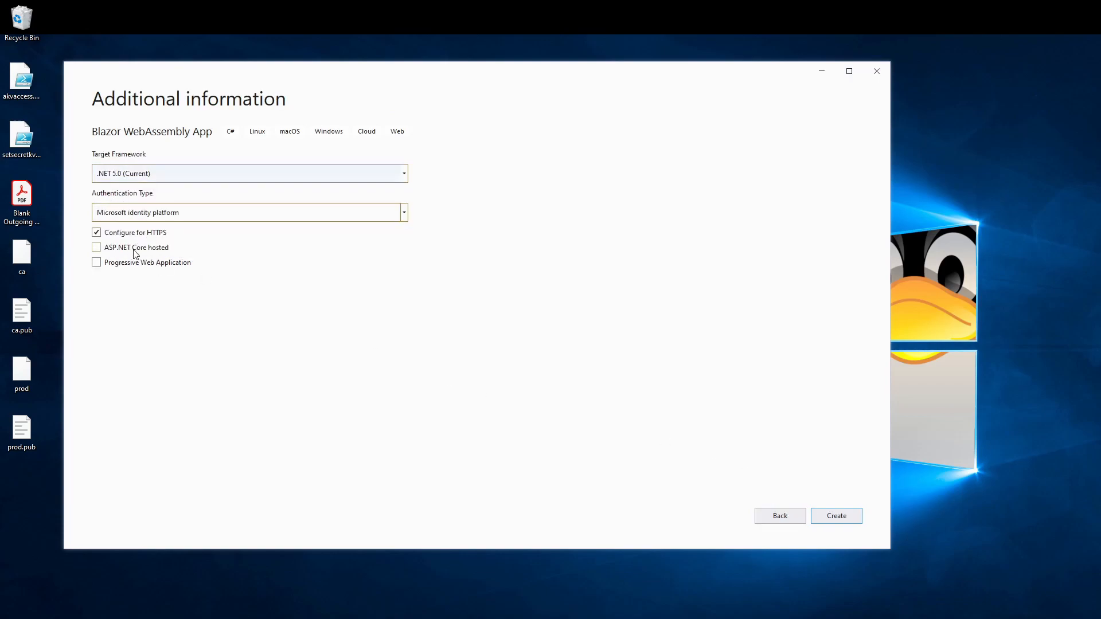
click(96, 247)
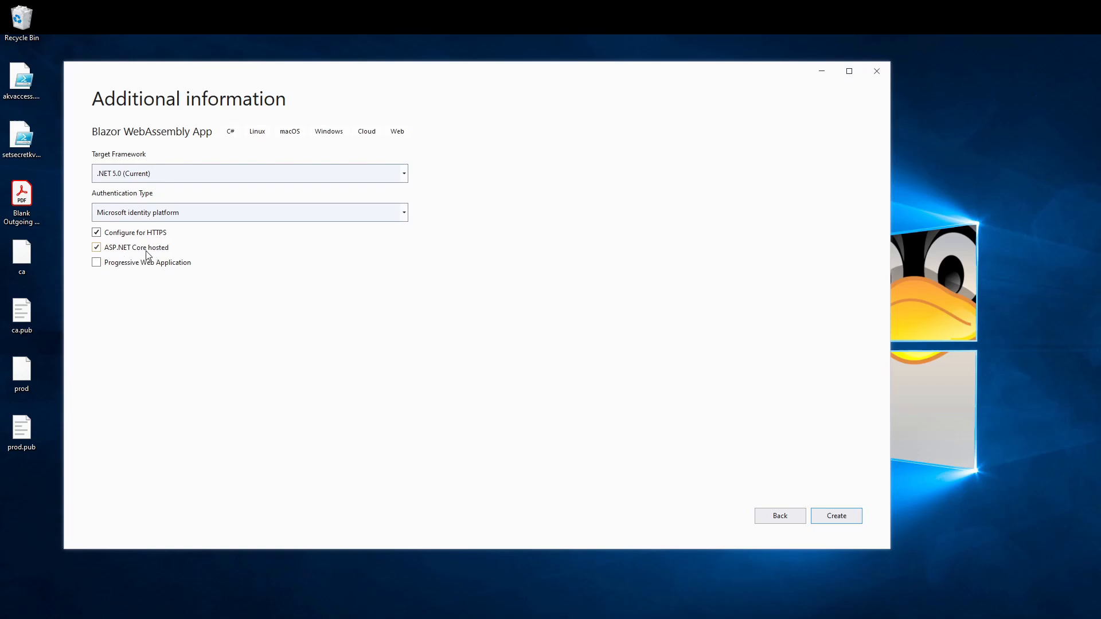
mouse_move(861, 119)
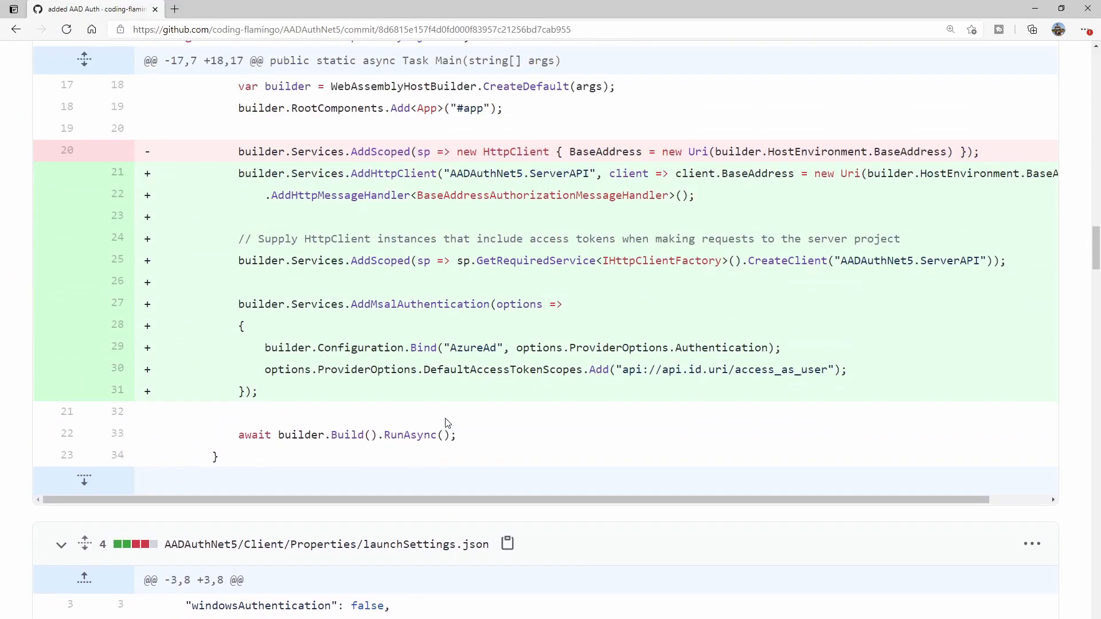
scroll(down, 3)
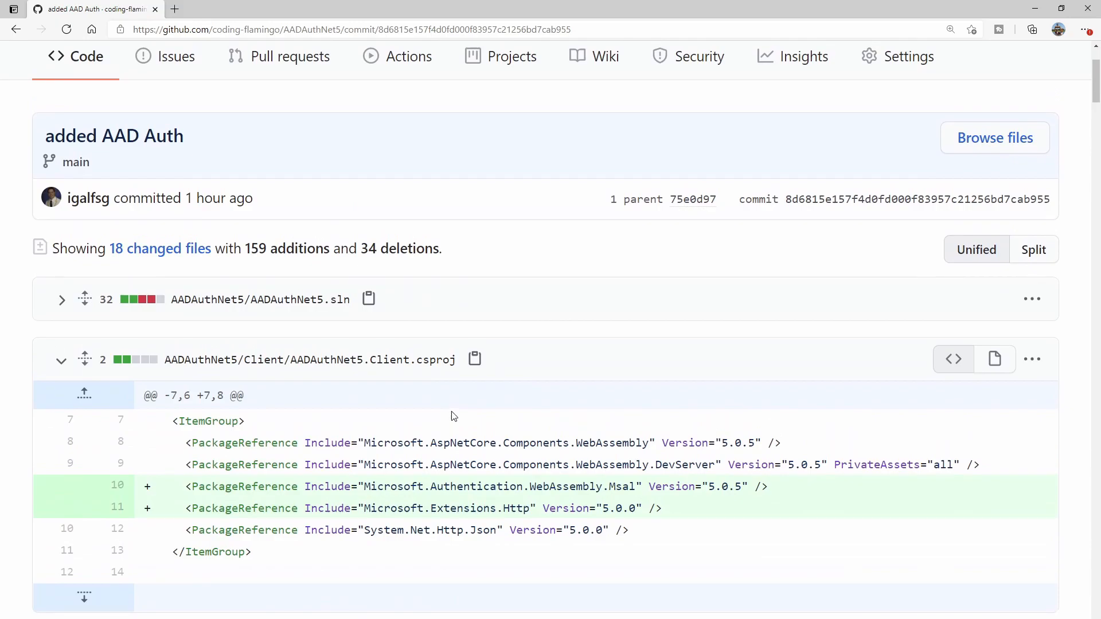
scroll(down, 3)
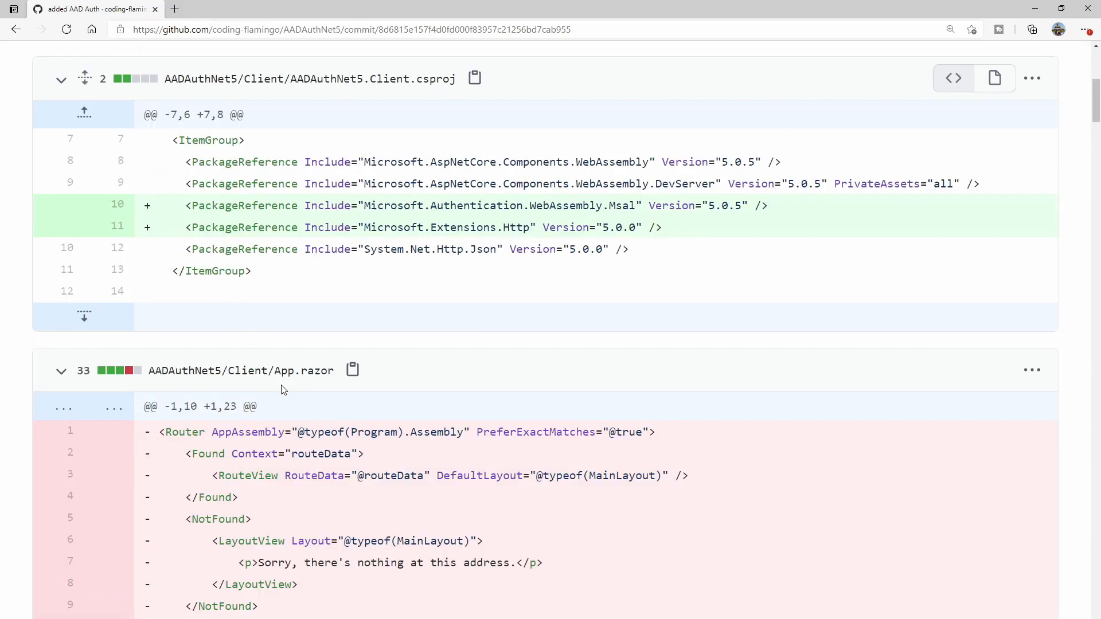
scroll(down, 3)
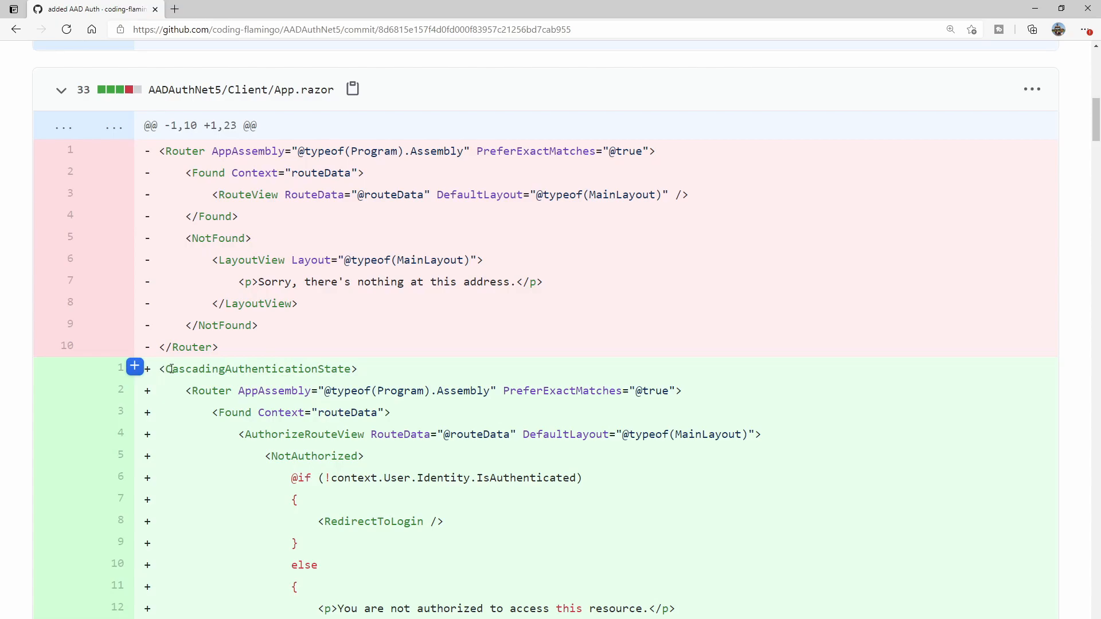
mouse_move(177, 375)
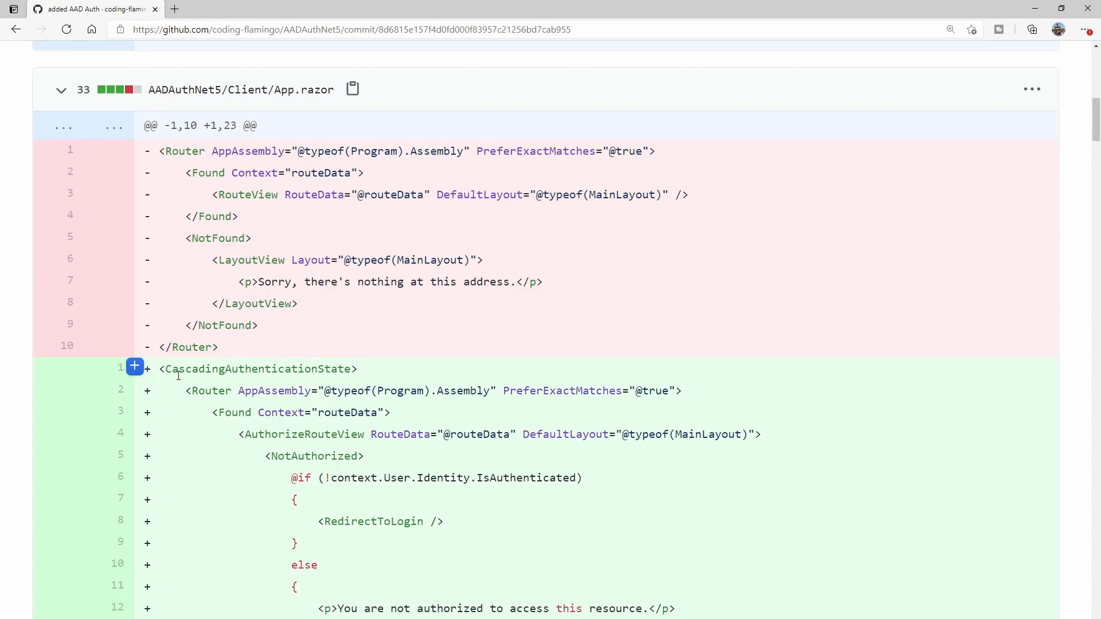
mouse_move(178, 384)
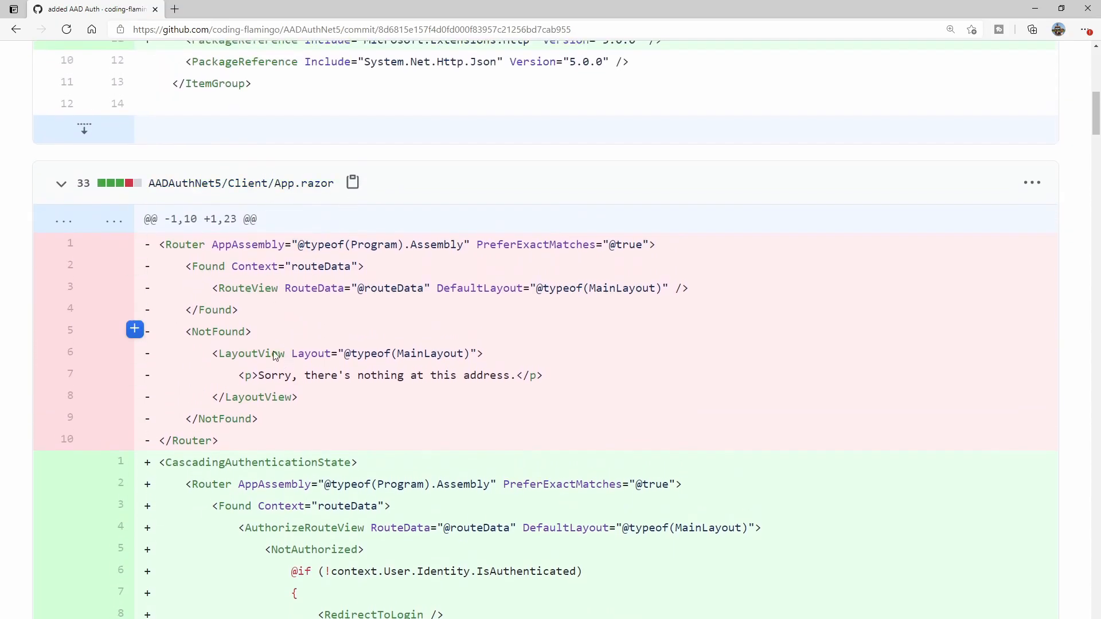
scroll(down, 3)
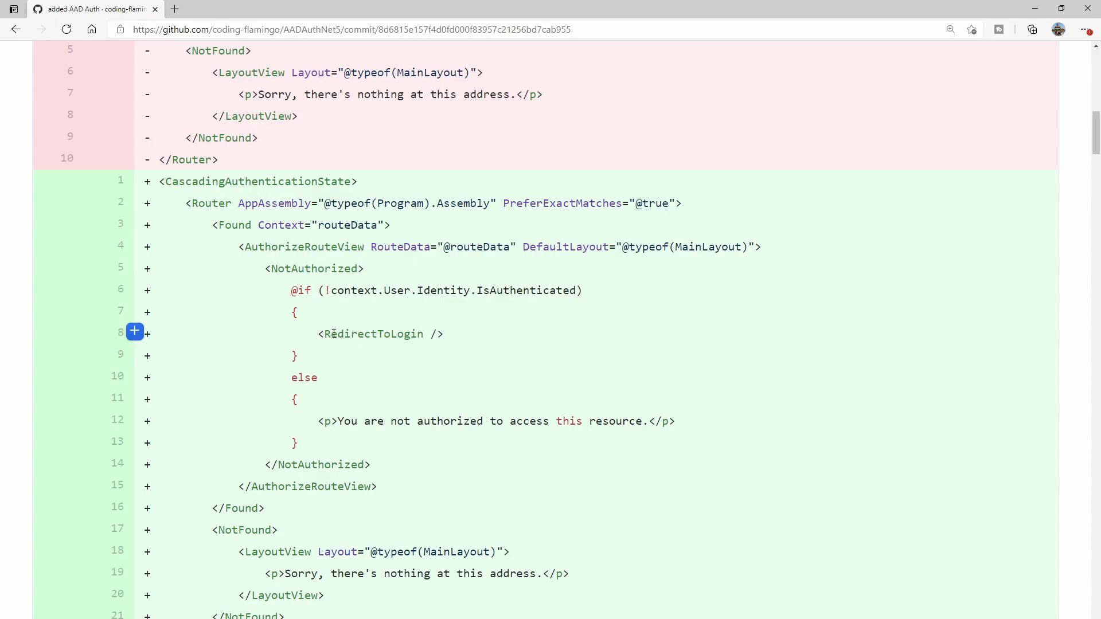
mouse_move(449, 339)
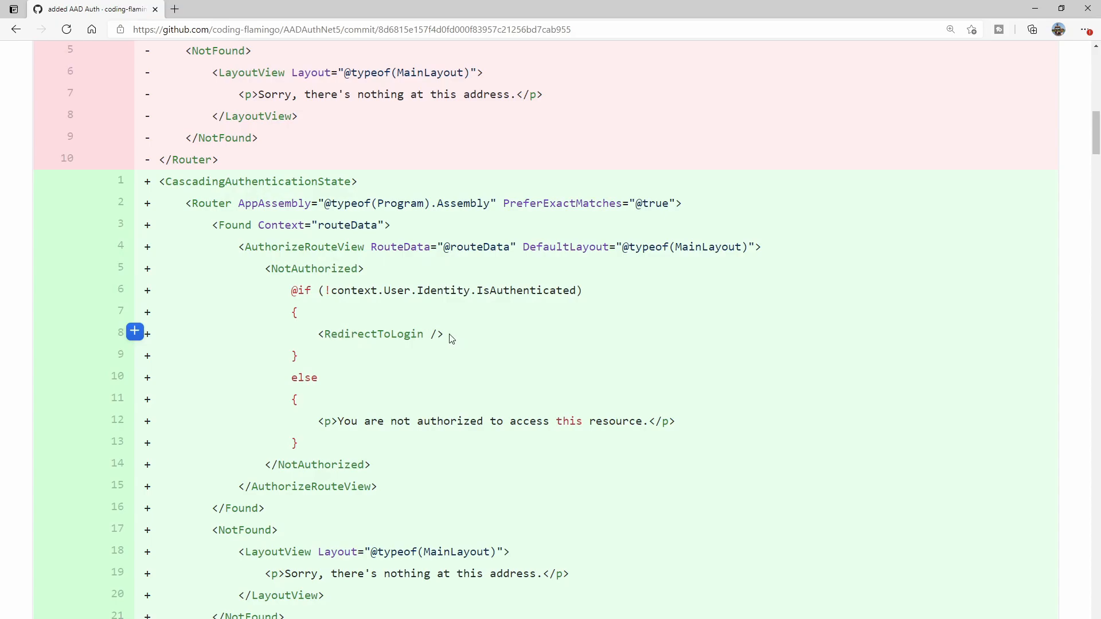
scroll(down, 3)
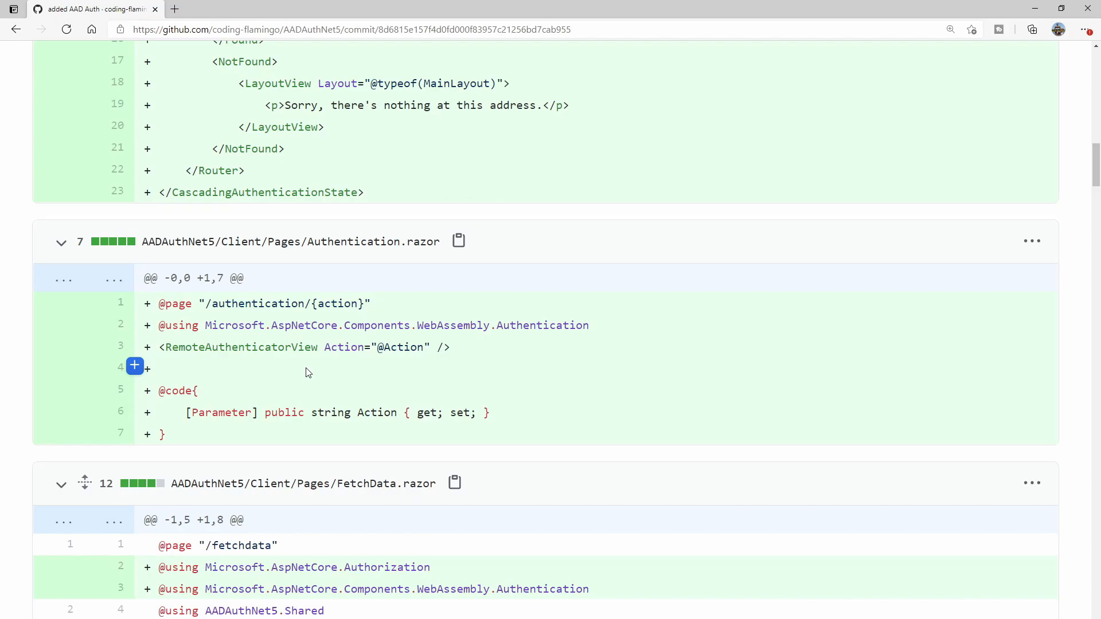
mouse_move(302, 382)
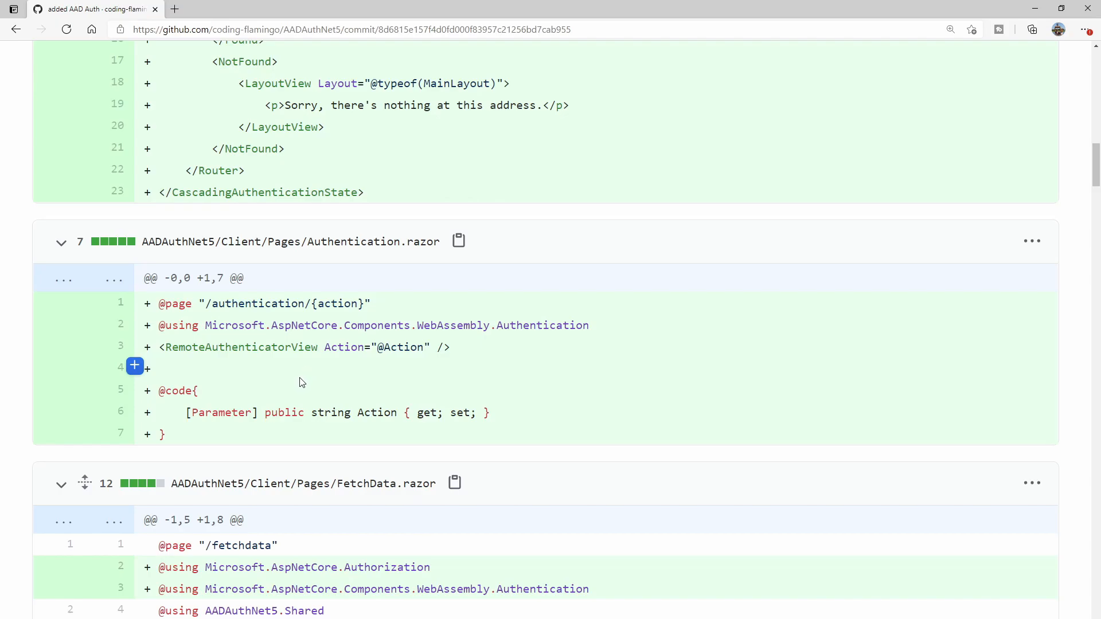
scroll(down, 3)
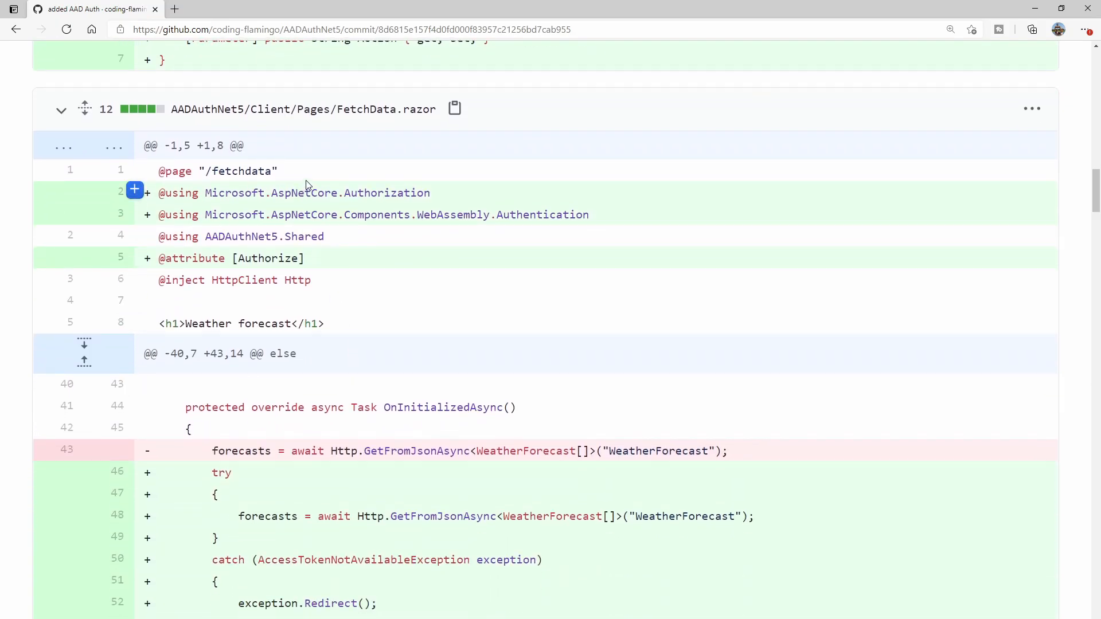
mouse_move(414, 127)
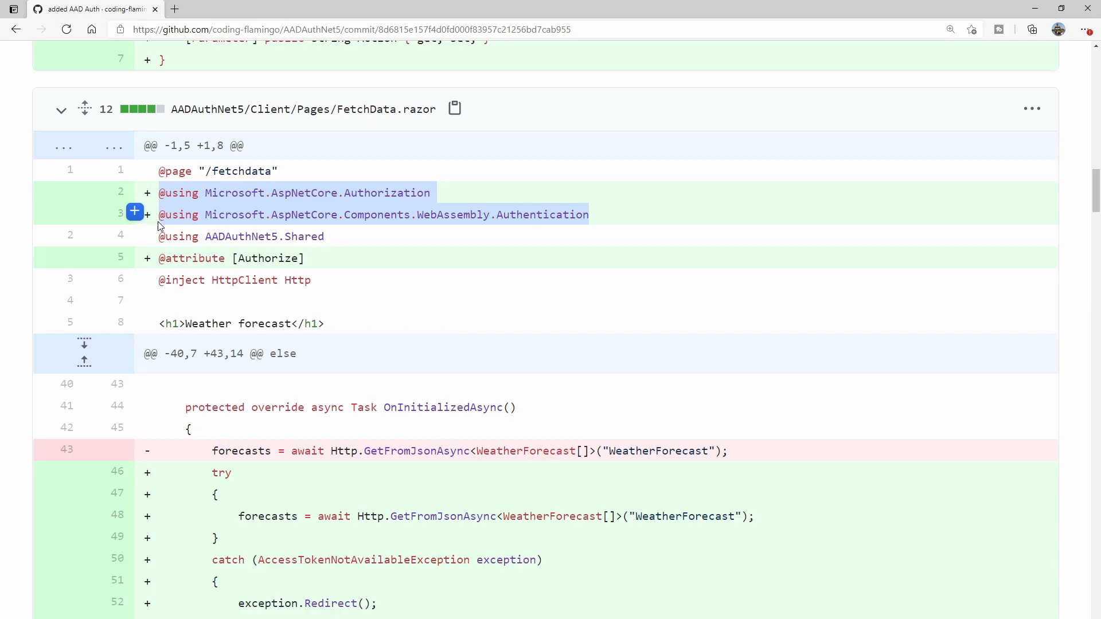
mouse_move(513, 206)
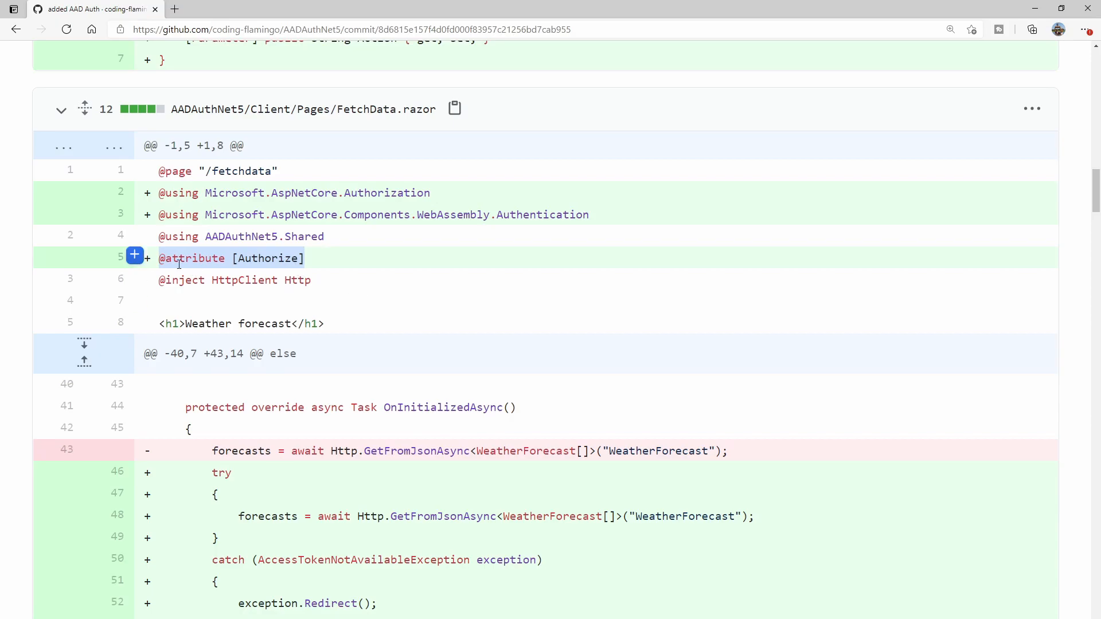
scroll(down, 3)
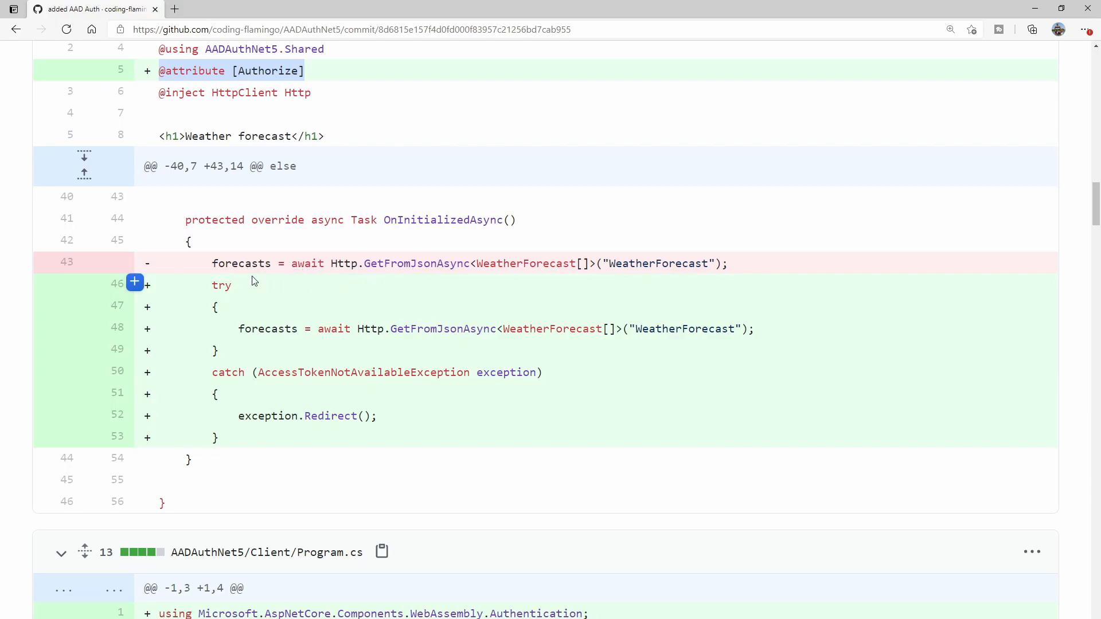
mouse_move(343, 370)
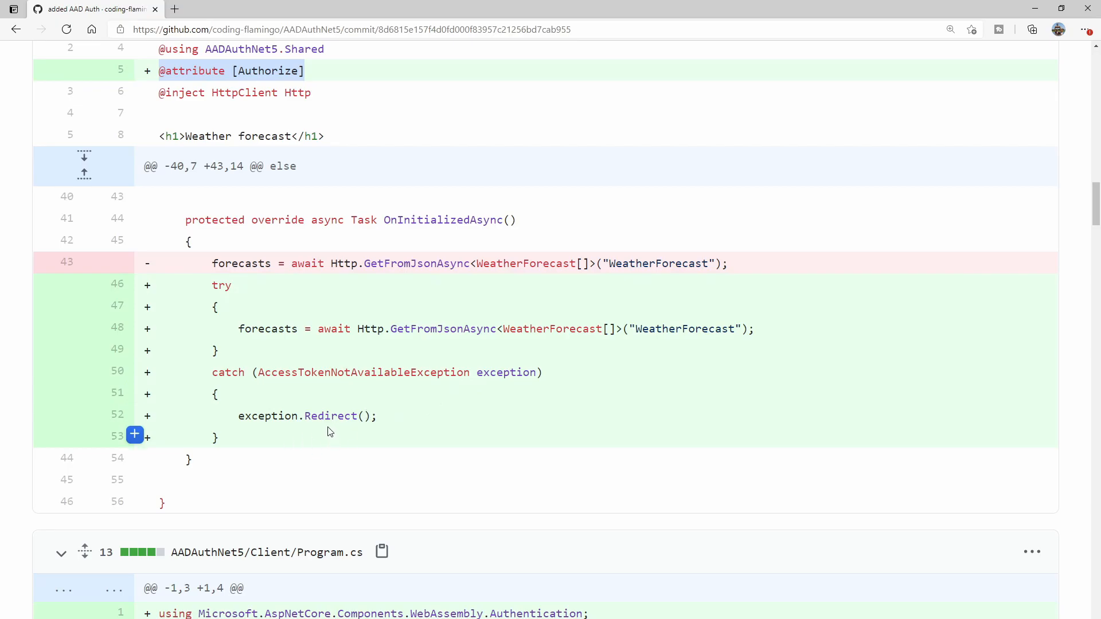
scroll(down, 3)
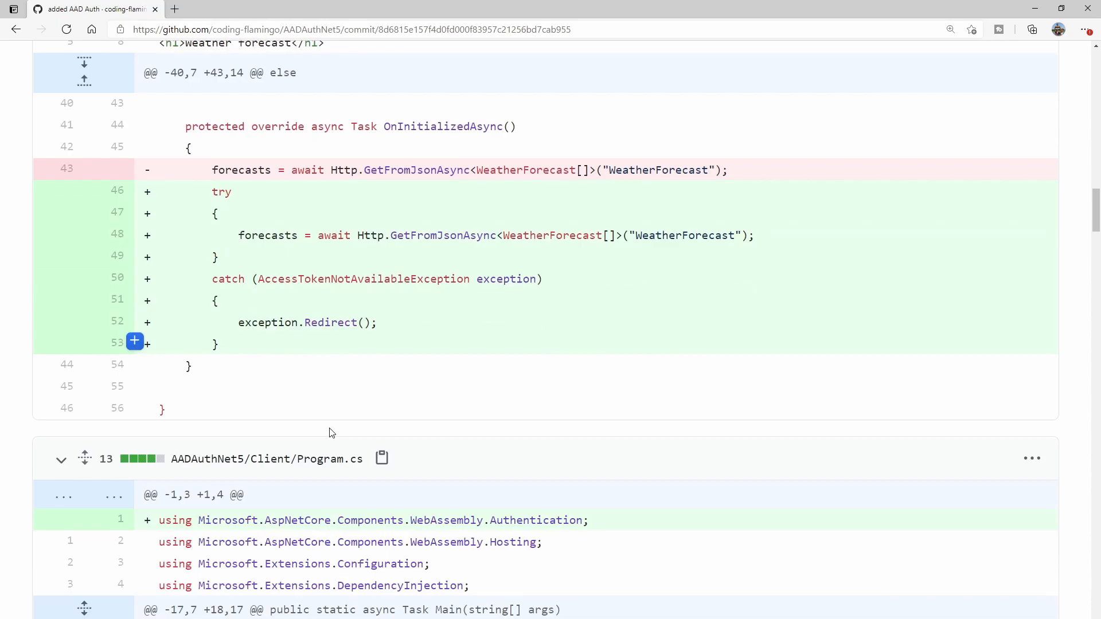
scroll(down, 3)
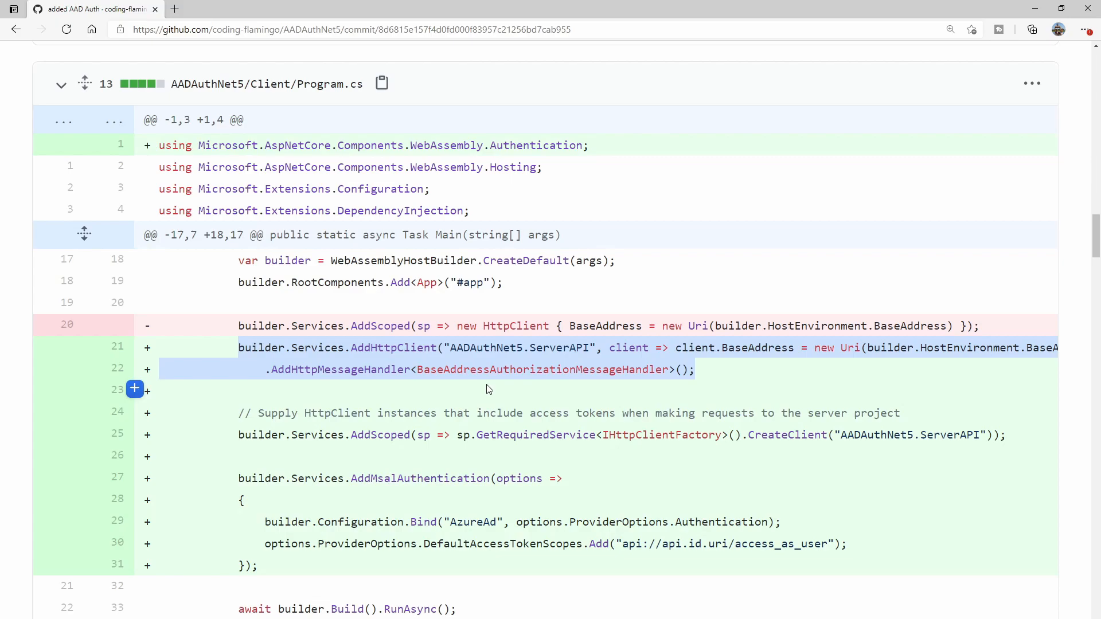
scroll(down, 3)
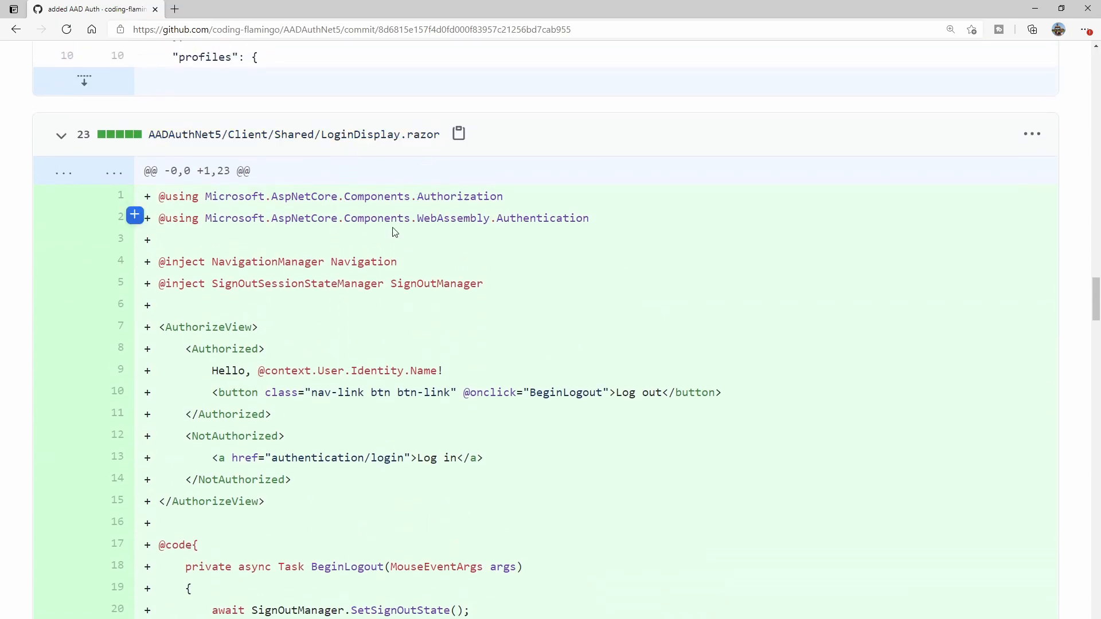
scroll(down, 3)
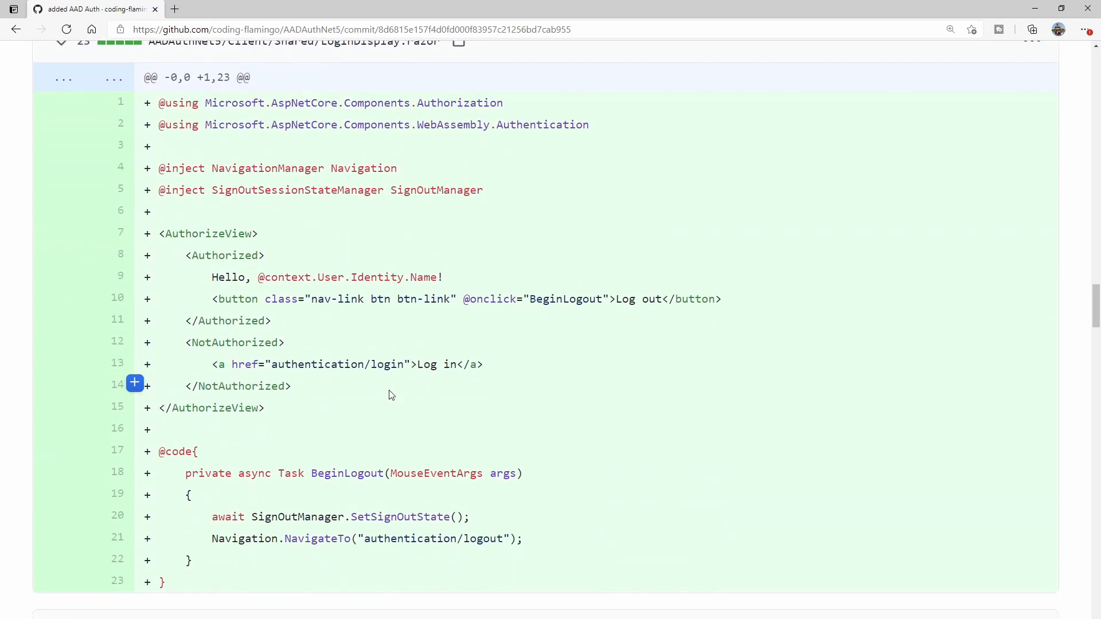
scroll(down, 3)
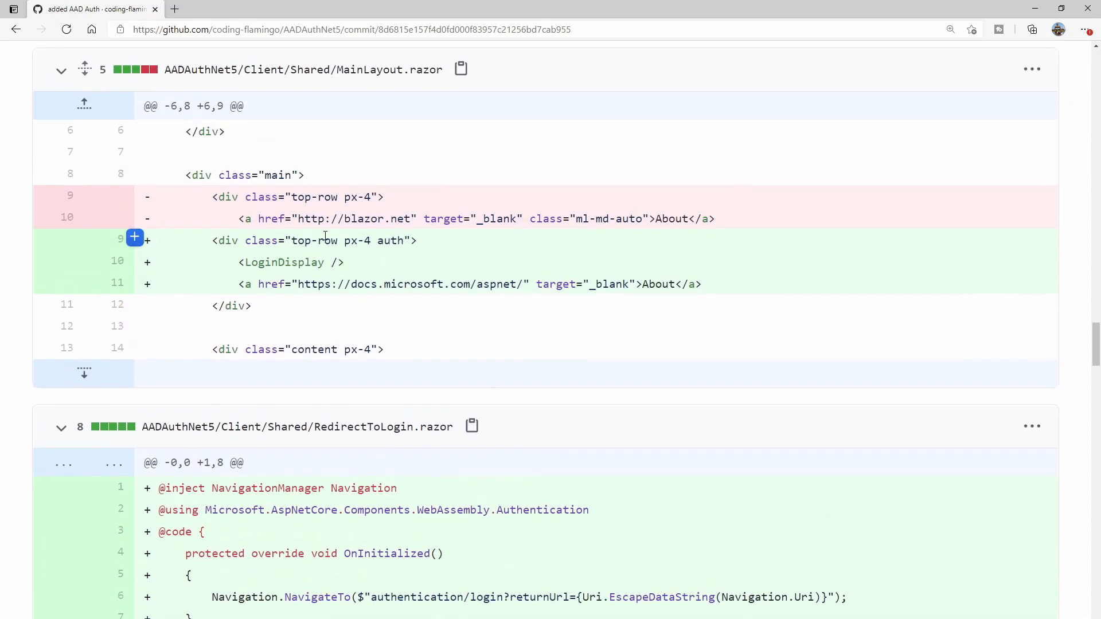
double_click(288, 262)
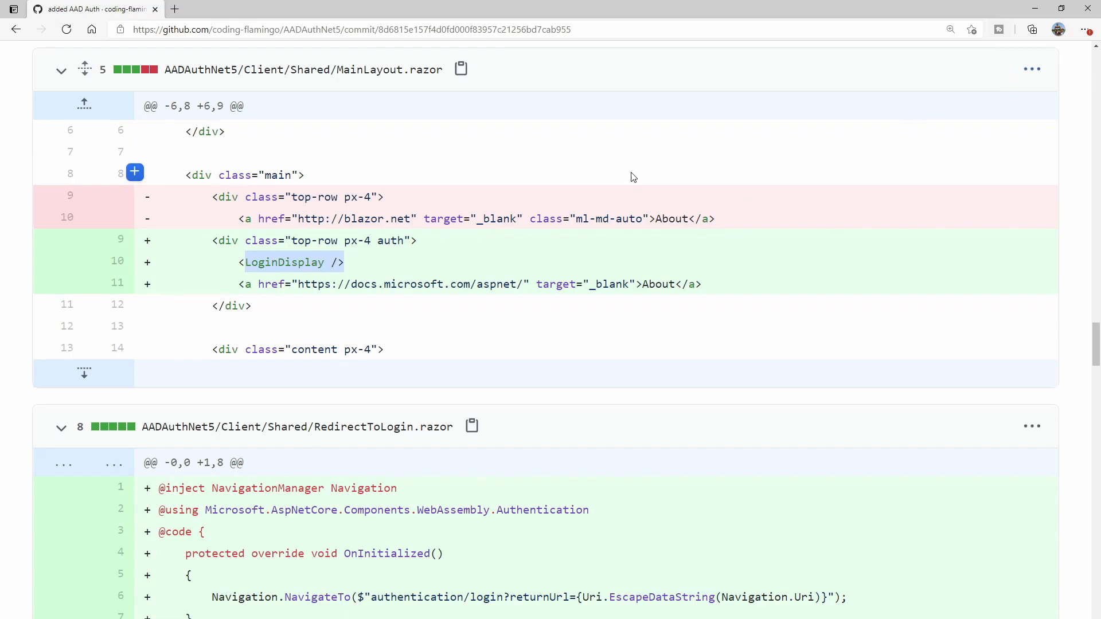
scroll(down, 3)
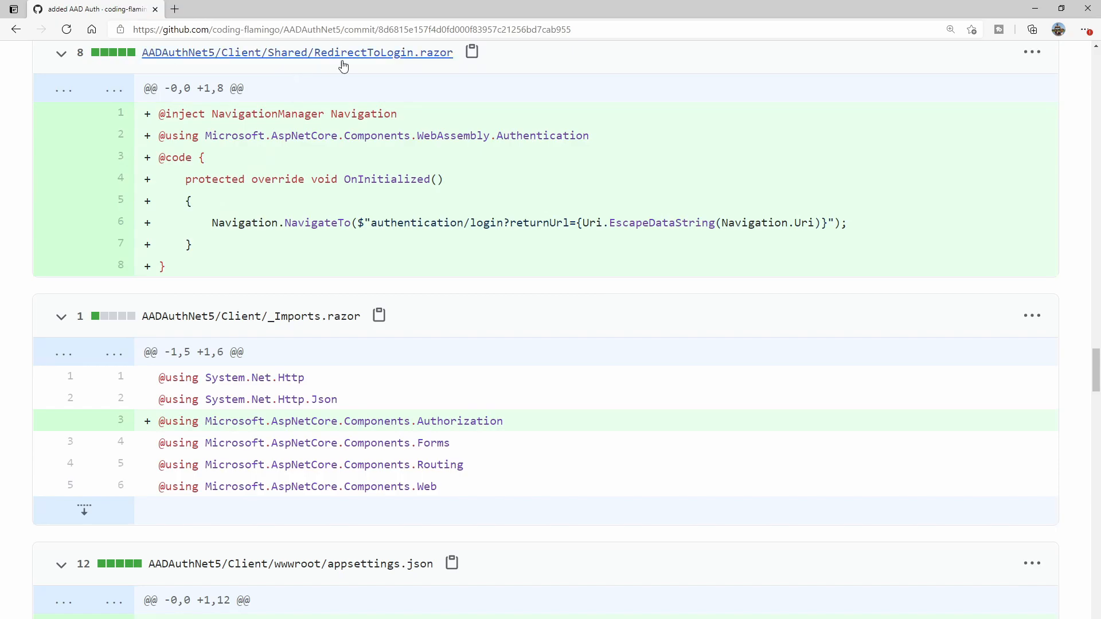
scroll(down, 3)
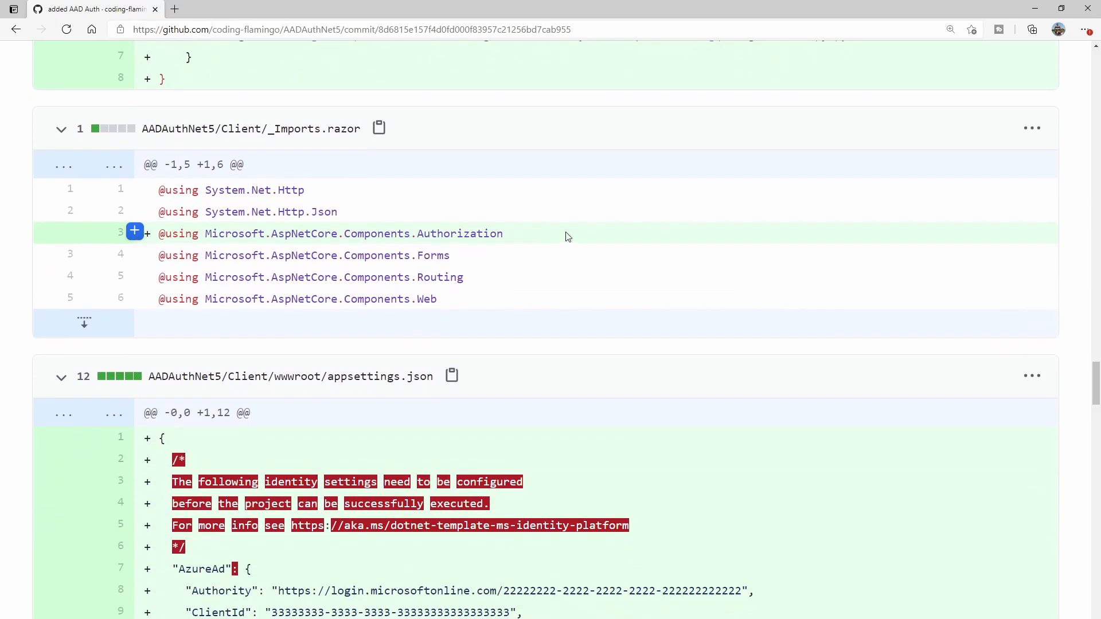
scroll(down, 3)
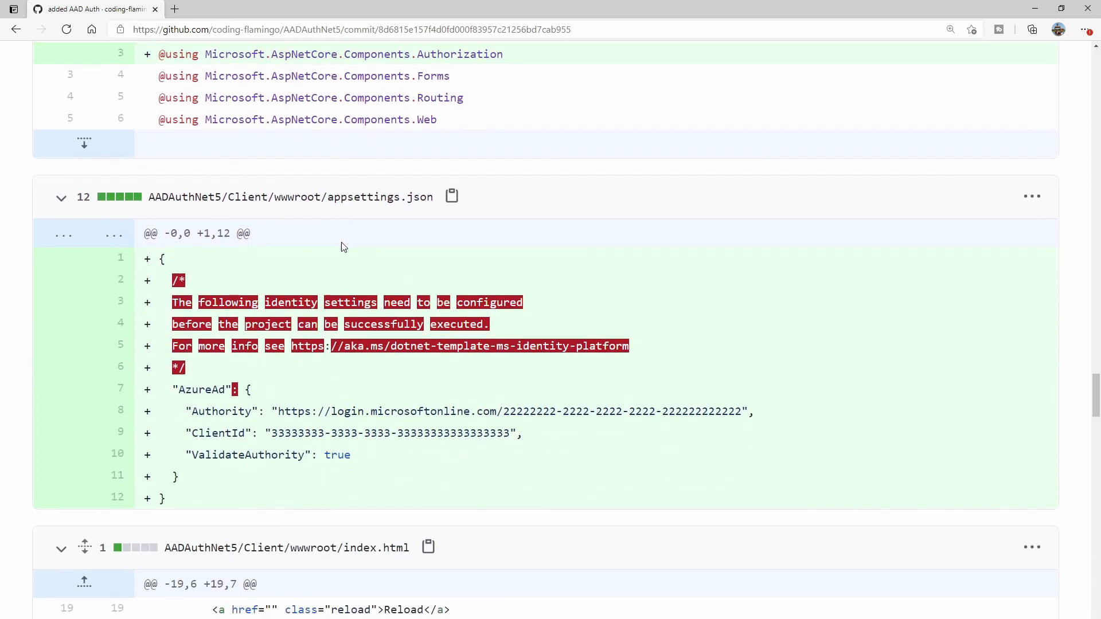
scroll(down, 3)
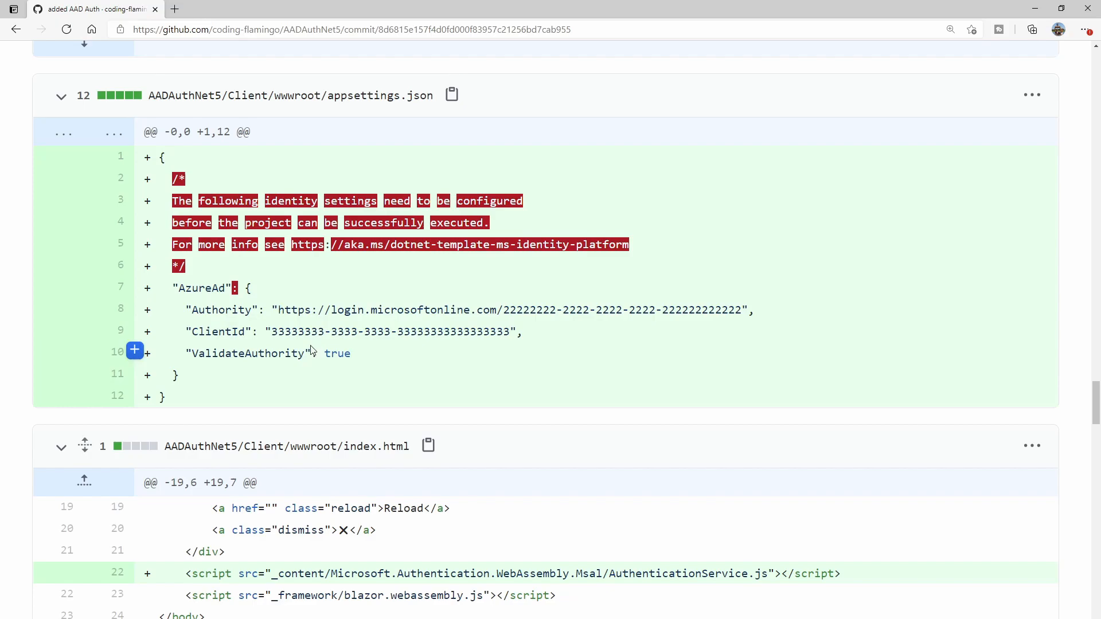
scroll(down, 3)
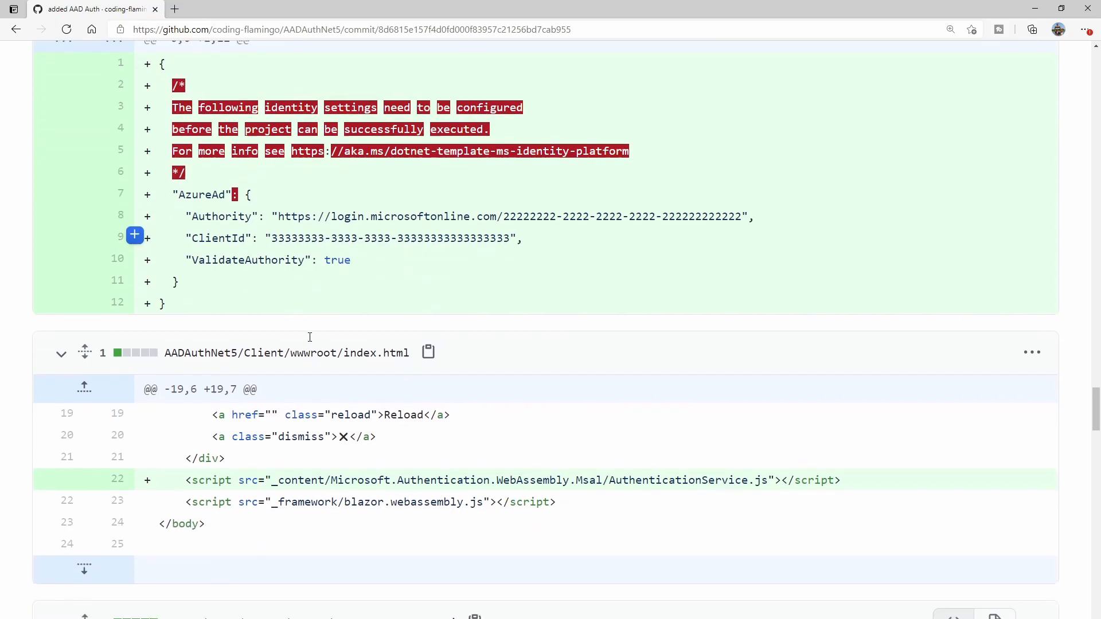
scroll(down, 3)
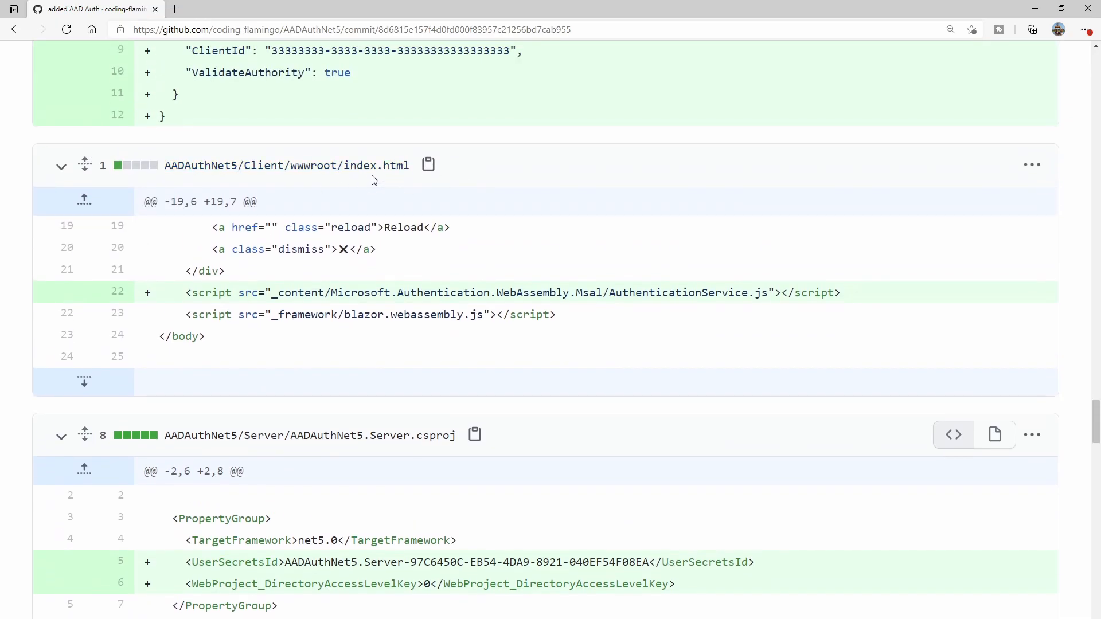
scroll(down, 3)
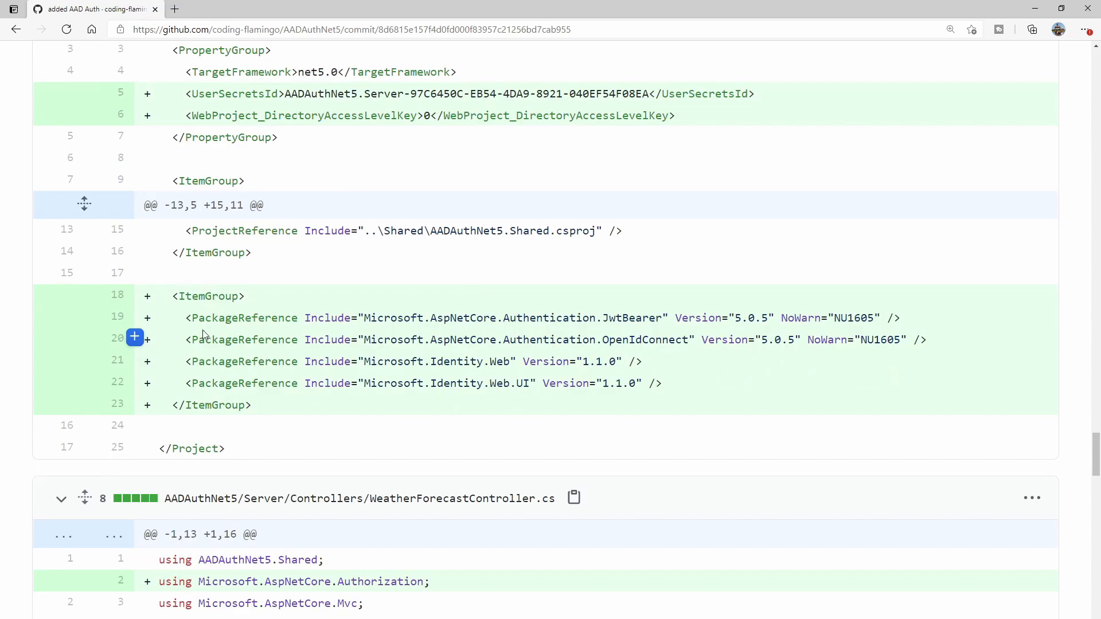
mouse_move(688, 409)
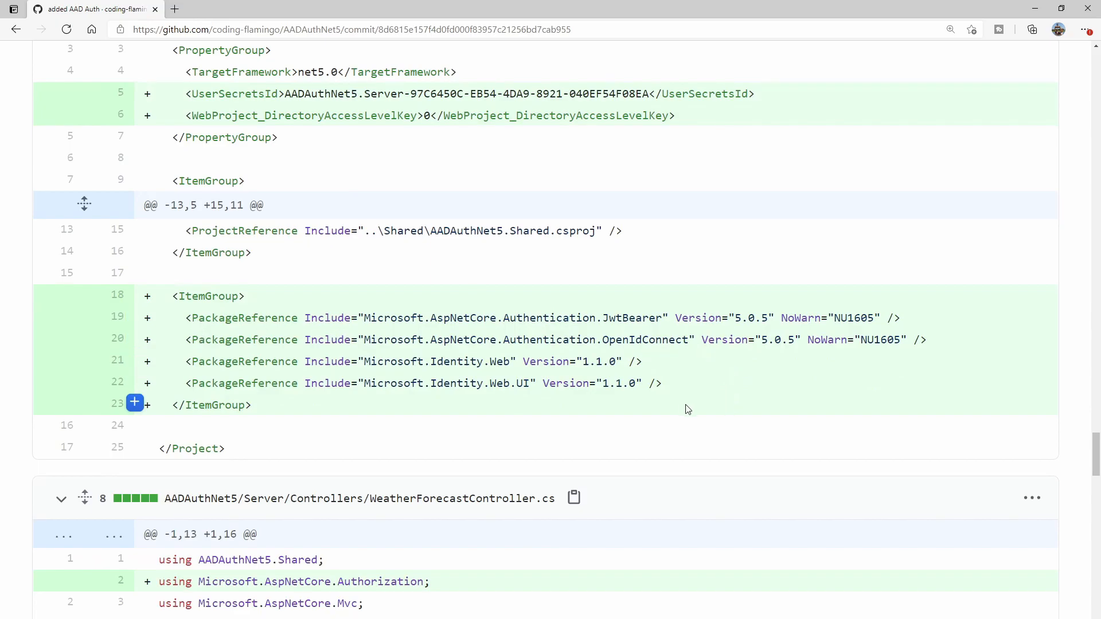
scroll(down, 3)
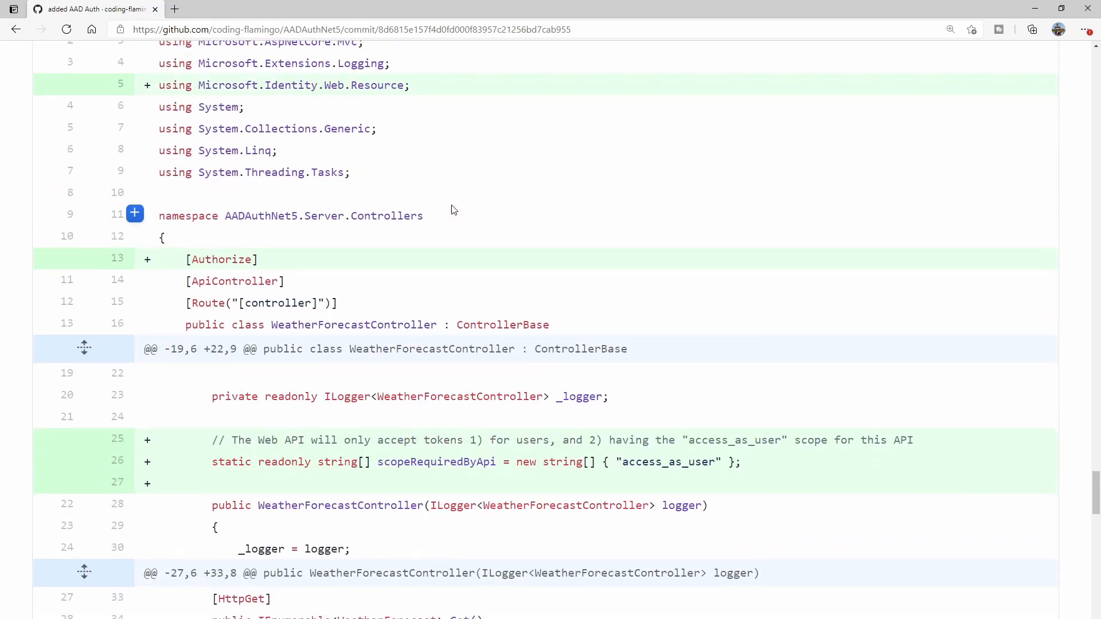
scroll(down, 3)
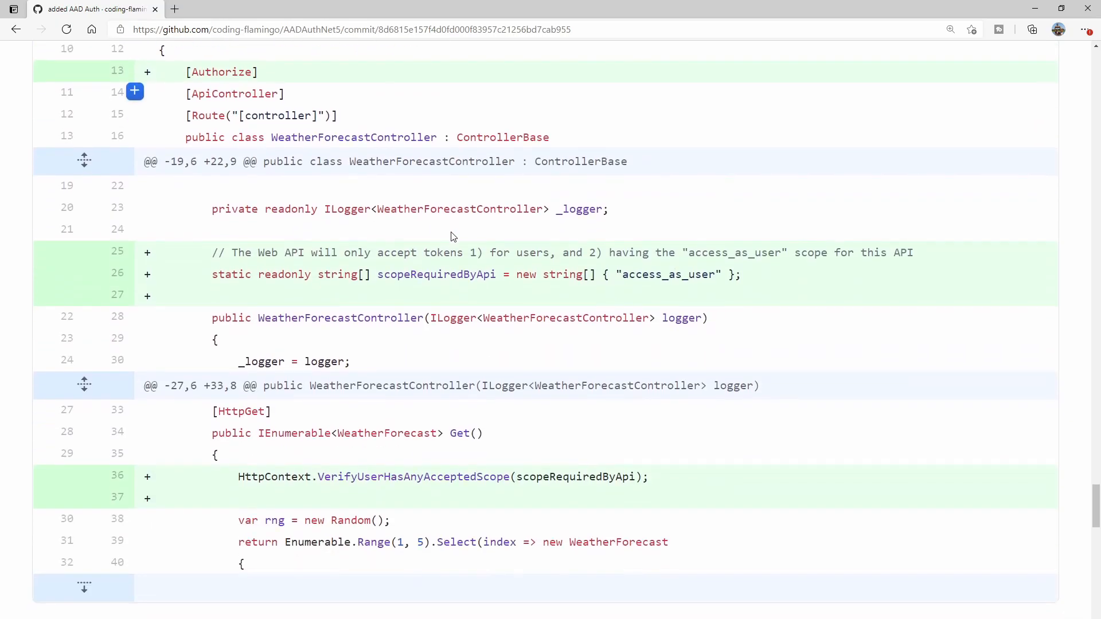
mouse_move(454, 313)
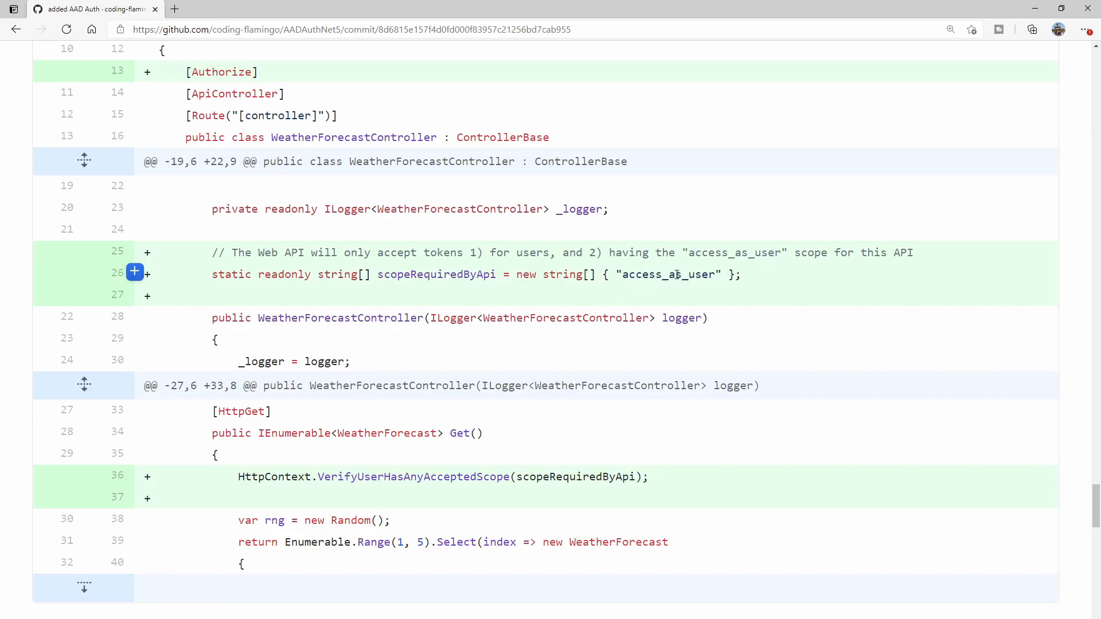
scroll(down, 3)
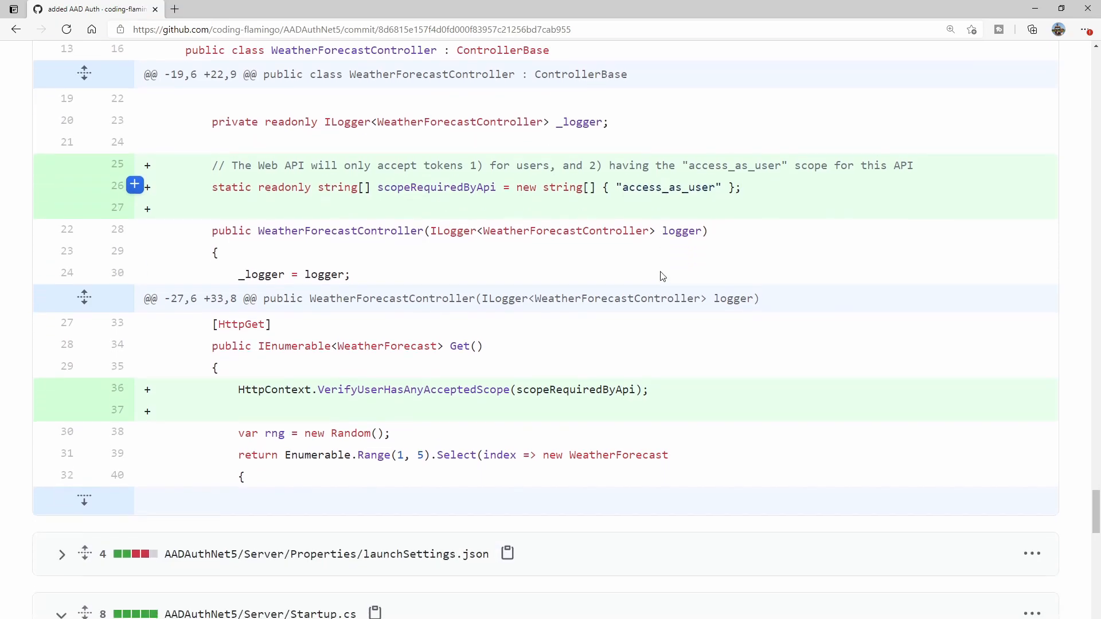
scroll(down, 3)
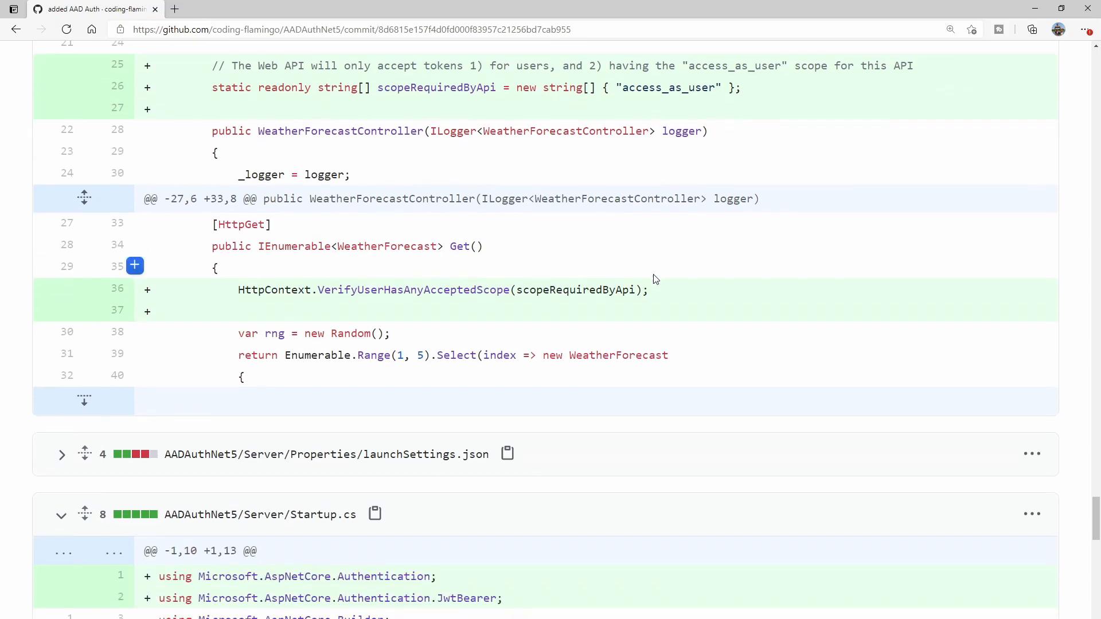
scroll(down, 3)
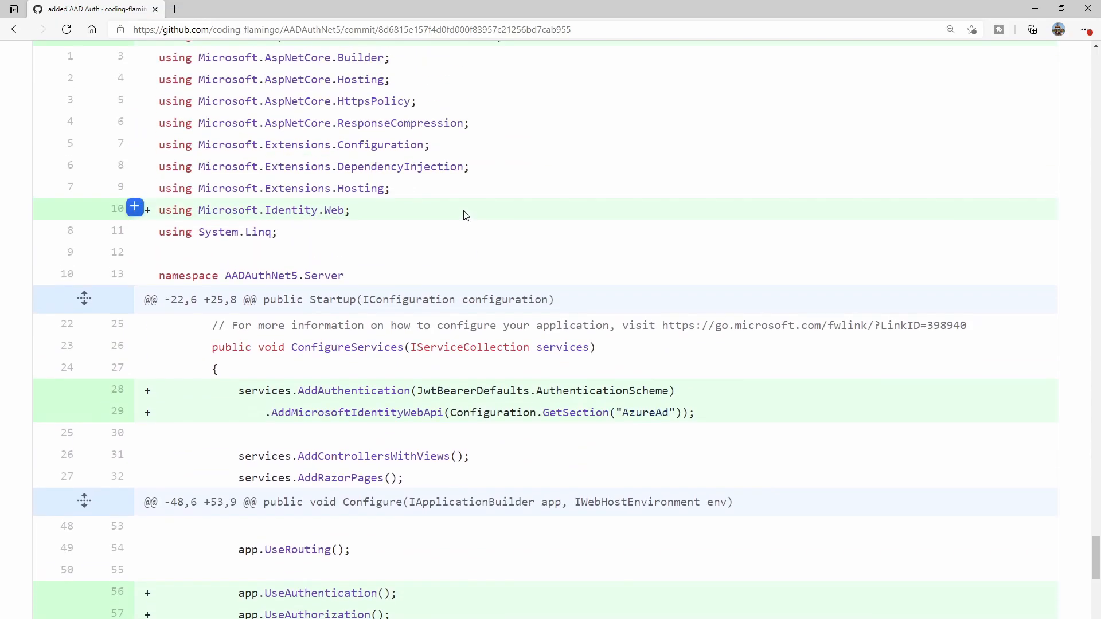
scroll(down, 3)
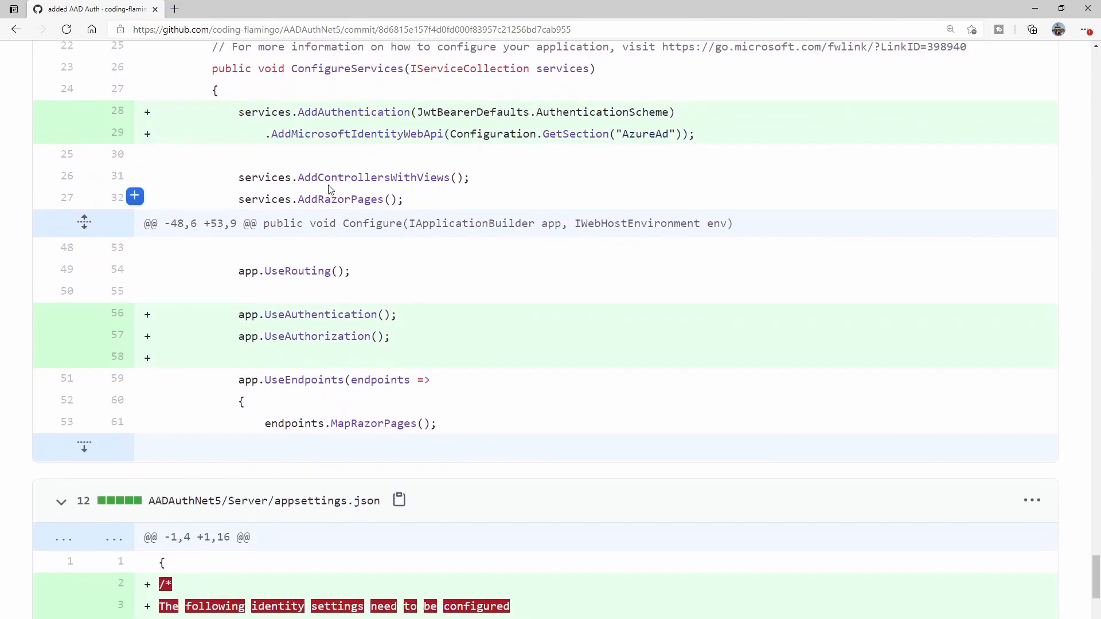
drag(238, 111, 694, 133)
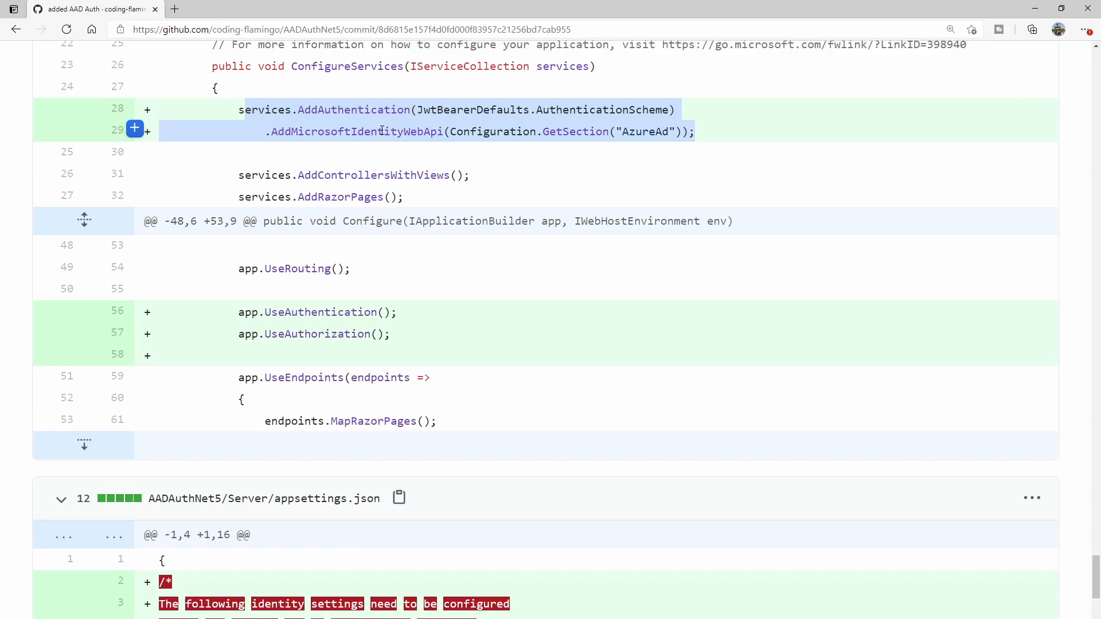
mouse_move(371, 122)
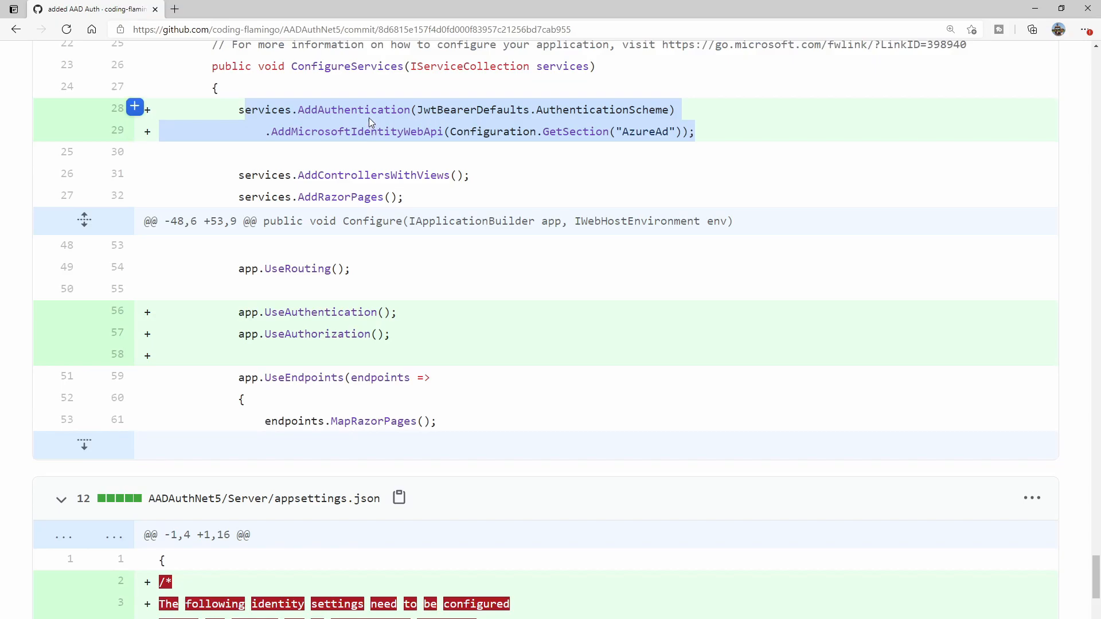
scroll(down, 3)
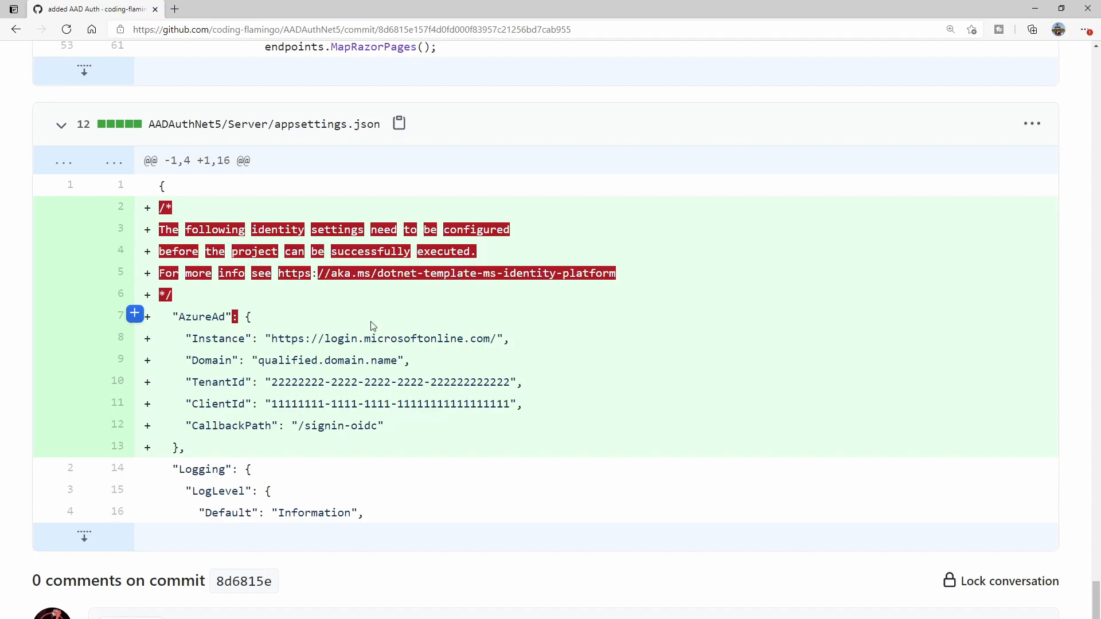
scroll(up, 3)
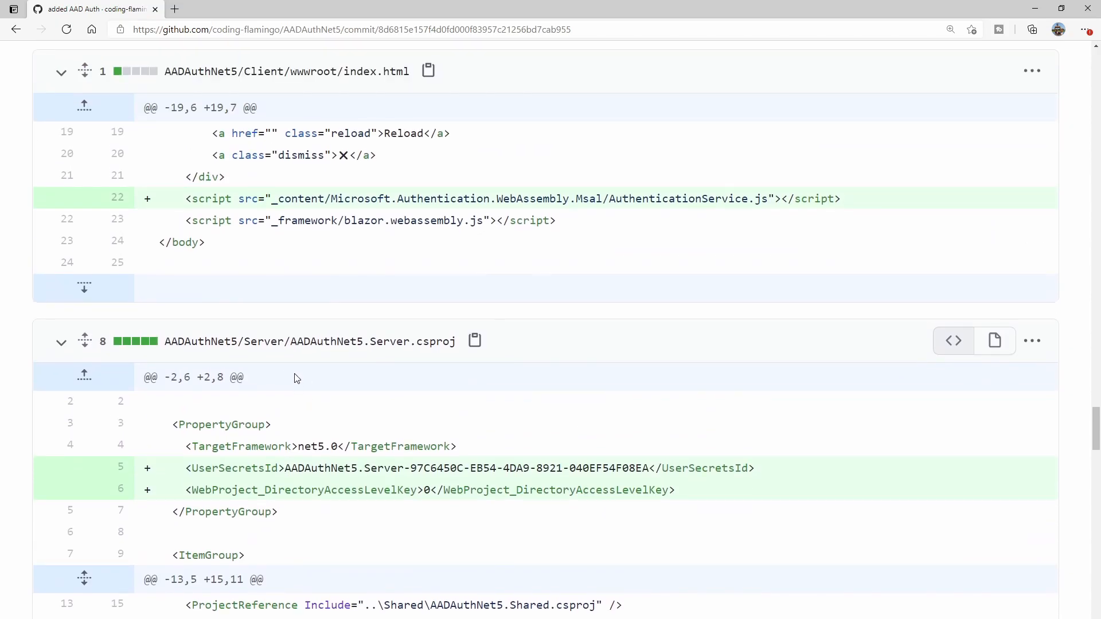
mouse_move(317, 382)
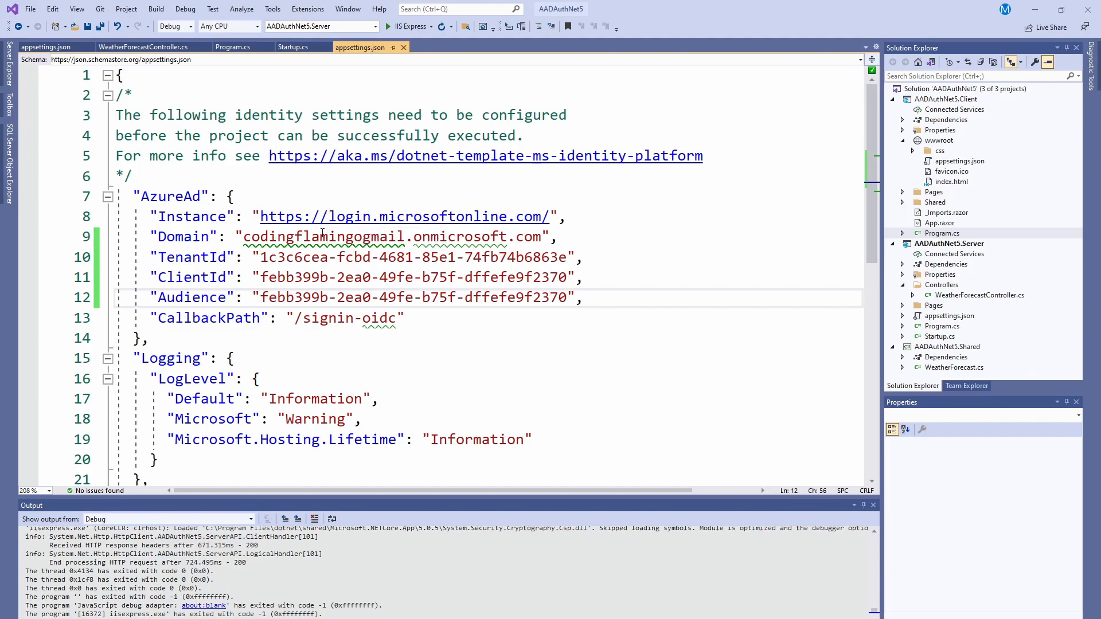
mouse_move(404, 216)
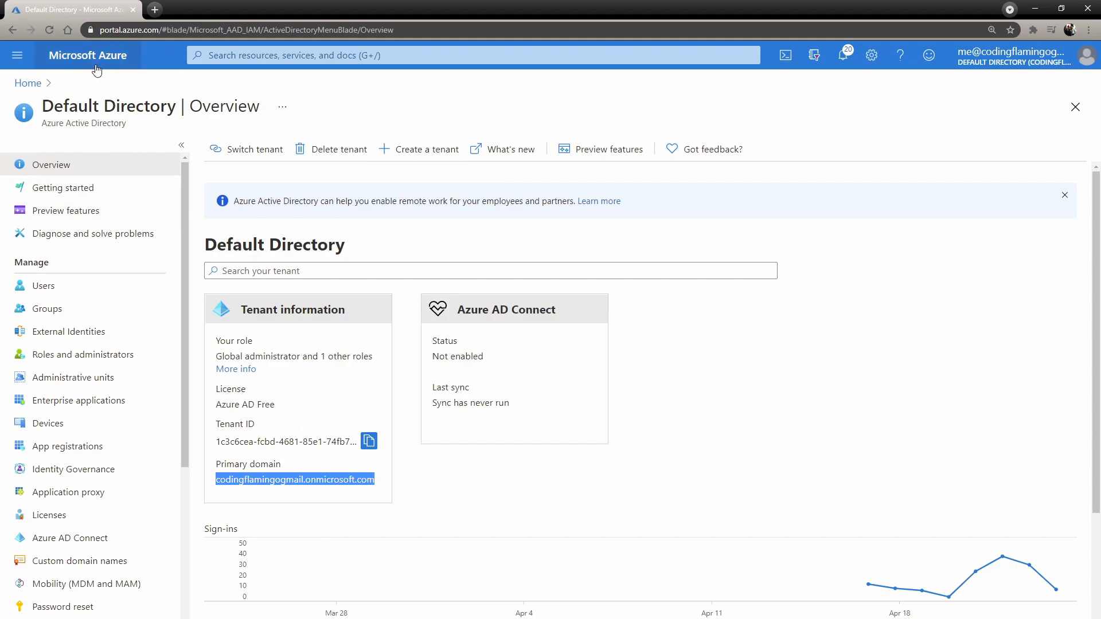
mouse_move(138, 74)
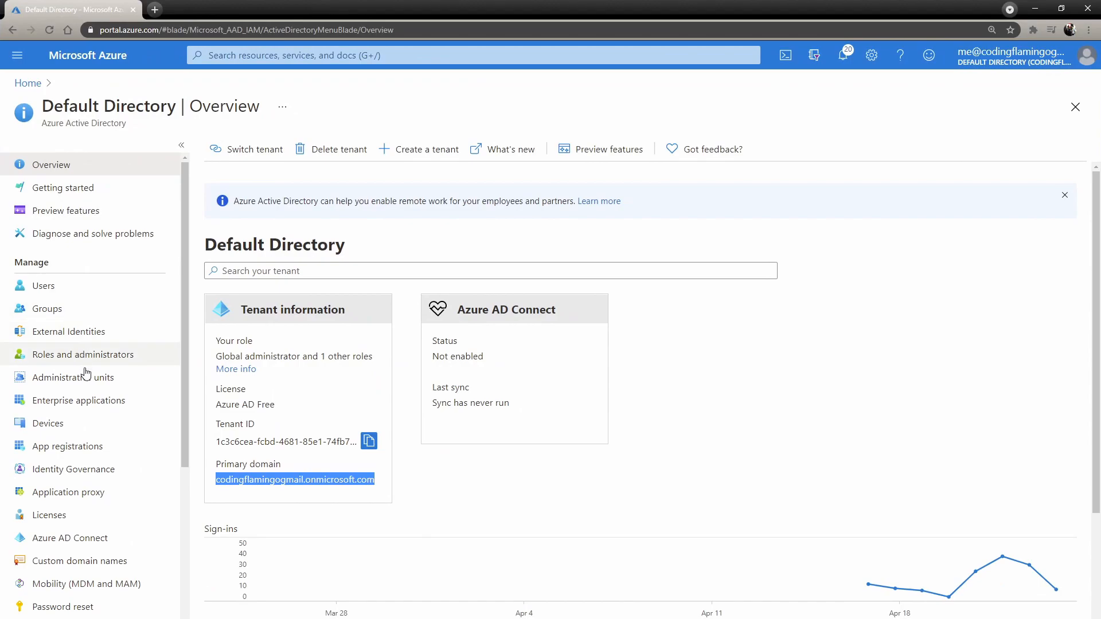
Step: Show the owned app registrations: ServerApp, ClientApp, TestAppServerSide and TestApplicationClient
click(68, 446)
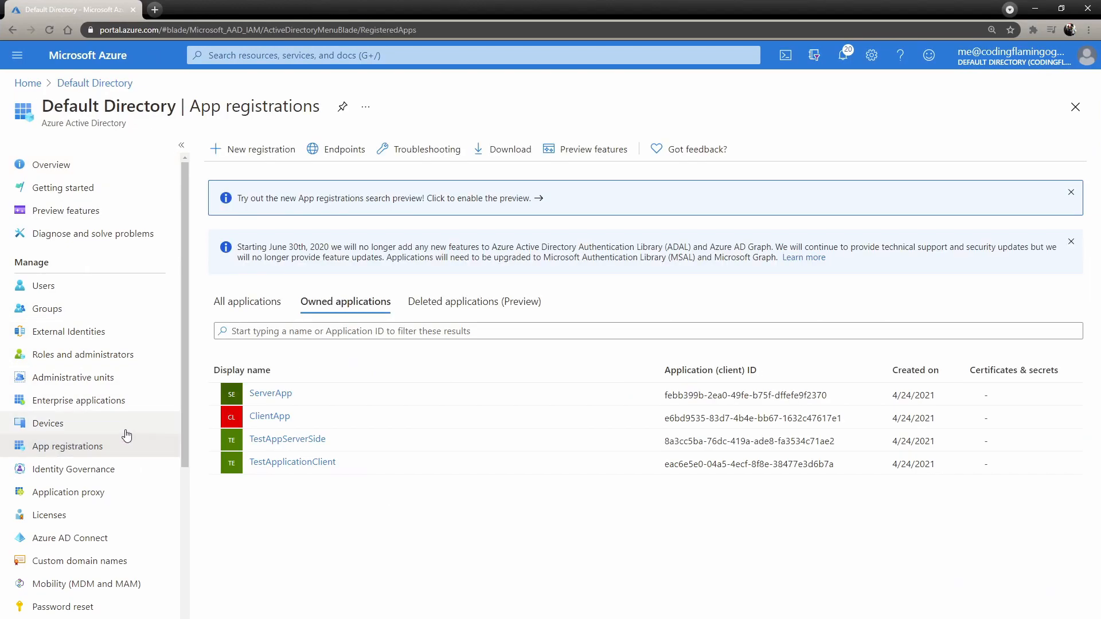
click(270, 393)
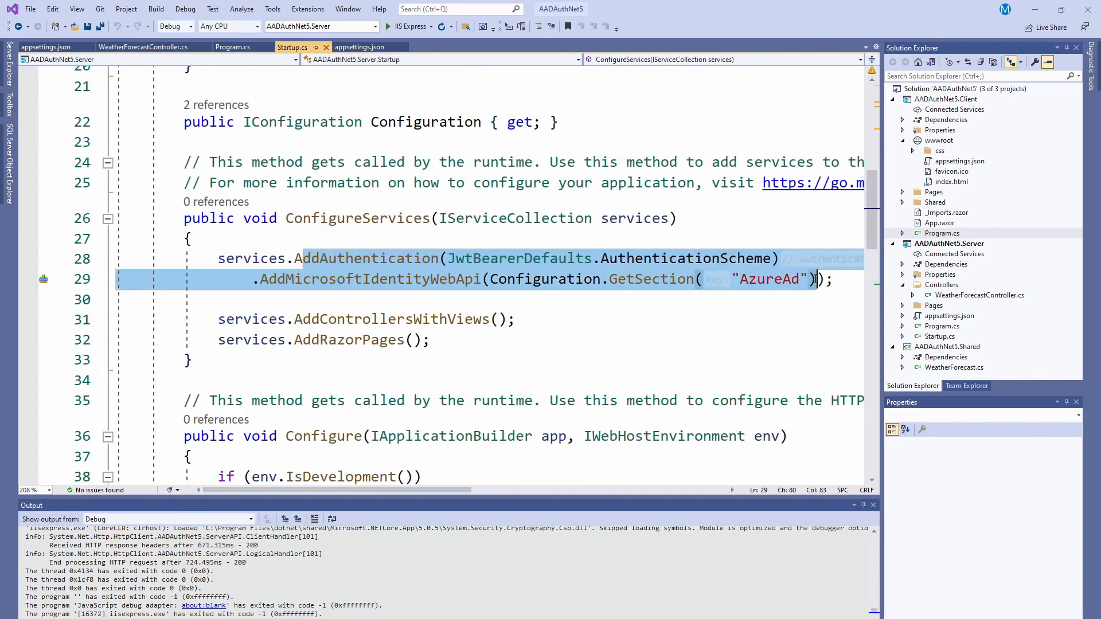
Step: Review the AzureAd section in Startup.cs, both appsettings.json files and the client Program.cs scope
click(778, 279)
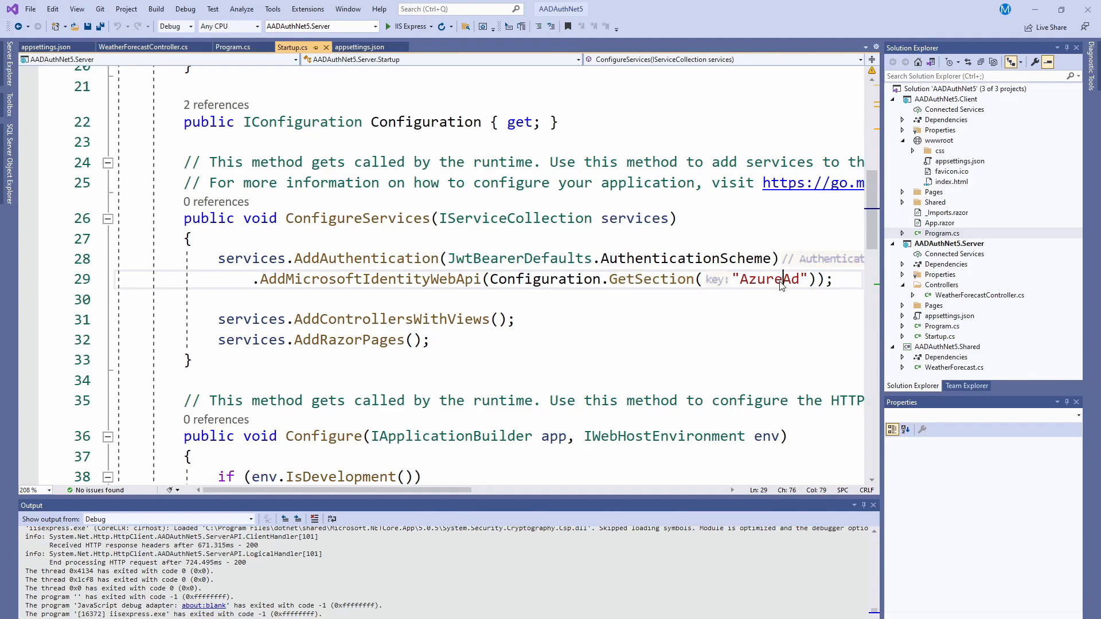
click(360, 47)
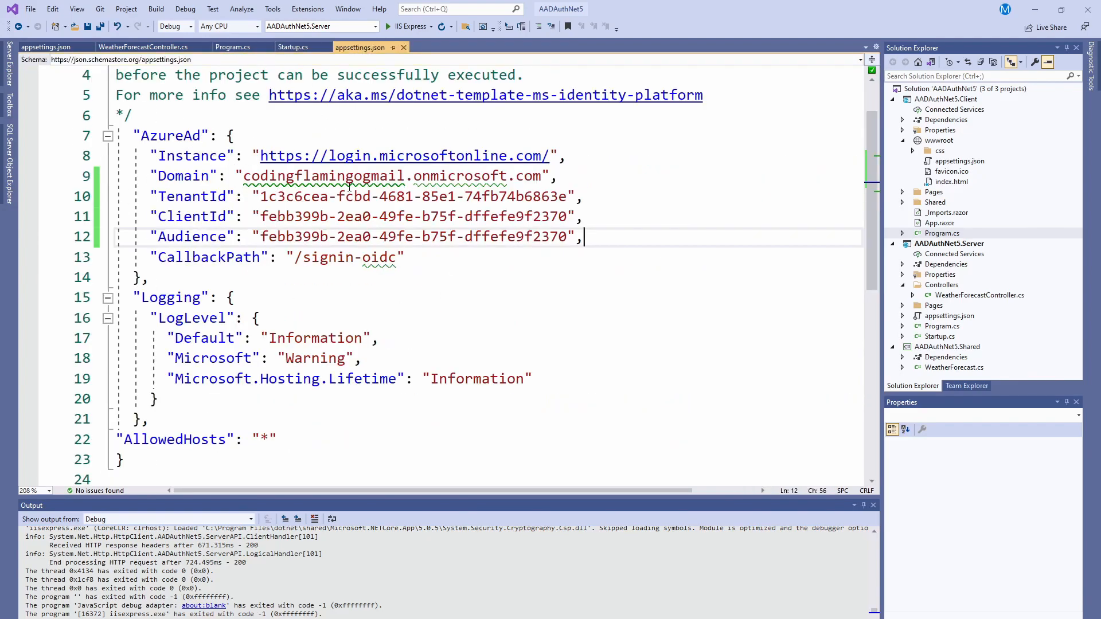
click(232, 47)
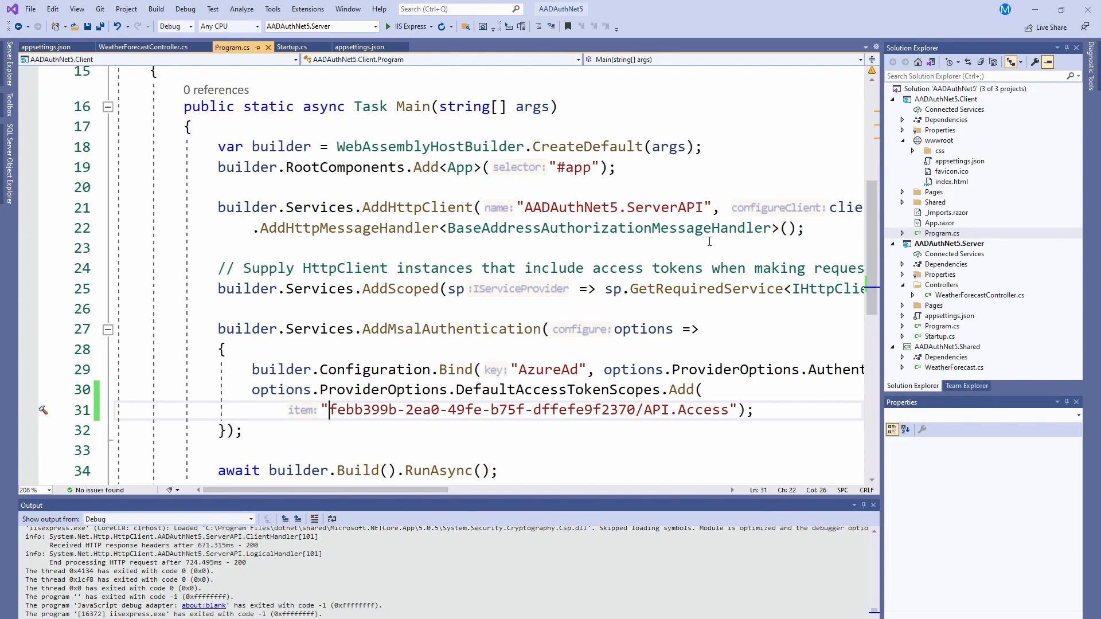
scroll(down, 3)
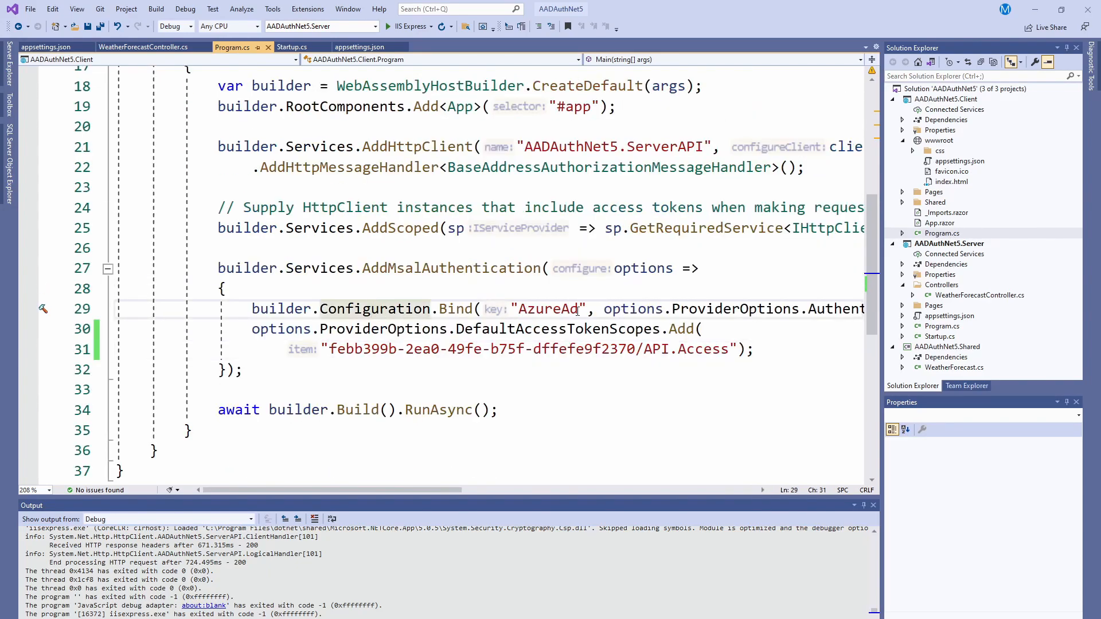
click(44, 47)
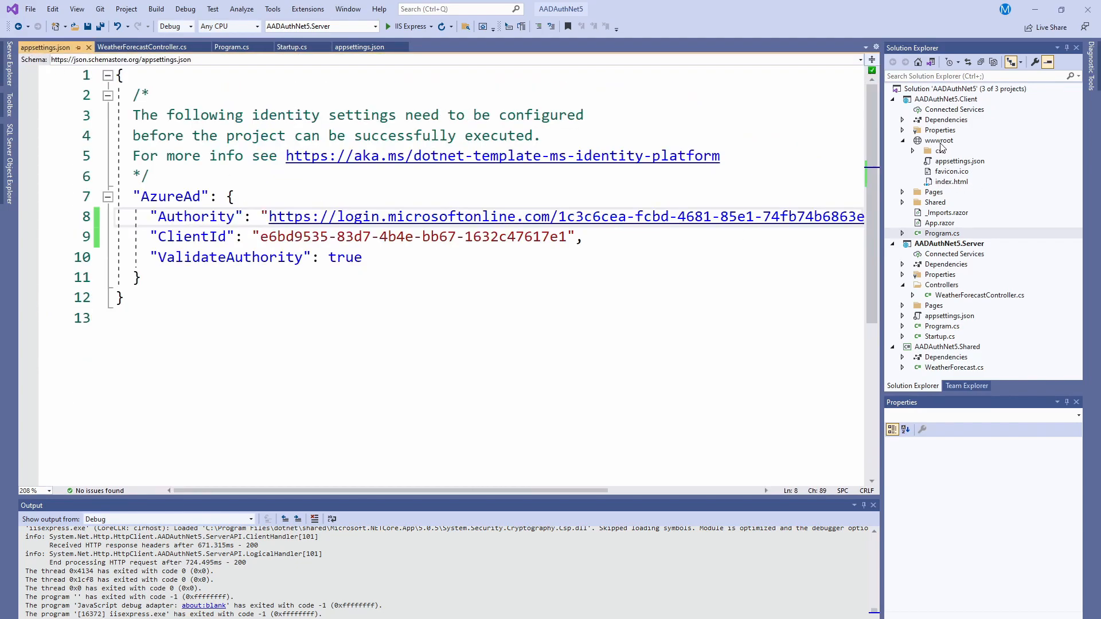
click(233, 47)
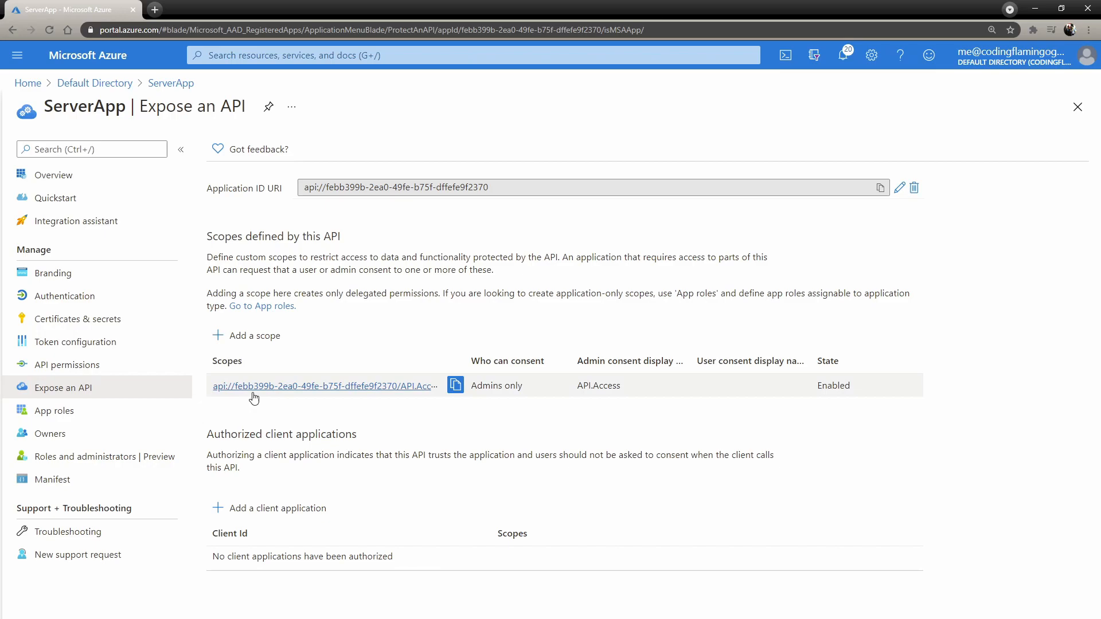
mouse_move(223, 393)
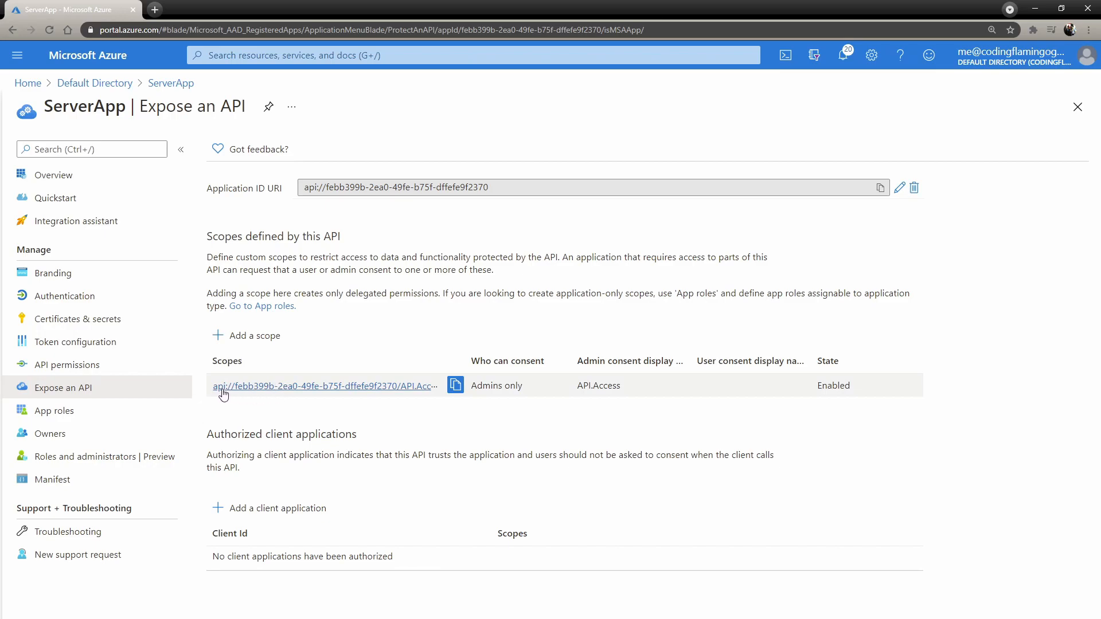
mouse_move(337, 400)
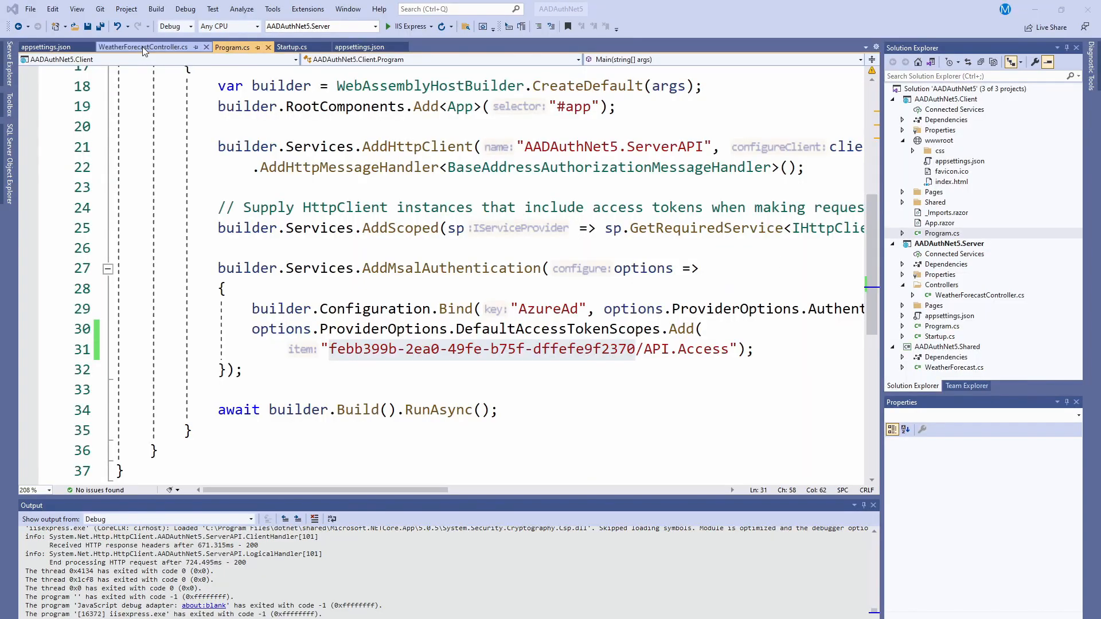
Step: Check WeatherForecastController's API.Access scope requirement, then close the controller tab
click(143, 47)
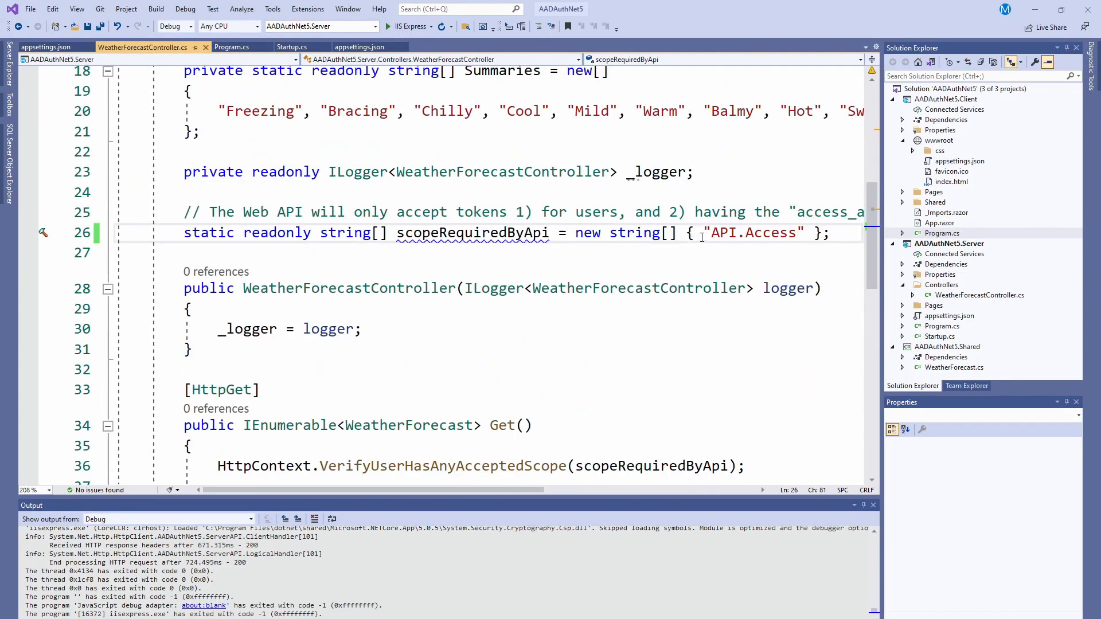
scroll(down, 3)
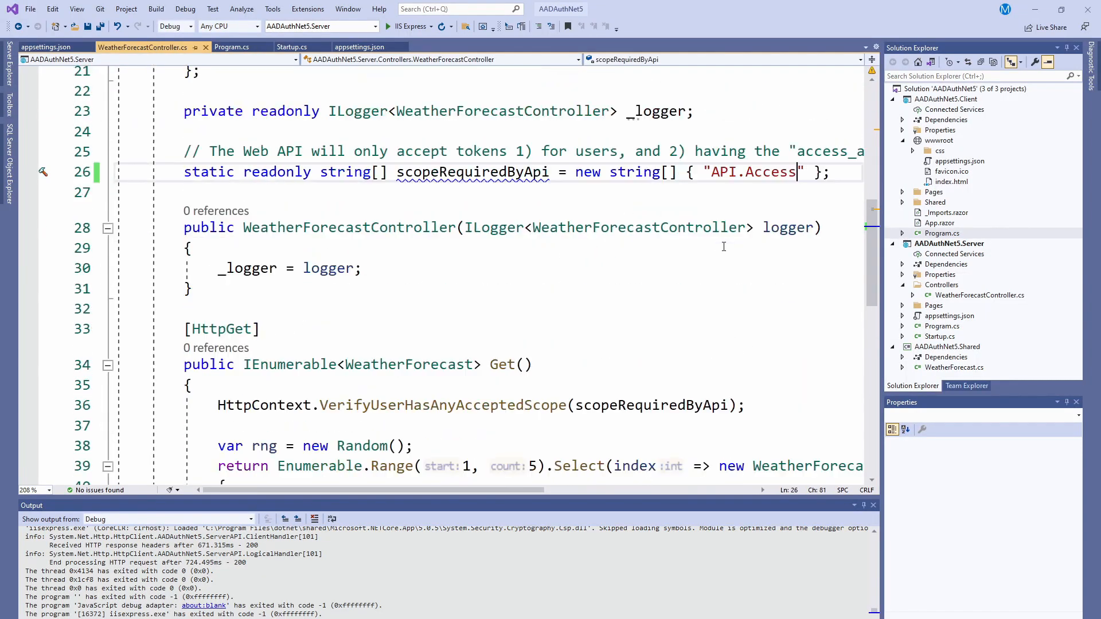
scroll(down, 3)
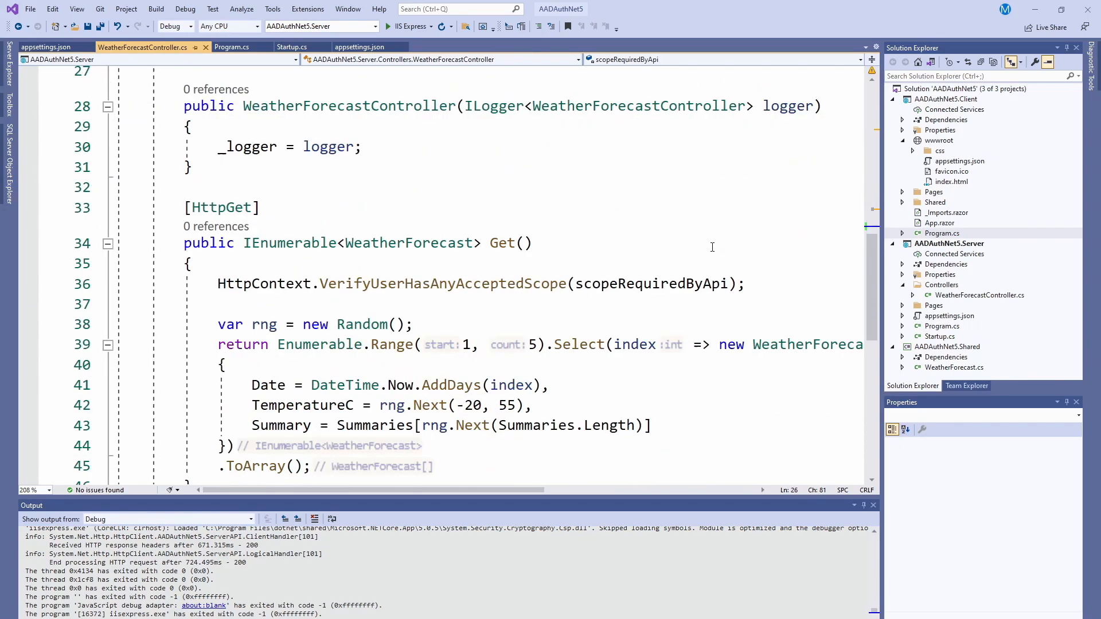
mouse_move(685, 258)
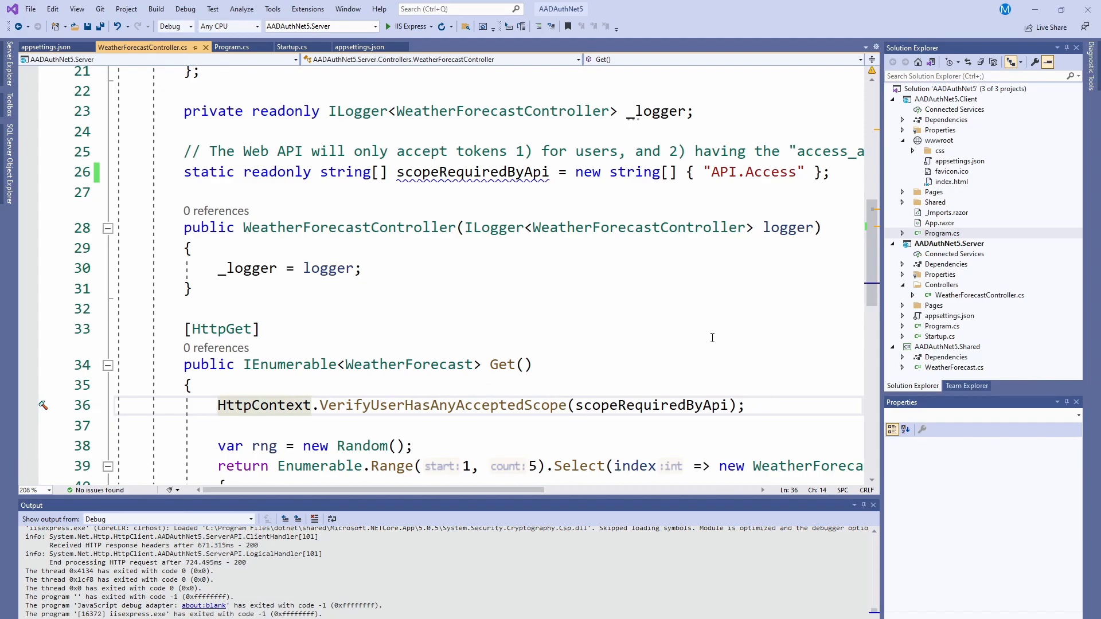
click(45, 47)
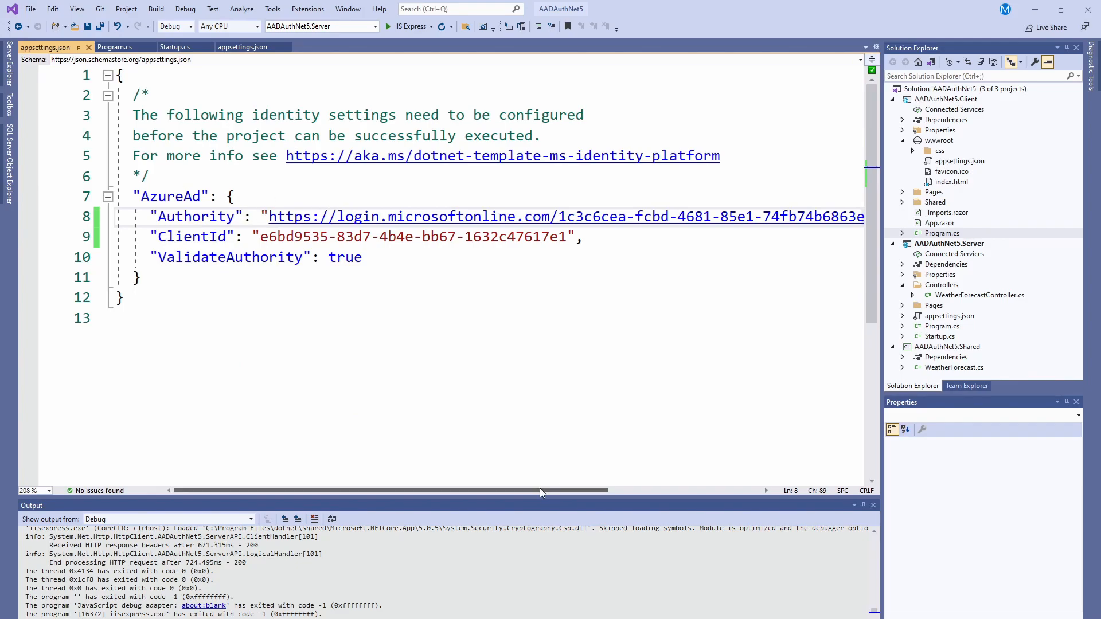
click(938, 139)
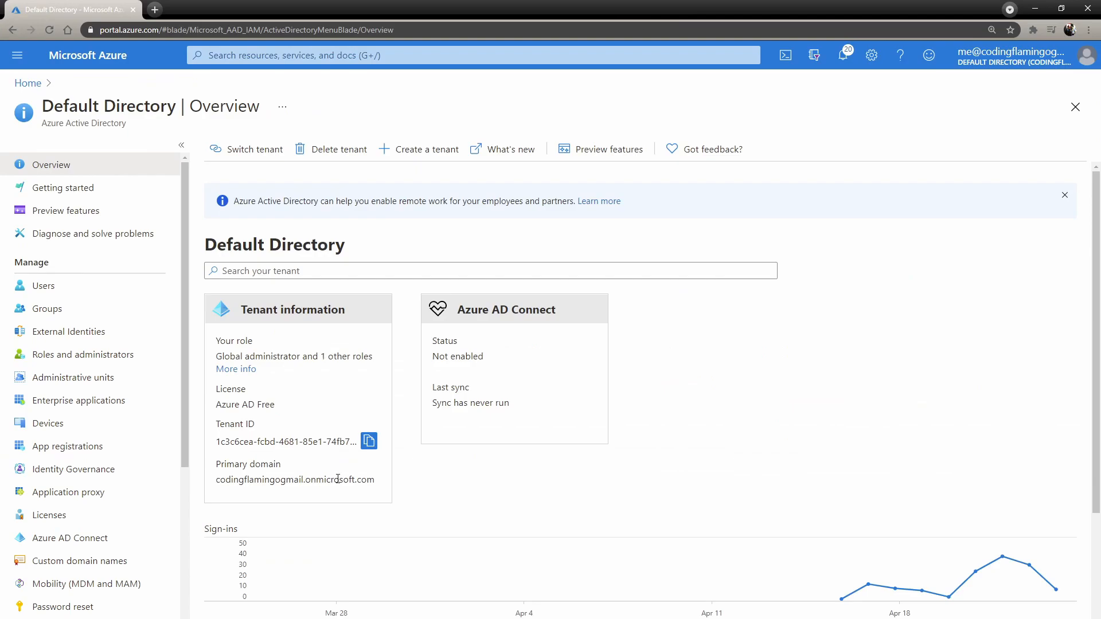
mouse_move(134, 448)
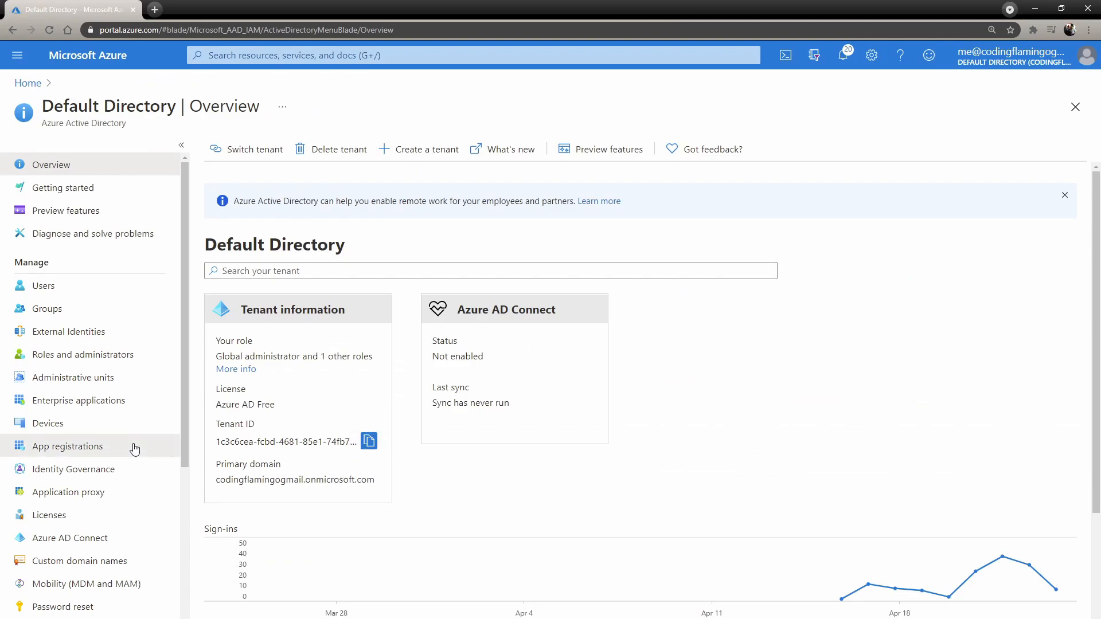
Step: Compare ClientApp's client and tenant IDs with appsettings.json, then run the app in IIS Express
click(69, 446)
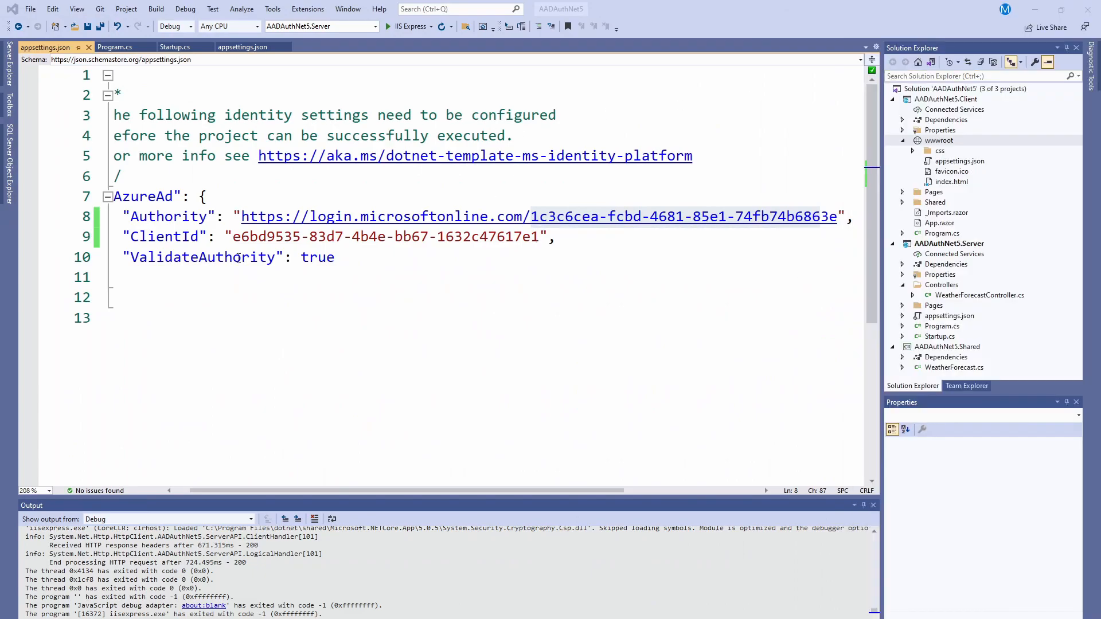
click(168, 236)
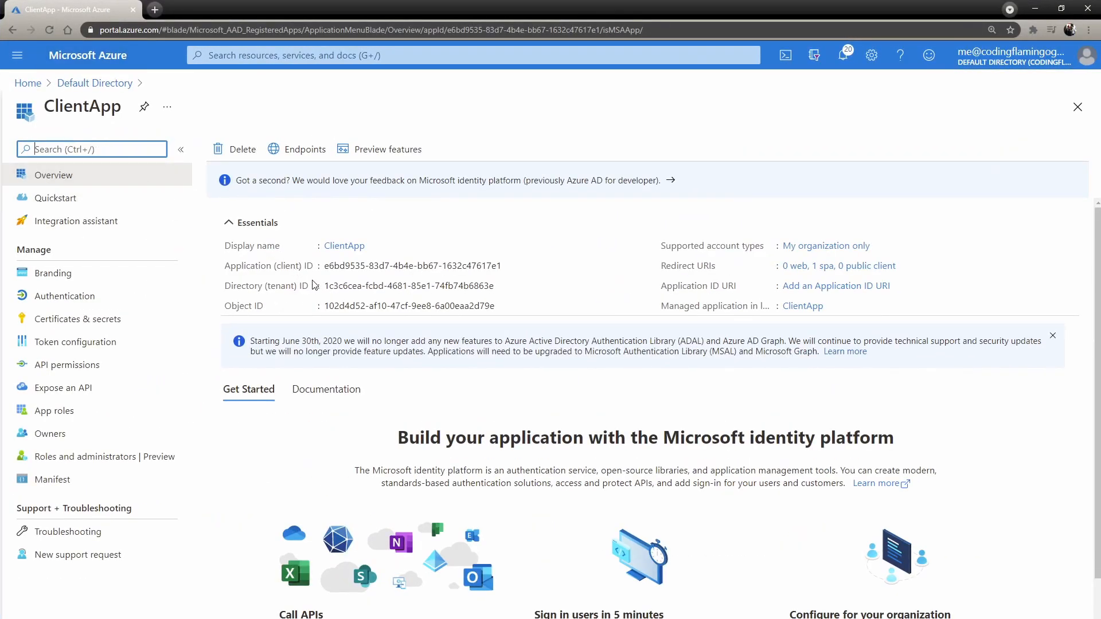
mouse_move(508, 268)
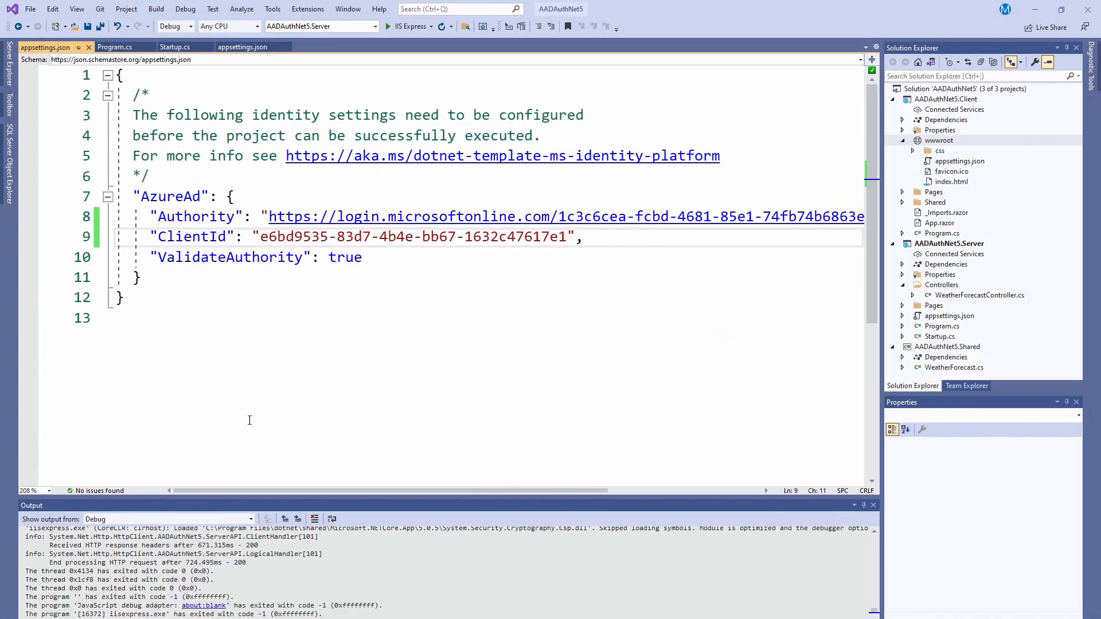
mouse_move(370, 86)
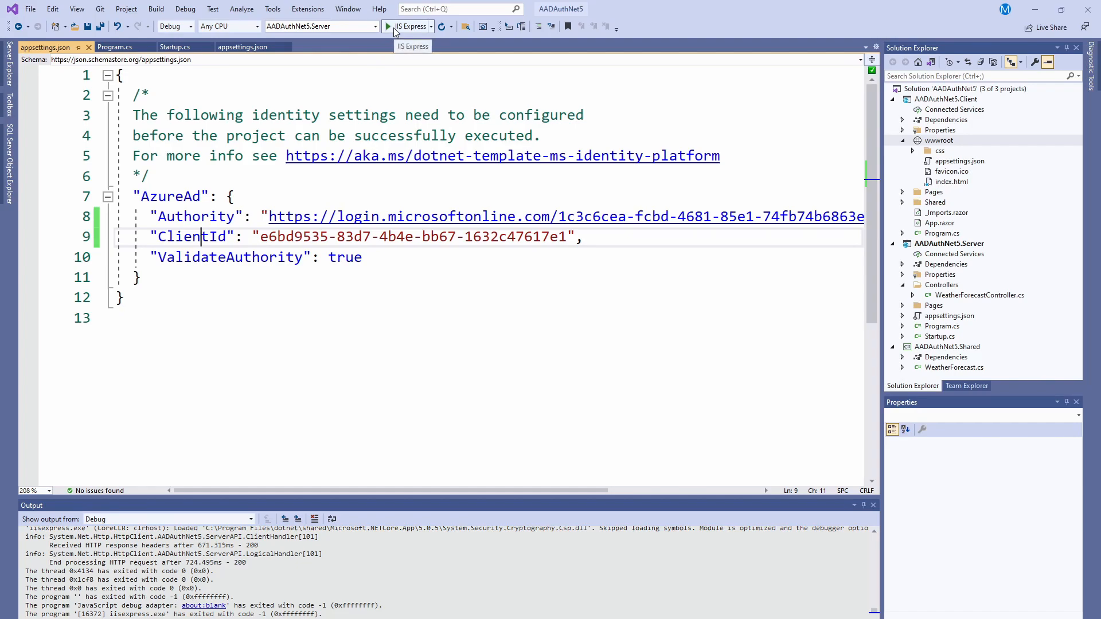
click(388, 26)
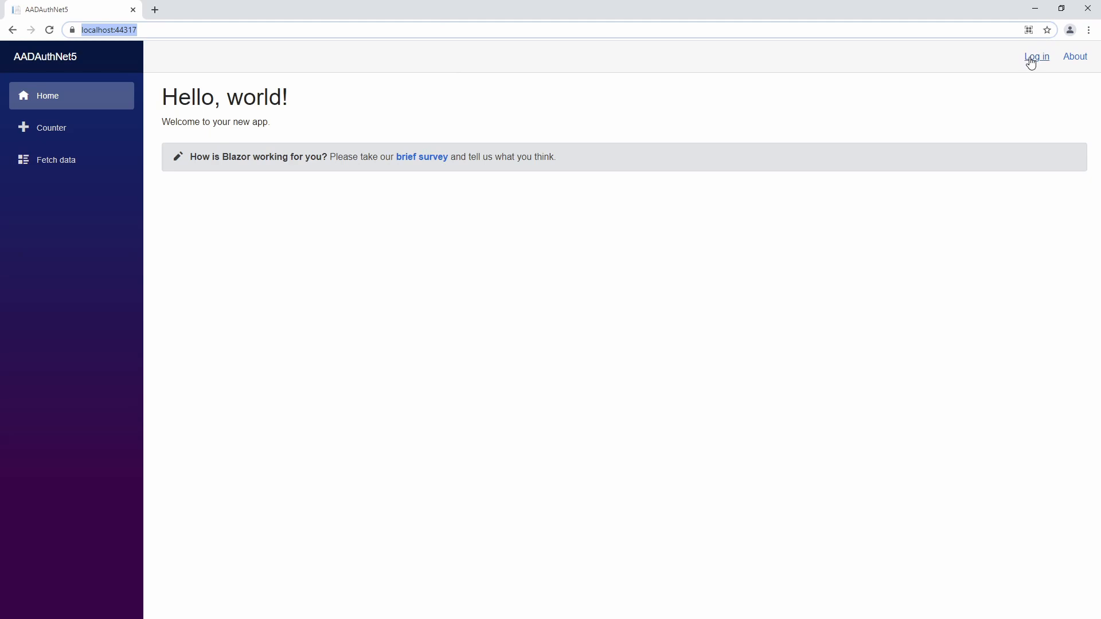
Step: Sign in to AADAuthNet5 through the Azure AD popup and load the Fetch data weather forecast
click(1036, 57)
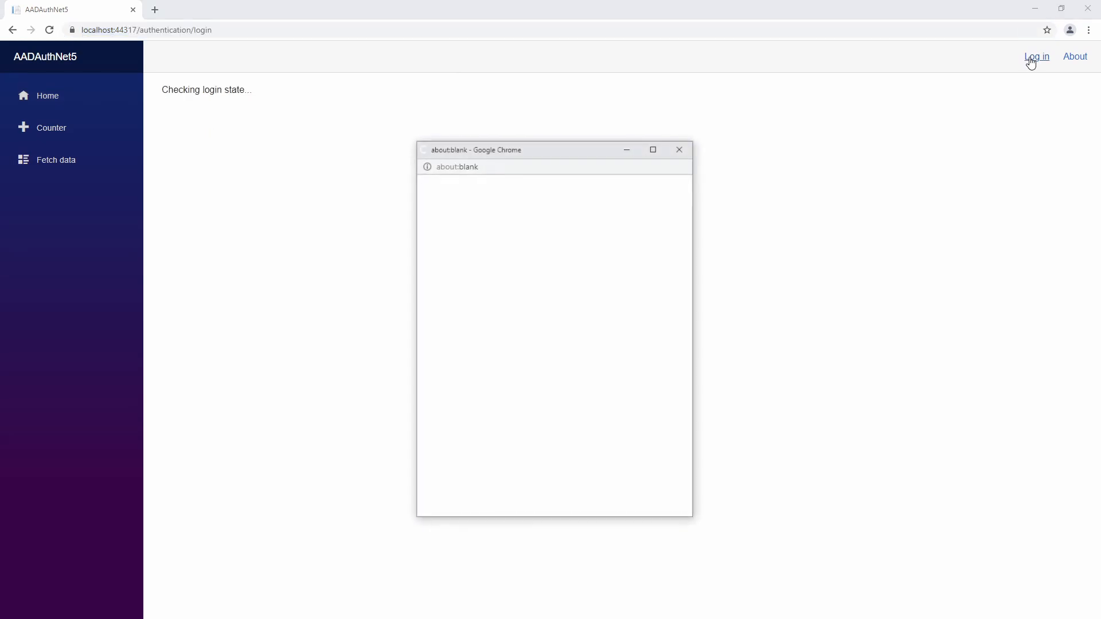
click(1036, 56)
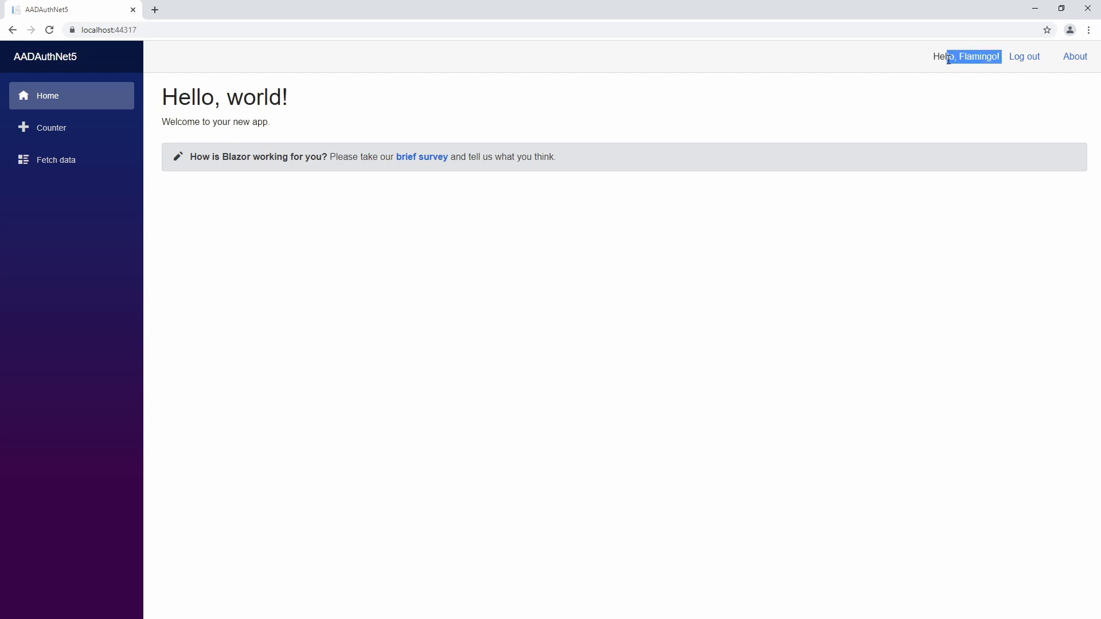
click(56, 159)
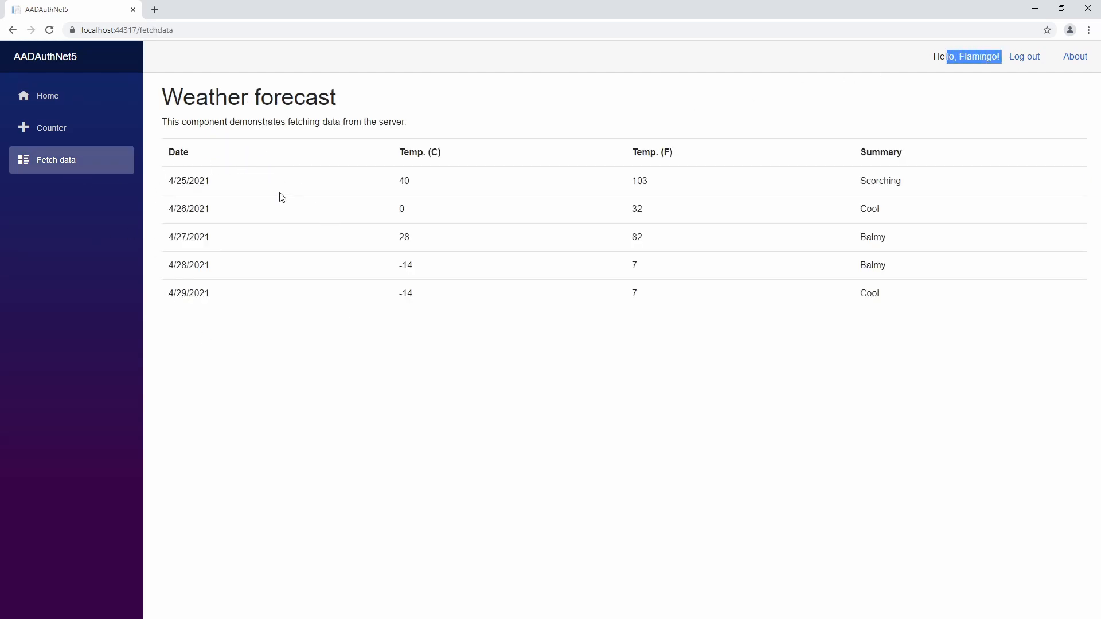